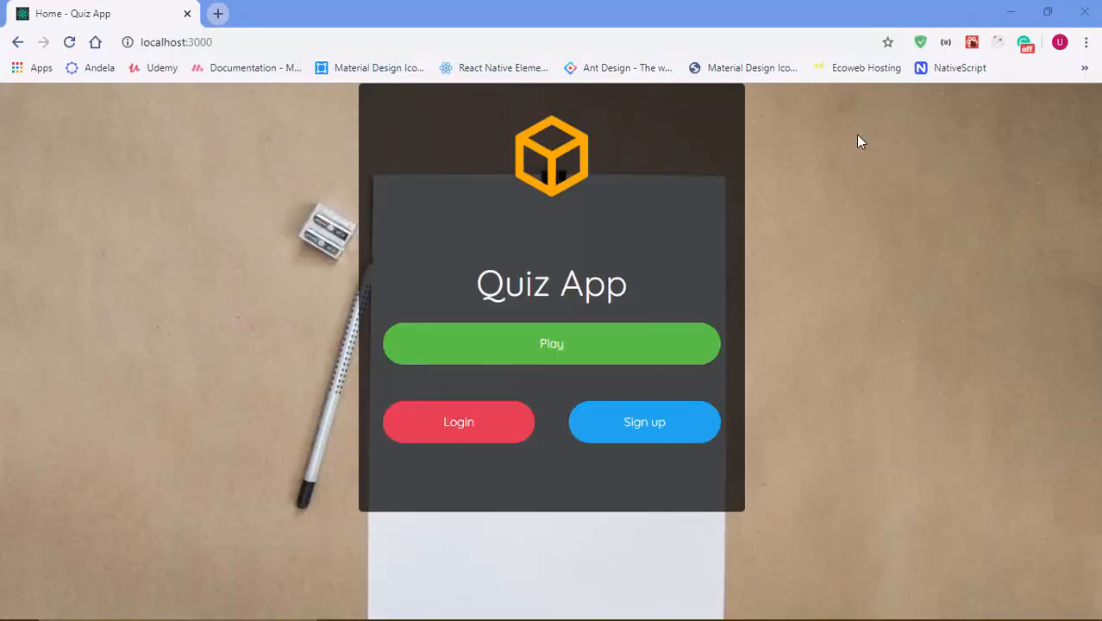
{"action": "mouse_move", "coordinate": [536, 344]}
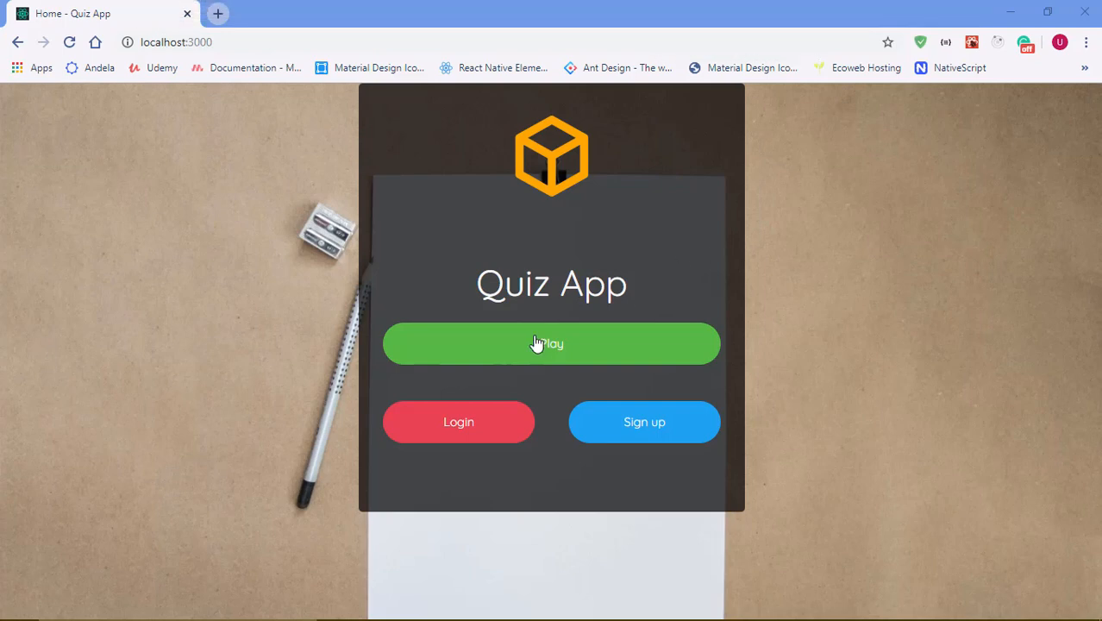
Step: Start the quiz from the home page and accept the instructions to load question 1
{"action": "left_click", "coordinate": [551, 343]}
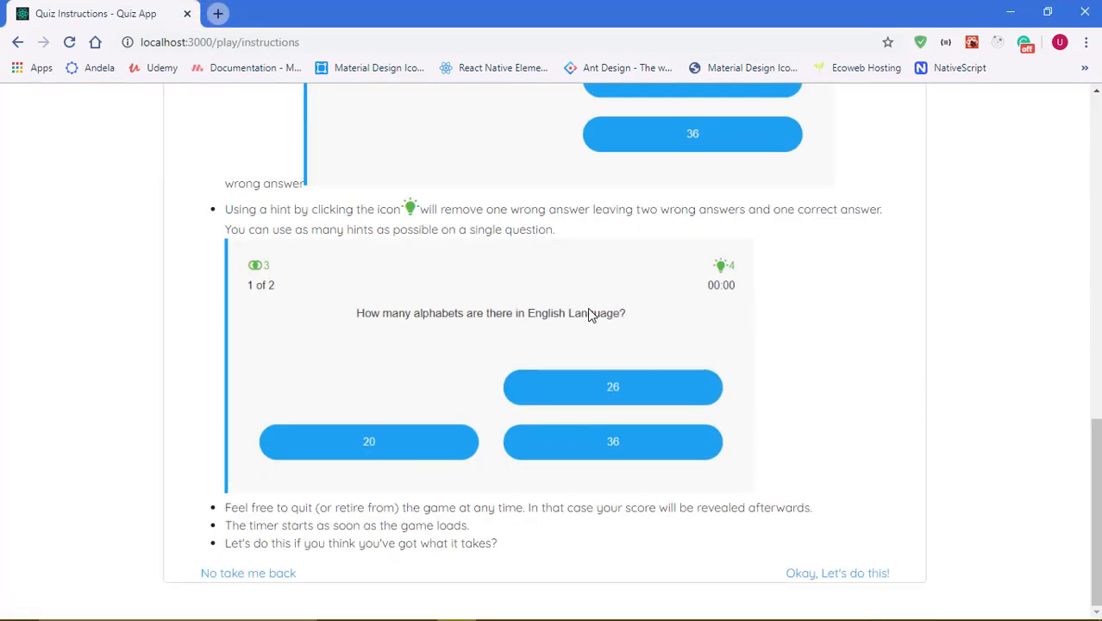
{"action": "mouse_move", "coordinate": [832, 577]}
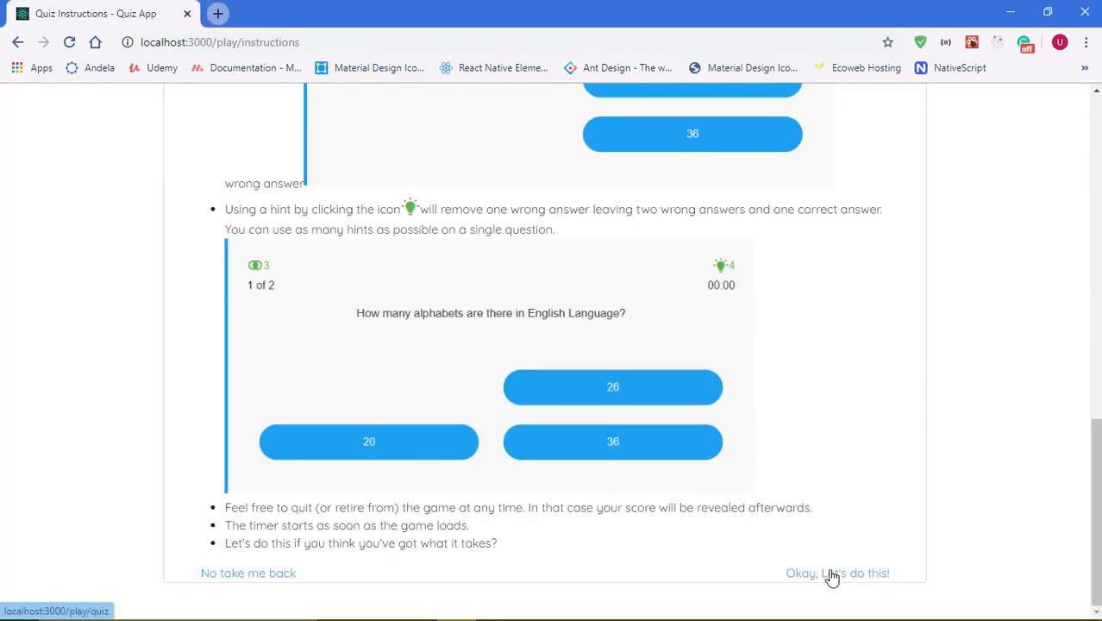
{"action": "left_click", "coordinate": [838, 572]}
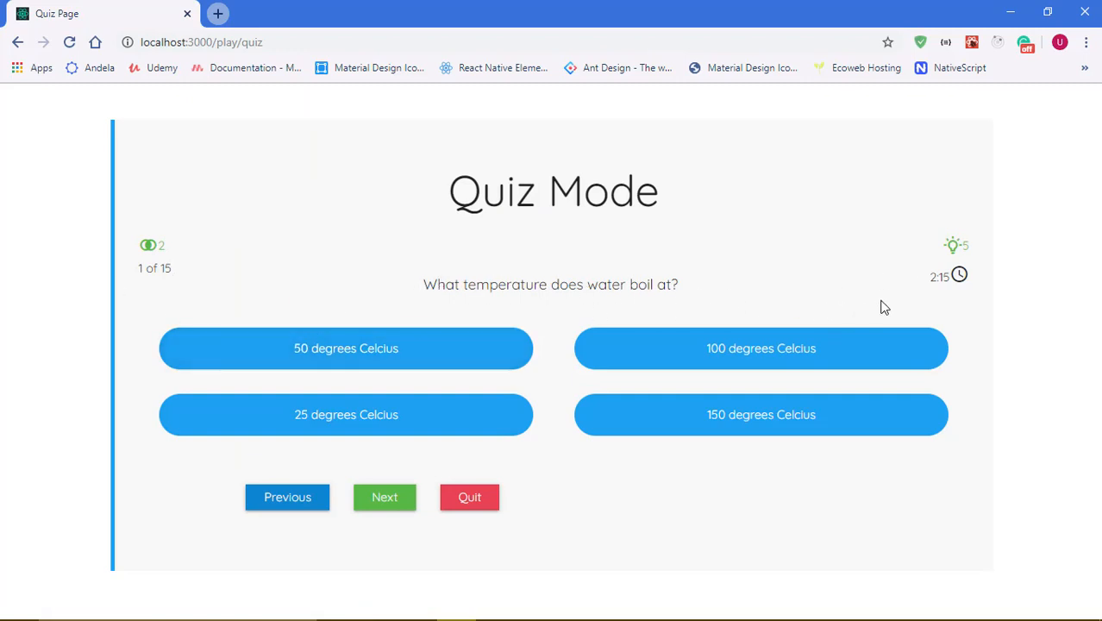
Step: Answer the water-boiling and Shakespeare questions, then use a fifty-fifty lifeline
{"action": "left_click", "coordinate": [760, 349]}
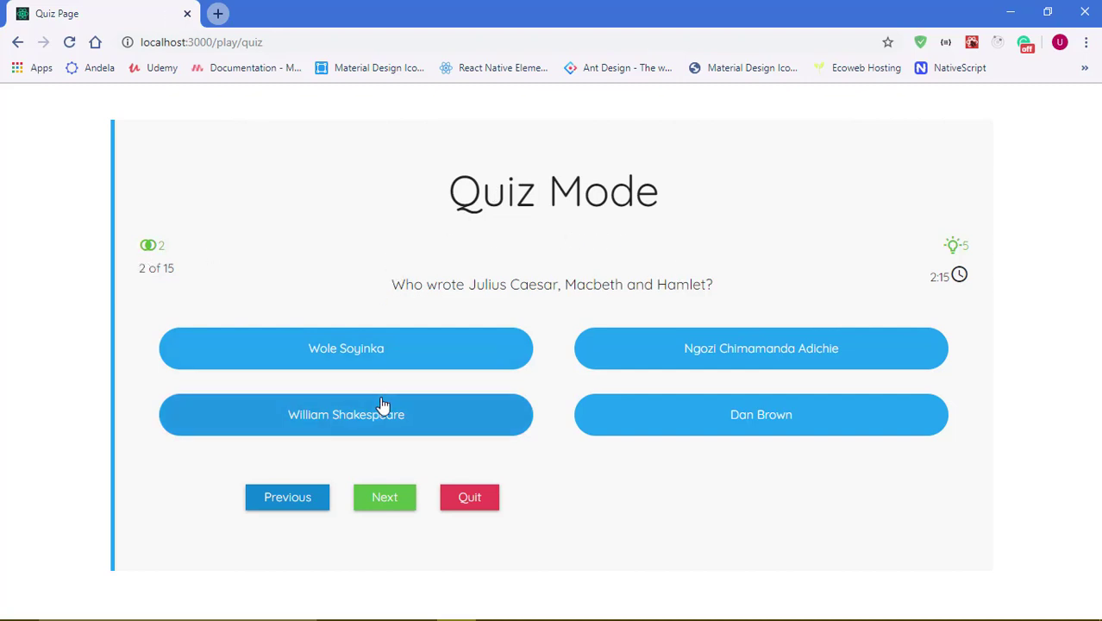
{"action": "left_click", "coordinate": [344, 414]}
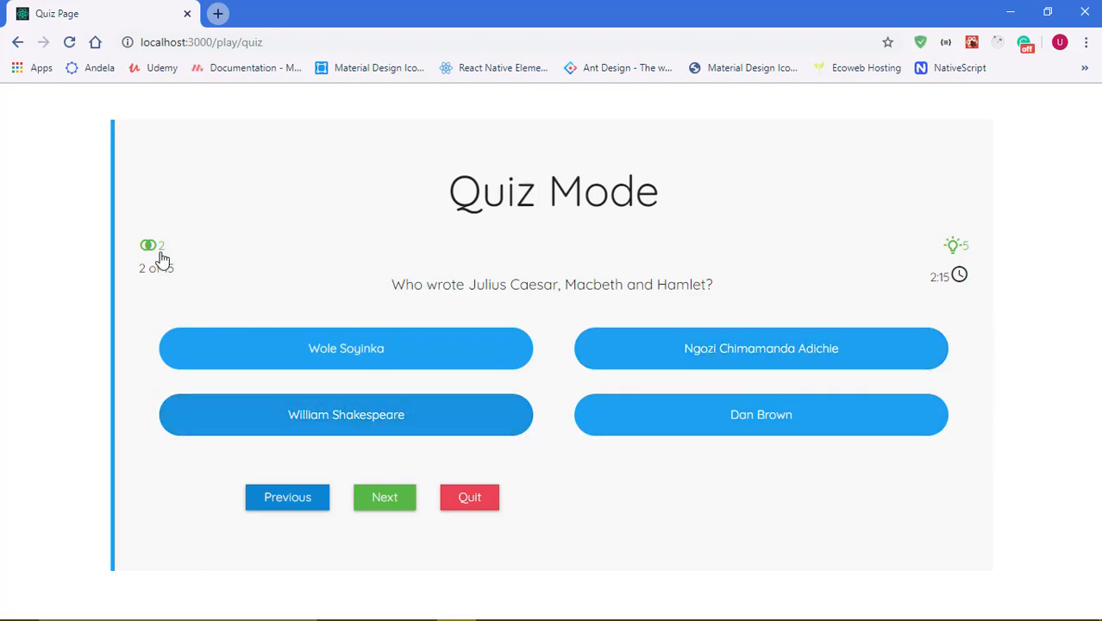
{"action": "left_click", "coordinate": [148, 245]}
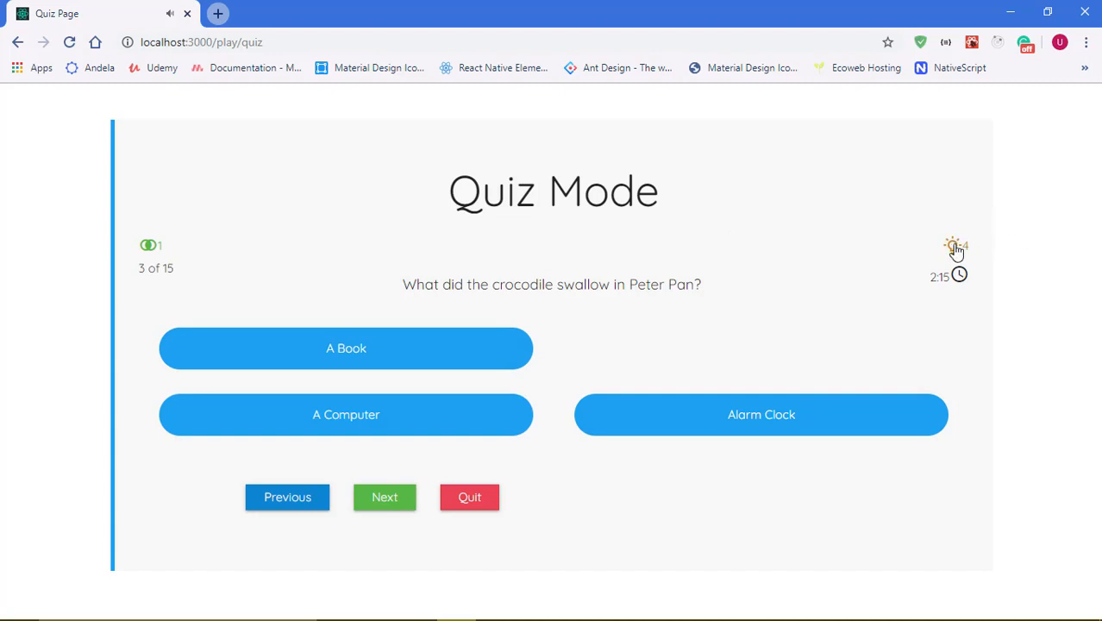
{"action": "mouse_move", "coordinate": [388, 308]}
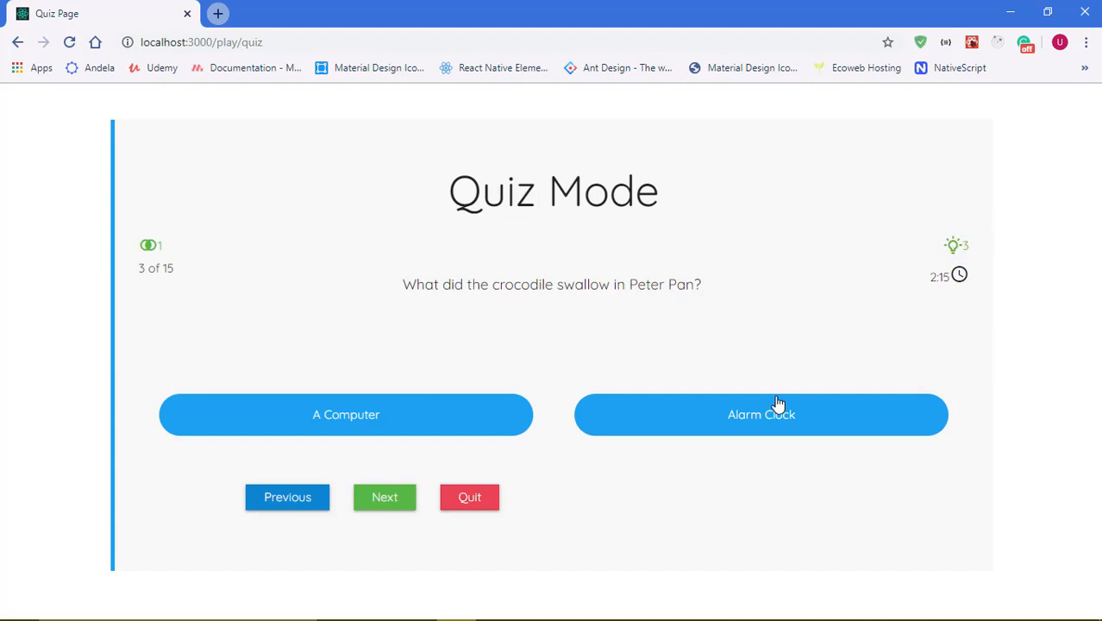
Step: Answer Alarm Clock for the crocodile question and spend a hint to remove a wrong answer
{"action": "left_click", "coordinate": [761, 415]}
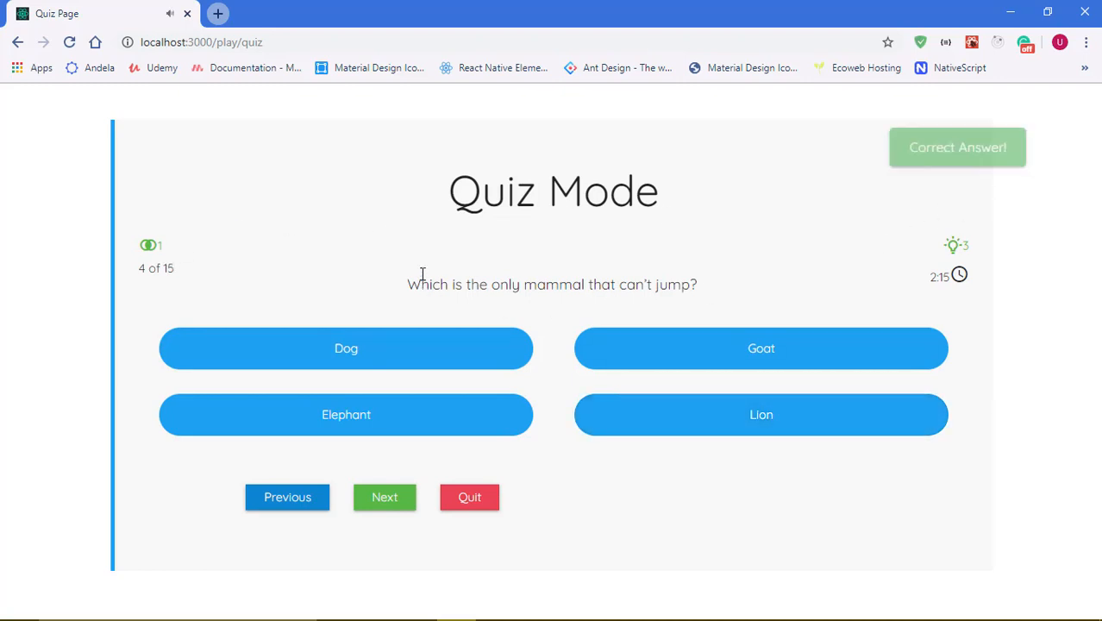
{"action": "left_click_drag", "start_coordinate": [407, 284], "coordinate": [699, 284]}
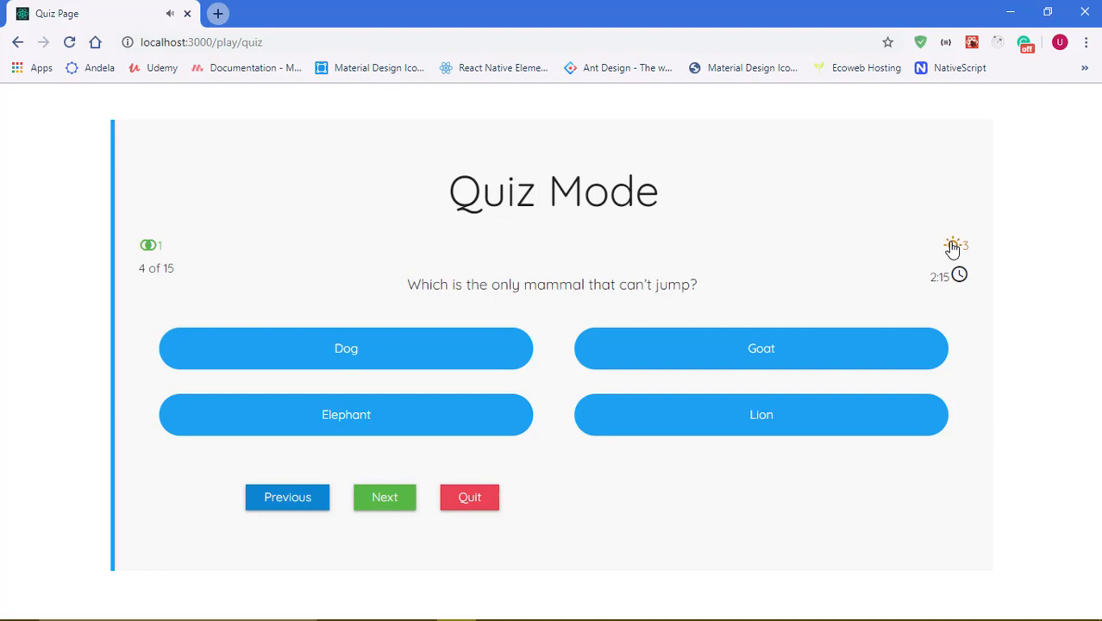
{"action": "left_click", "coordinate": [953, 245]}
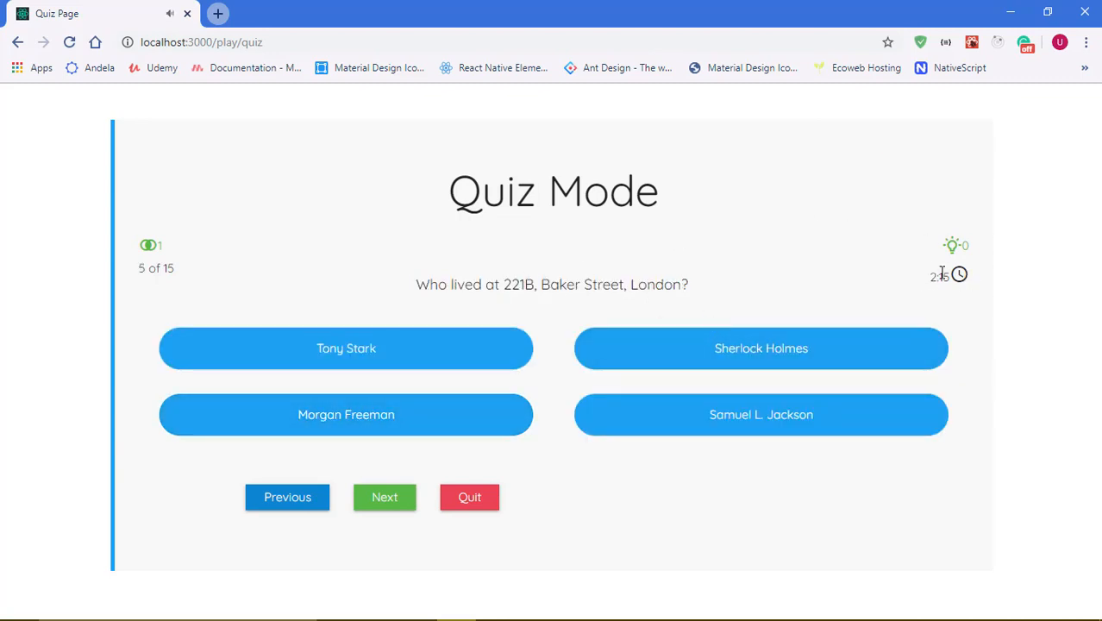
{"action": "mouse_move", "coordinate": [925, 287]}
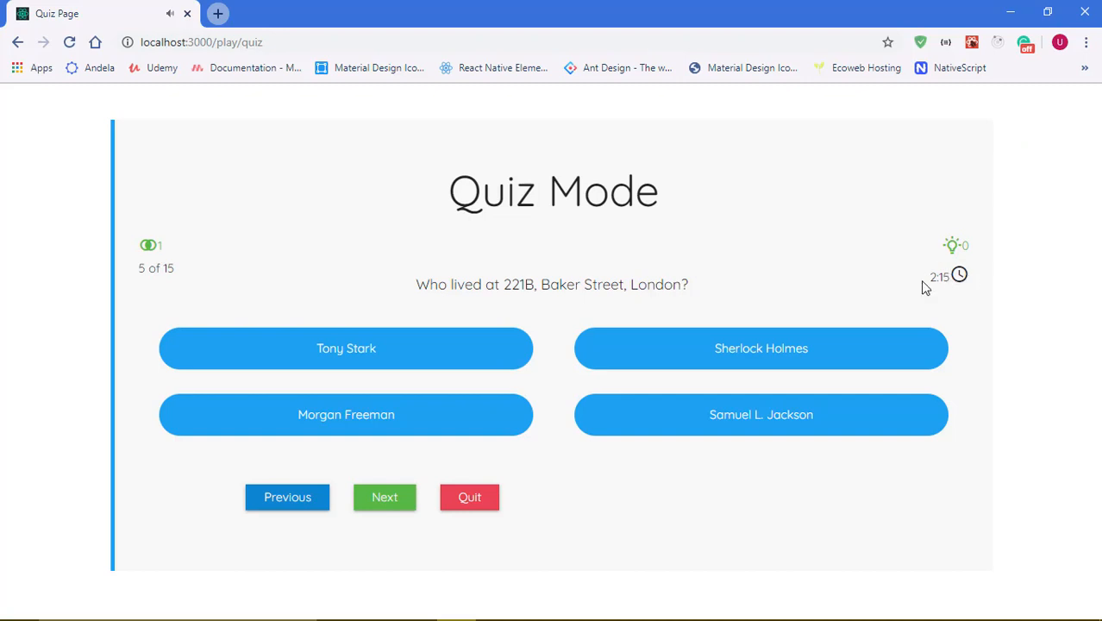
{"action": "mouse_move", "coordinate": [310, 253]}
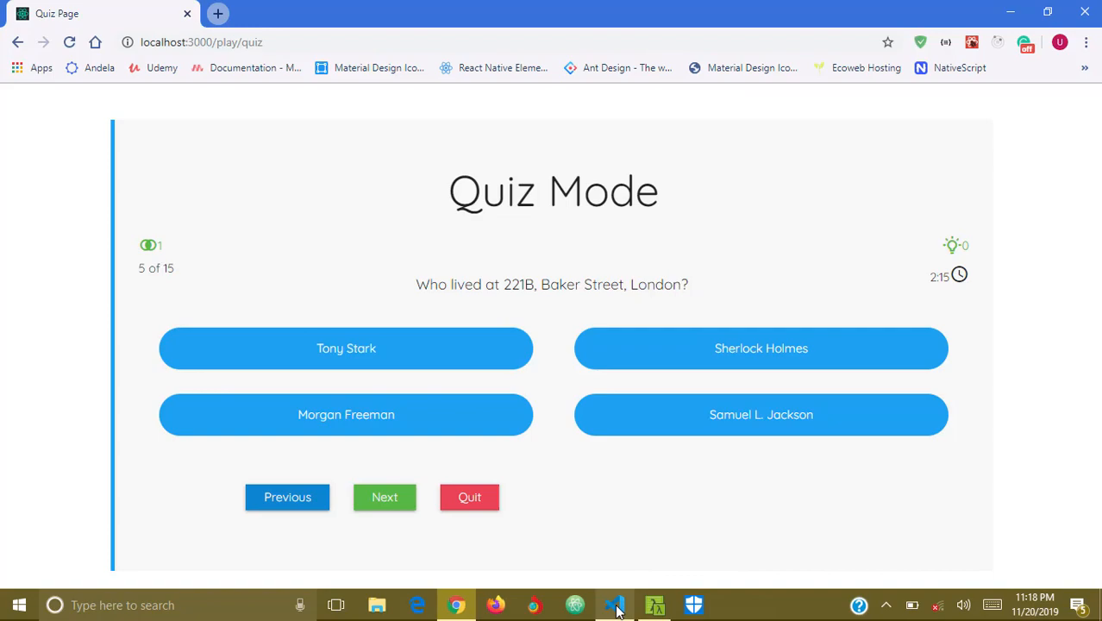
Step: Switch to VS Code and open Play.js under src > components > quiz
{"action": "left_click", "coordinate": [614, 605]}
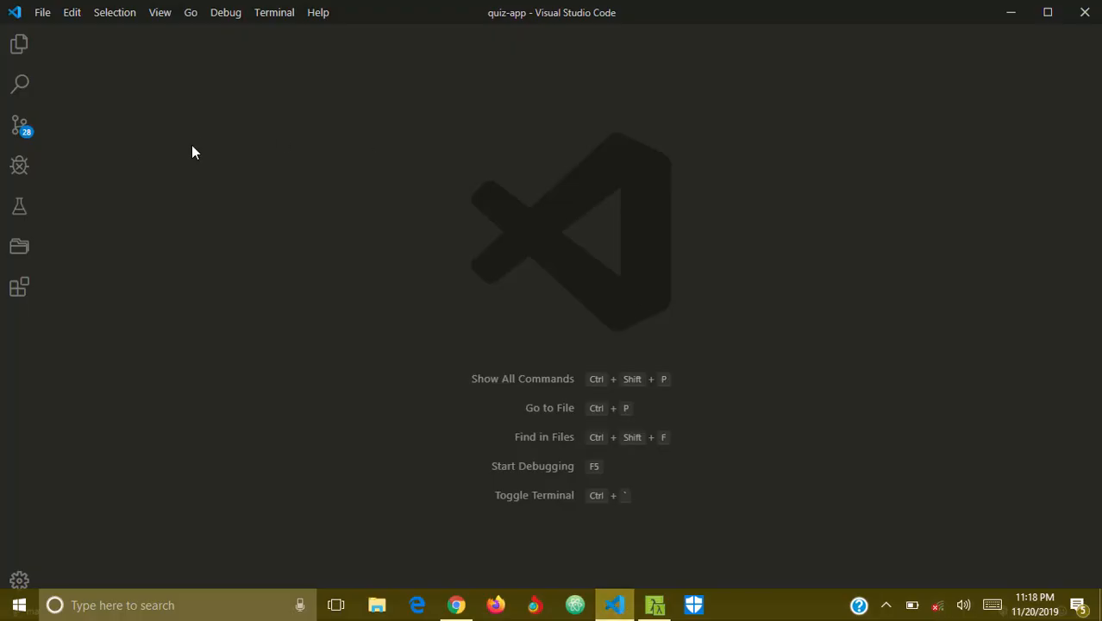
{"action": "left_click", "coordinate": [19, 44]}
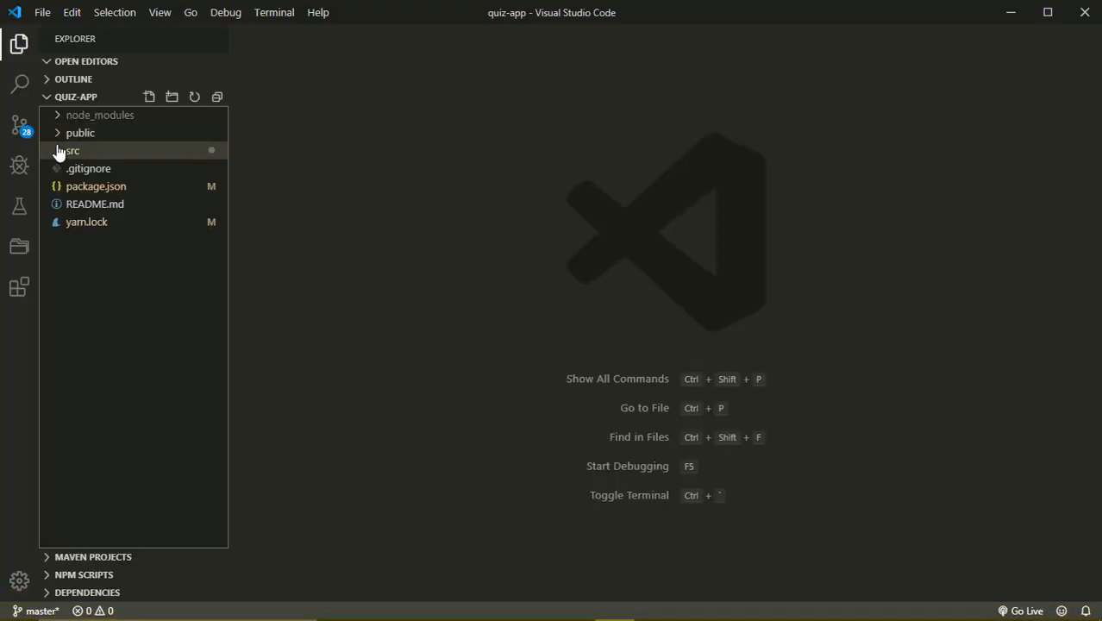
{"action": "left_click", "coordinate": [71, 151]}
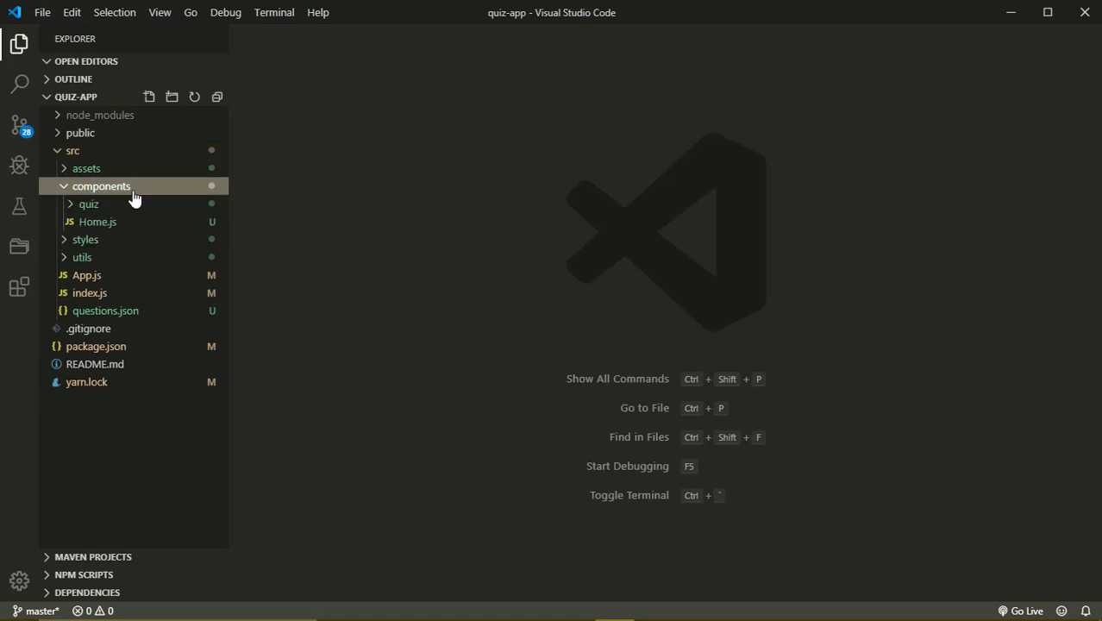
{"action": "left_click", "coordinate": [88, 204]}
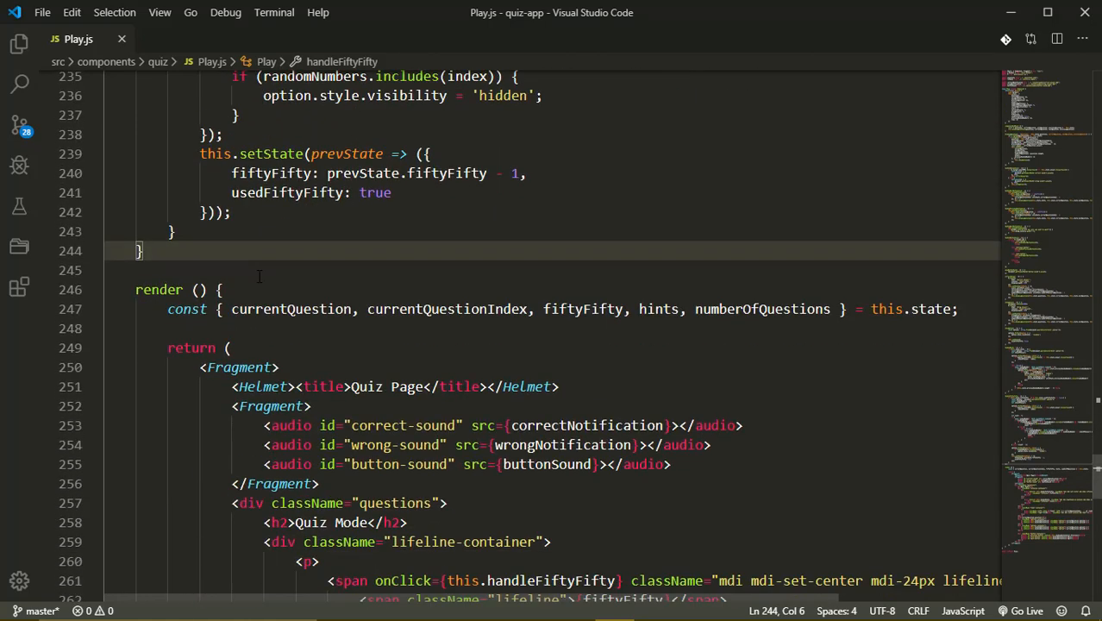
Step: Scroll Play.js up to the constructor's initial state ending with the time entry
{"action": "scroll", "scroll_direction": "down", "scroll_amount": 3}
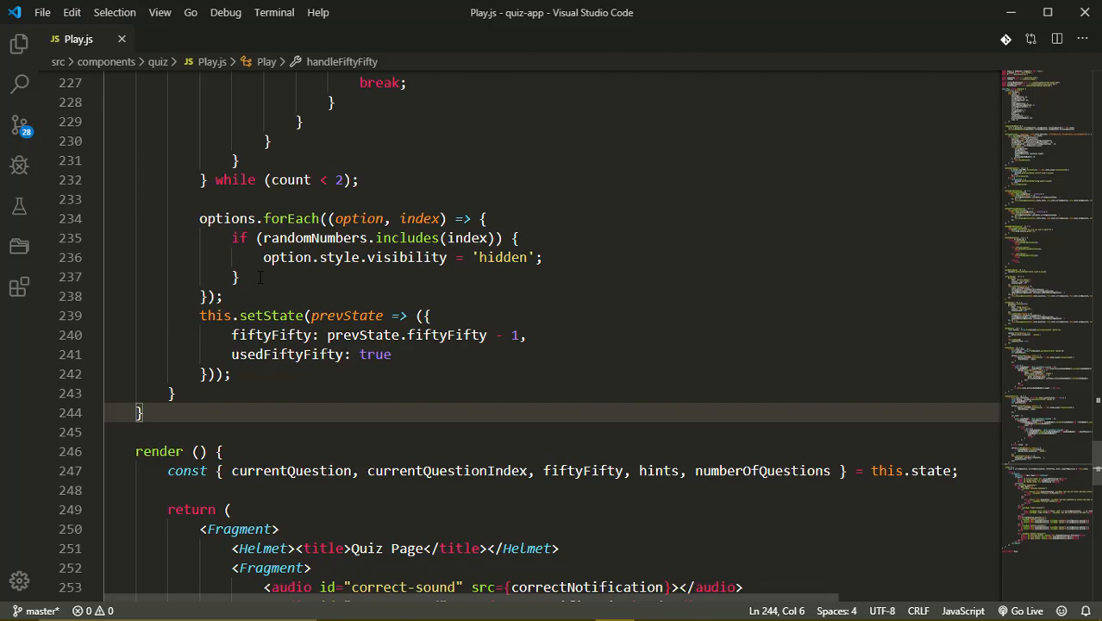
{"action": "scroll", "scroll_direction": "up", "scroll_amount": 3}
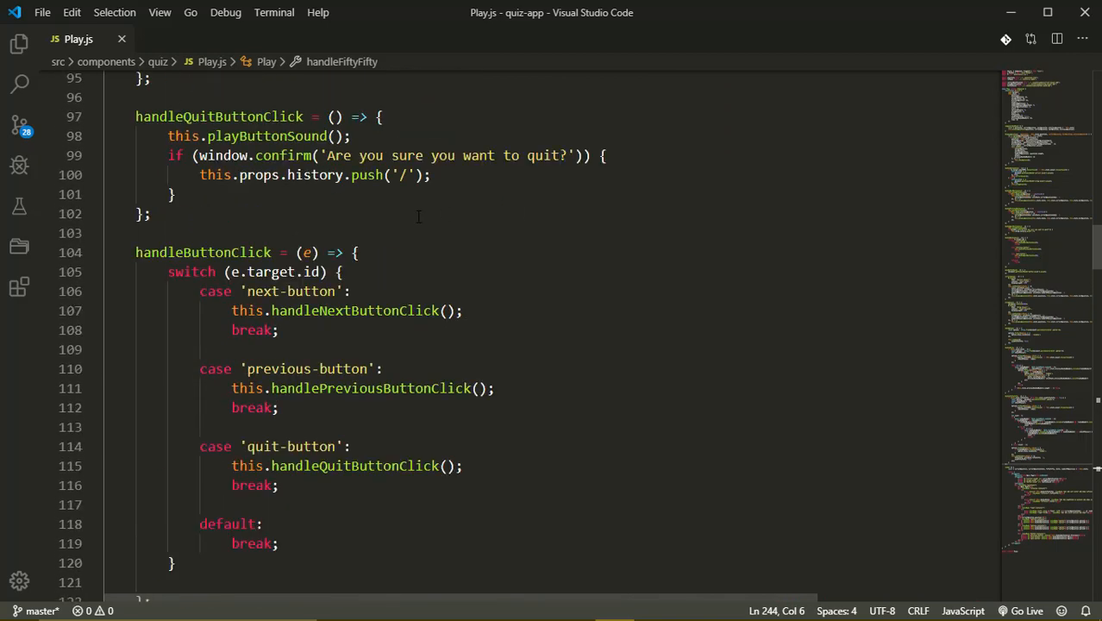
{"action": "scroll", "scroll_direction": "up", "scroll_amount": 3}
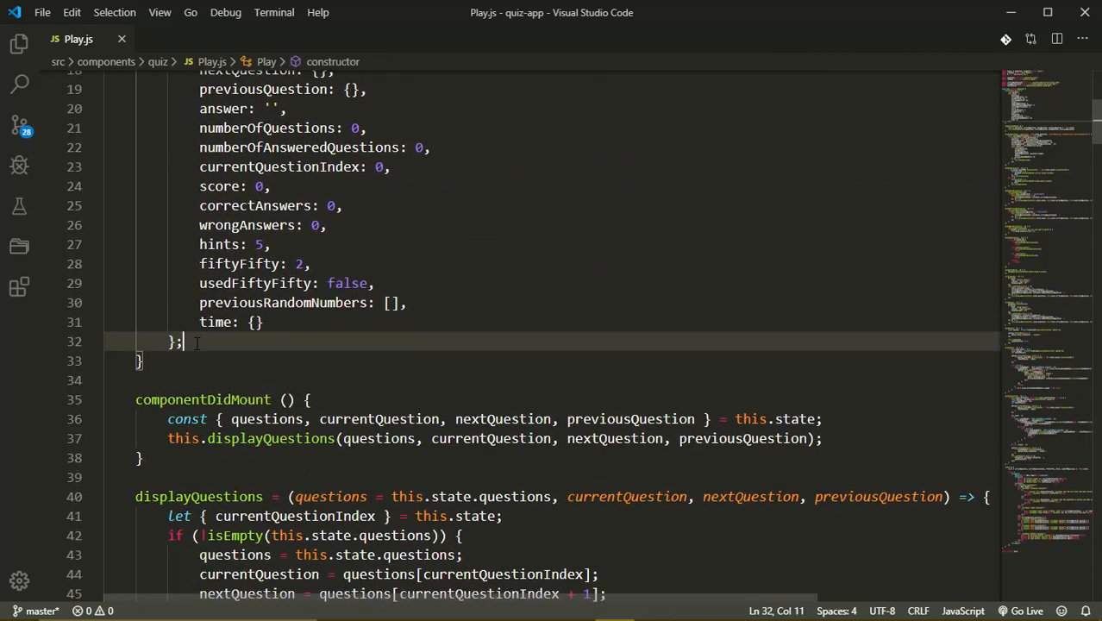
Step: Add this.interval = null below the state object in the constructor
{"action": "type", "text": "this."}
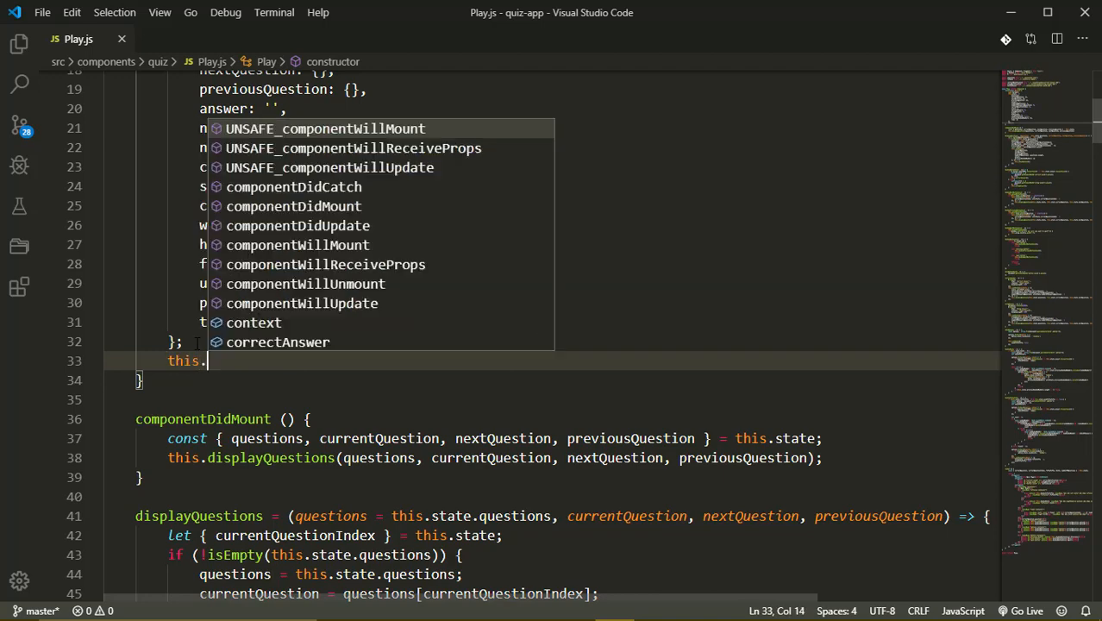
{"action": "type", "text": "interval ="}
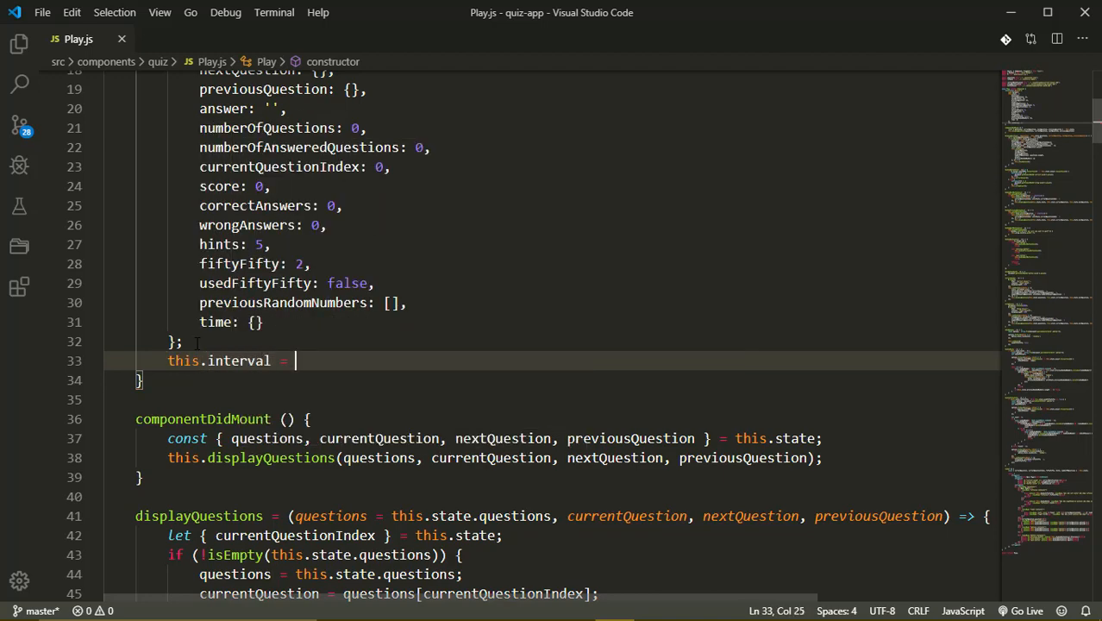
{"action": "type", "text": "null"}
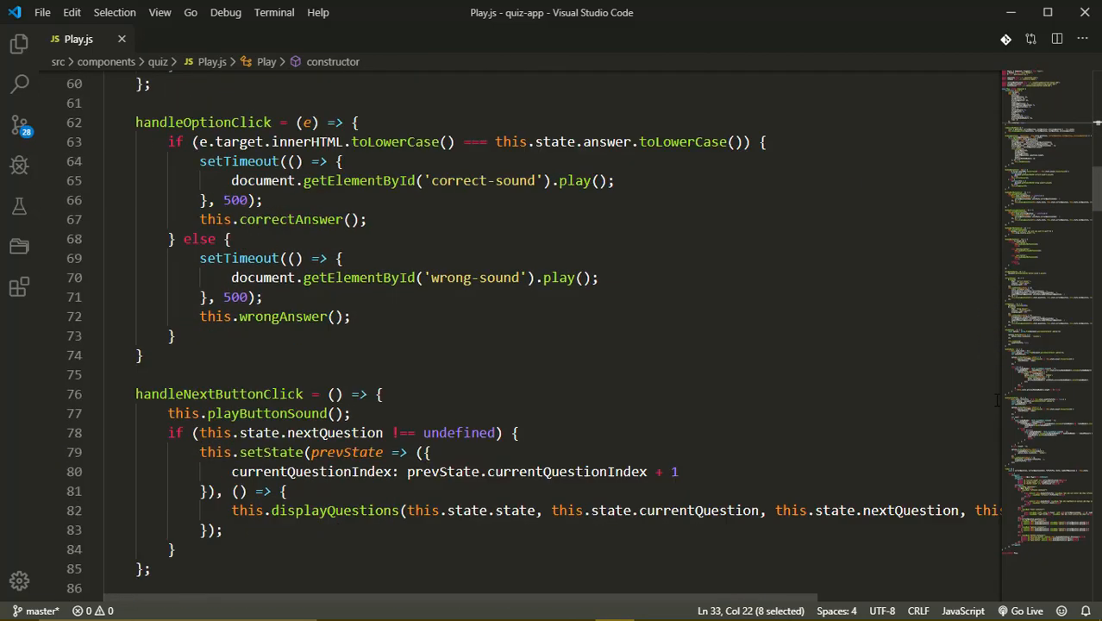
{"action": "scroll", "scroll_direction": "down", "scroll_amount": 3}
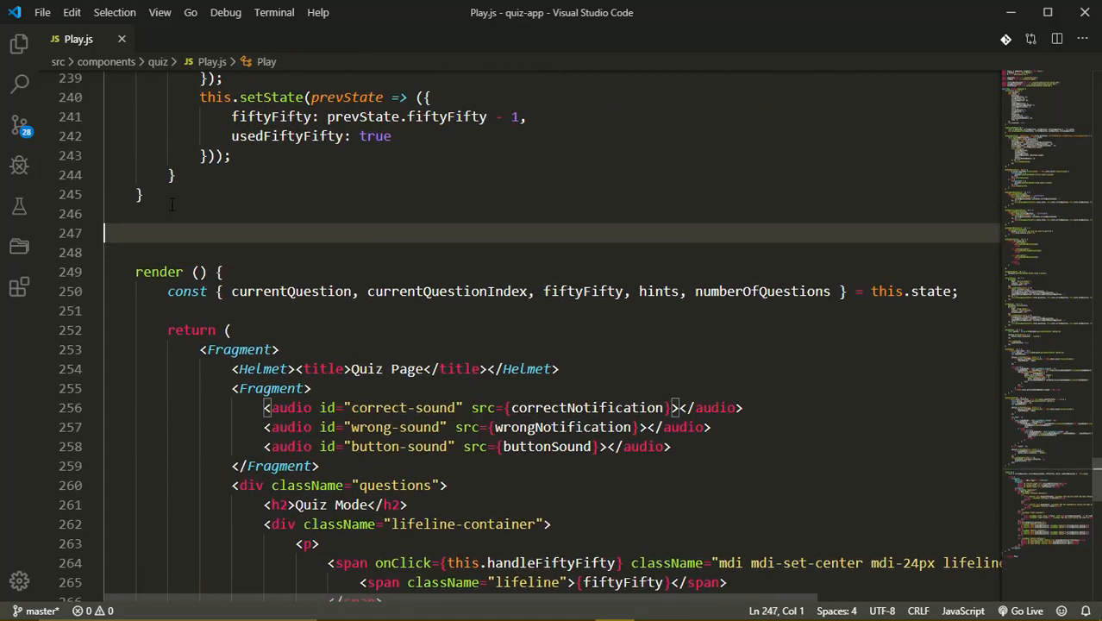
Step: Declare an empty startTimer = () => {} arrow method
{"action": "type", "text": "startT"}
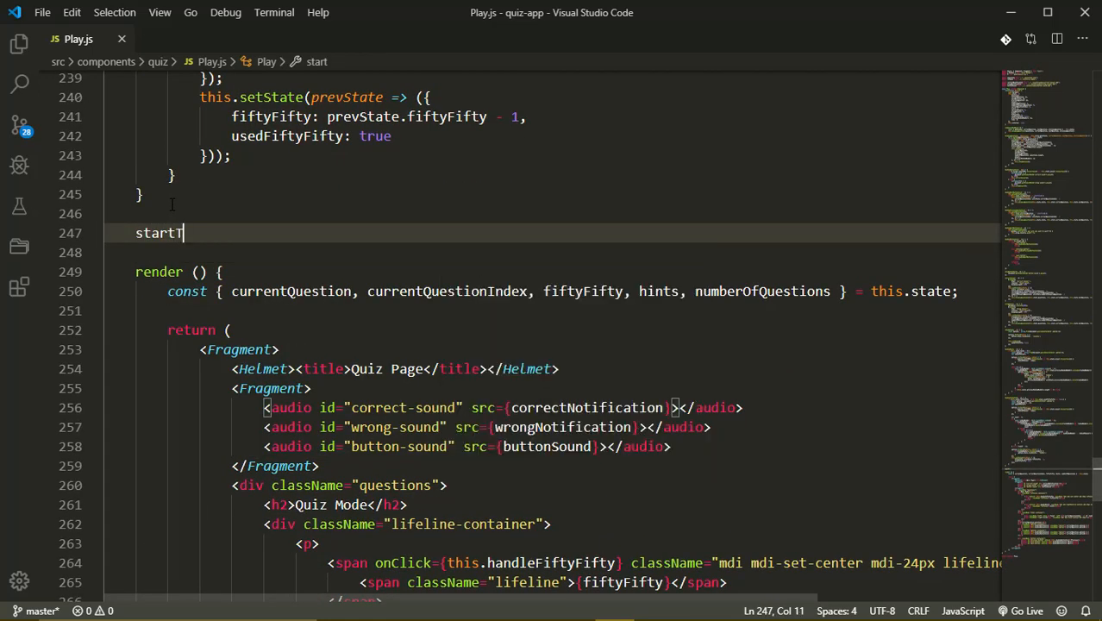
{"action": "type", "text": "imer = ()"}
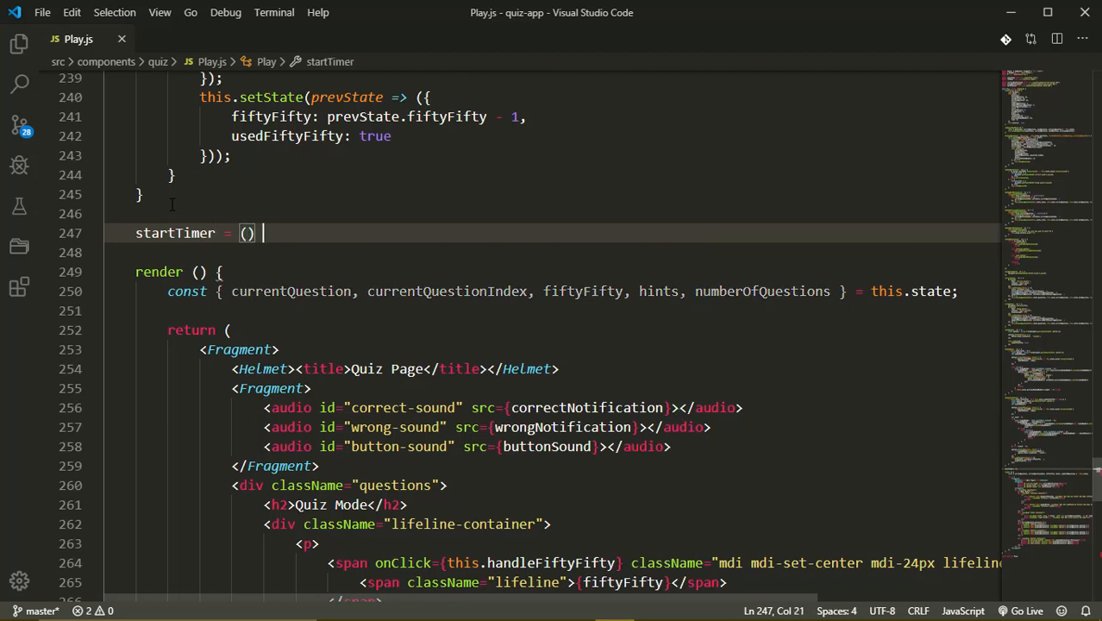
{"action": "type", "text": "=> {}"}
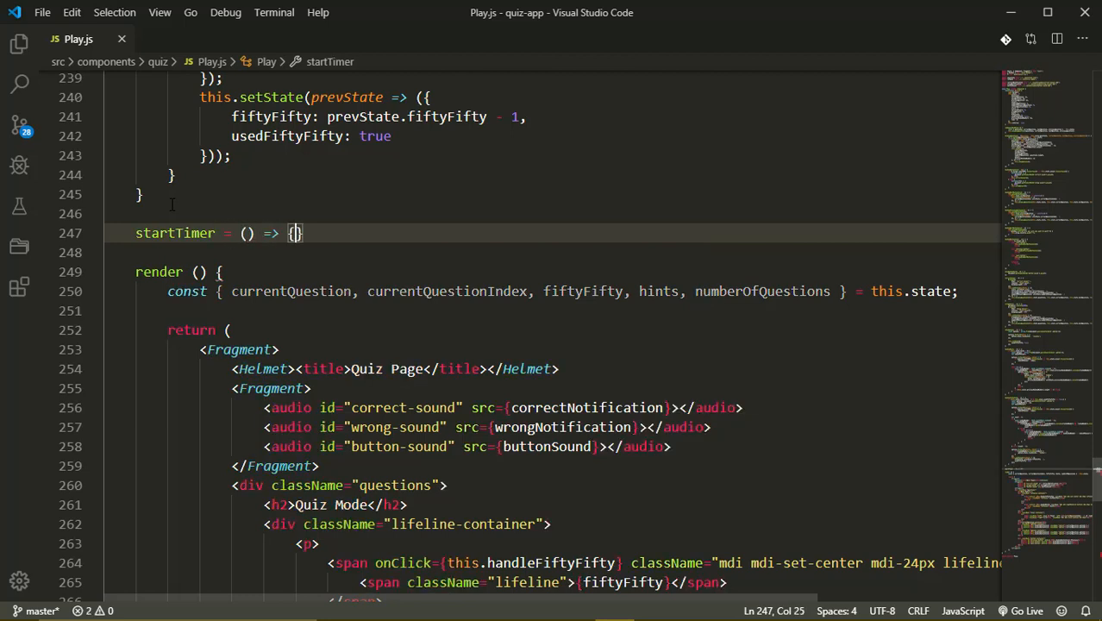
{"action": "key", "text": "Enter"}
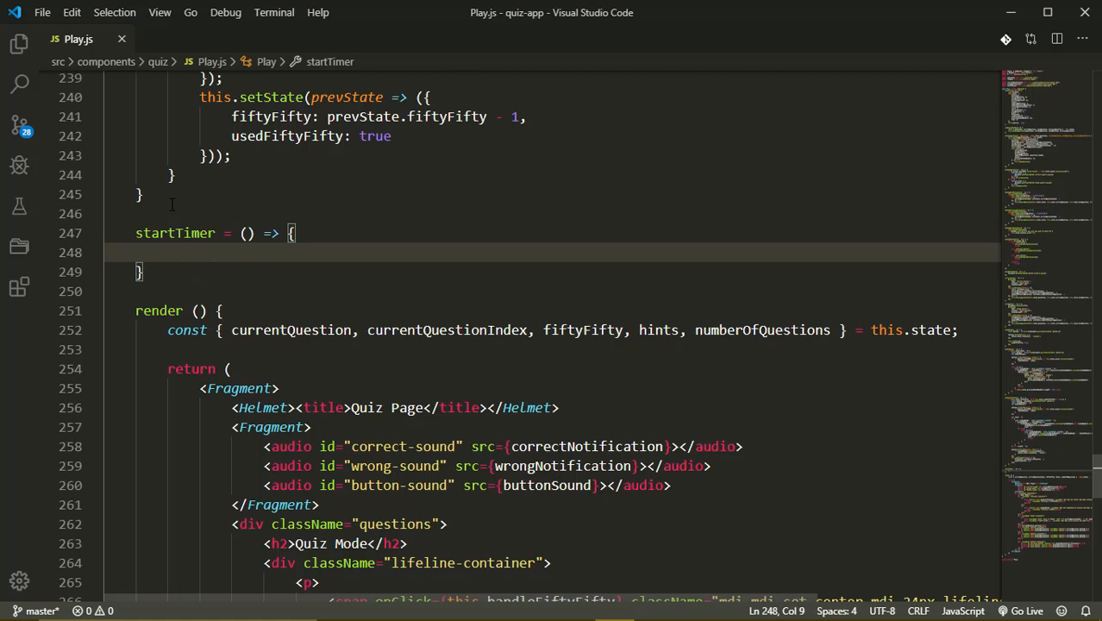
Step: Inside startTimer declare const countDownTime = Date.now() + 30000;
{"action": "type", "text": "const c"}
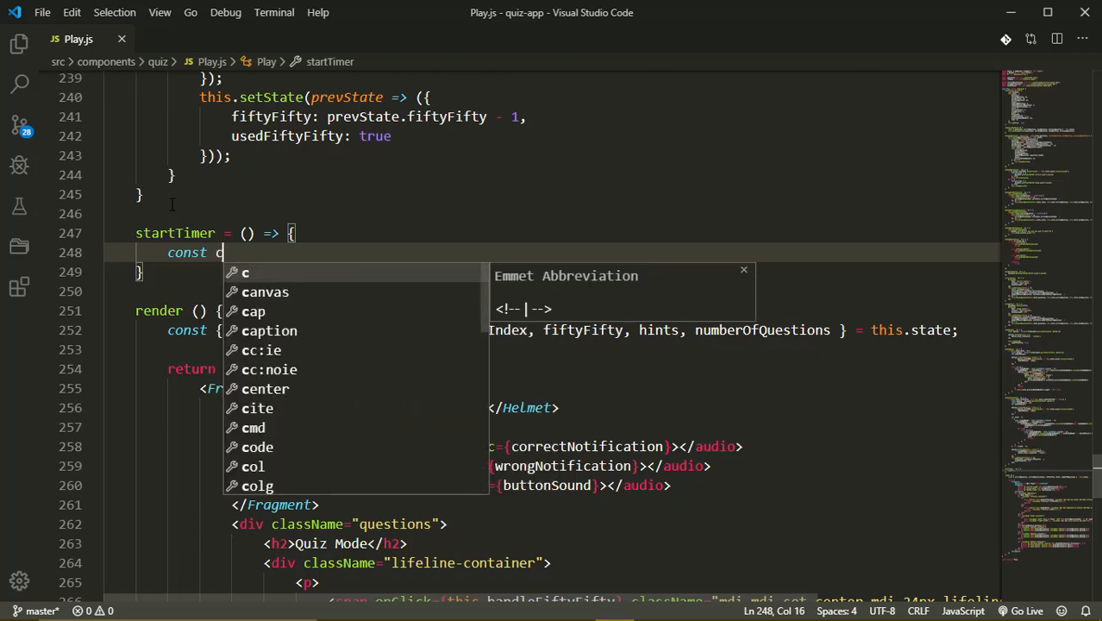
{"action": "type", "text": "ount"}
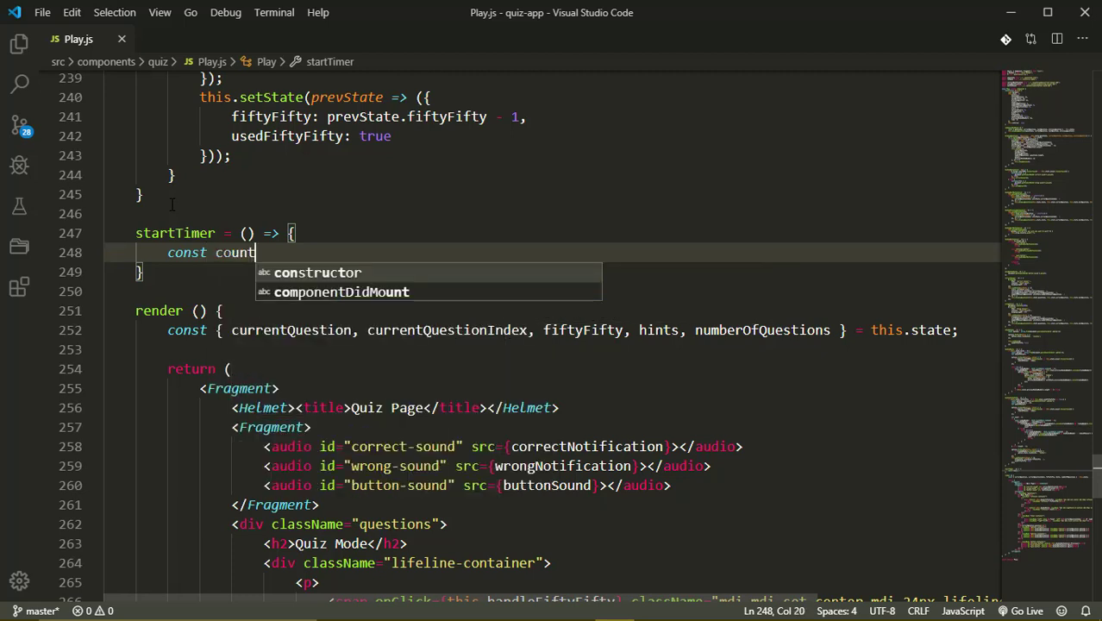
{"action": "type", "text": "DownTime"}
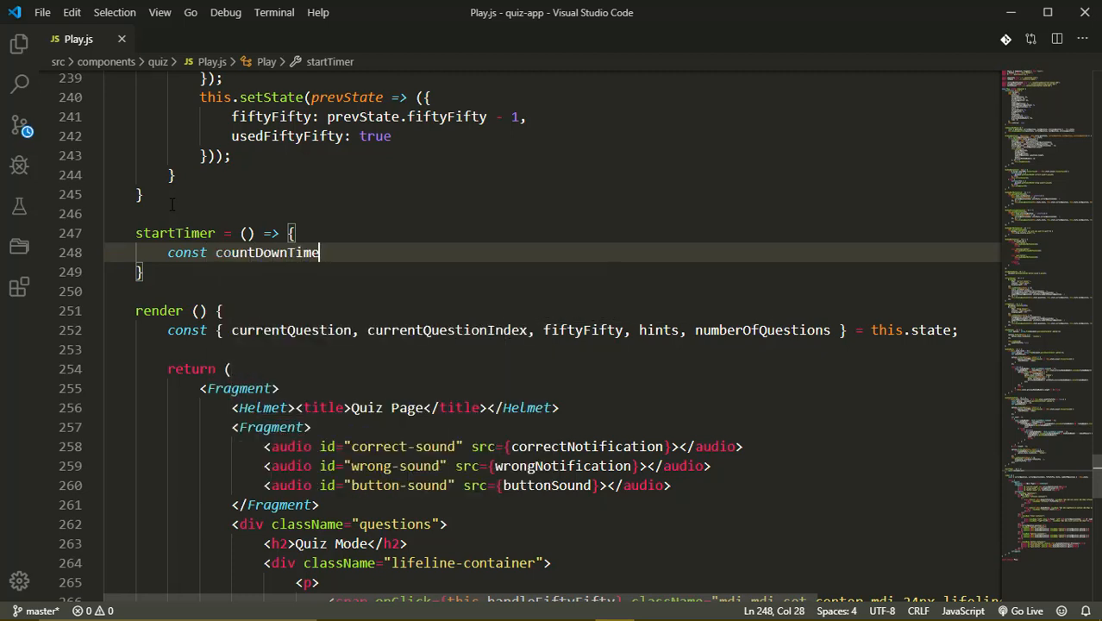
{"action": "type", "text": "= Date"}
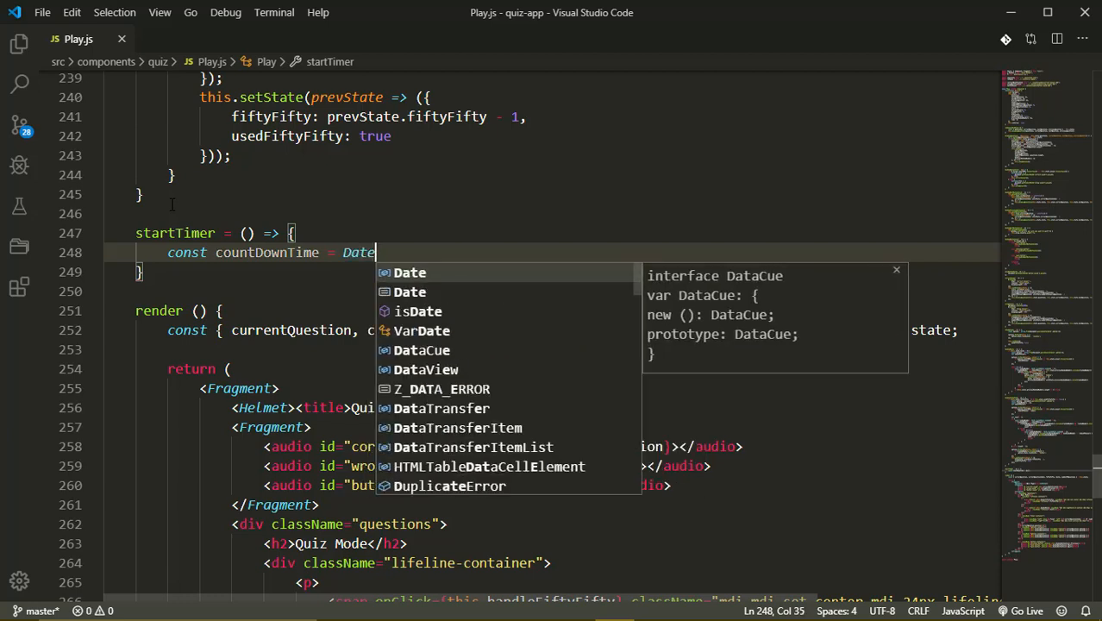
{"action": "type", "text": ".now("}
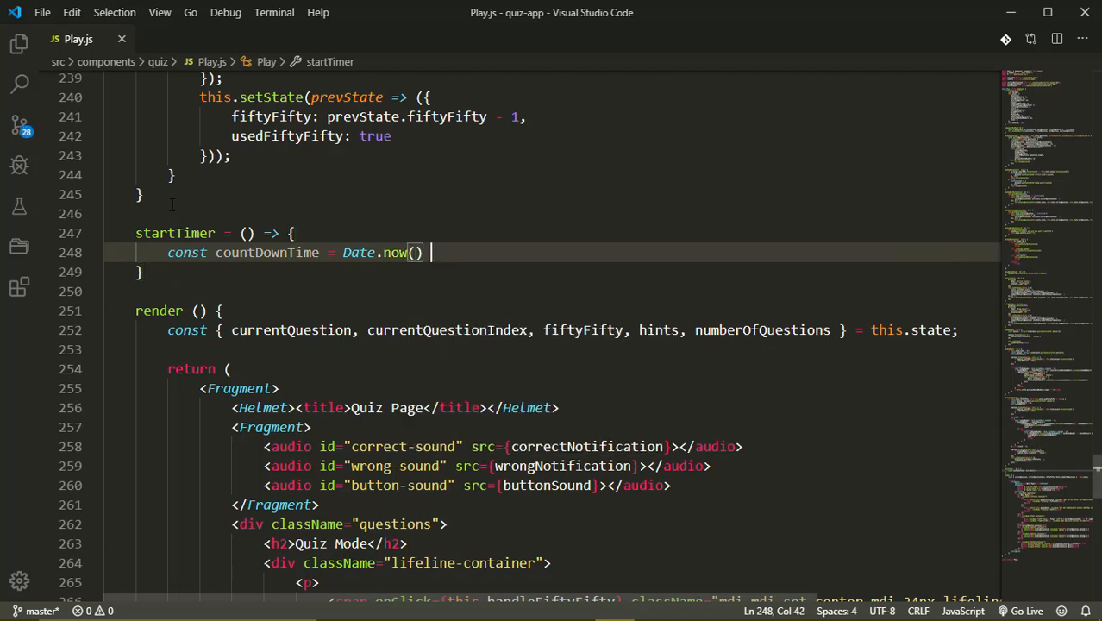
{"action": "type", "text": "+"}
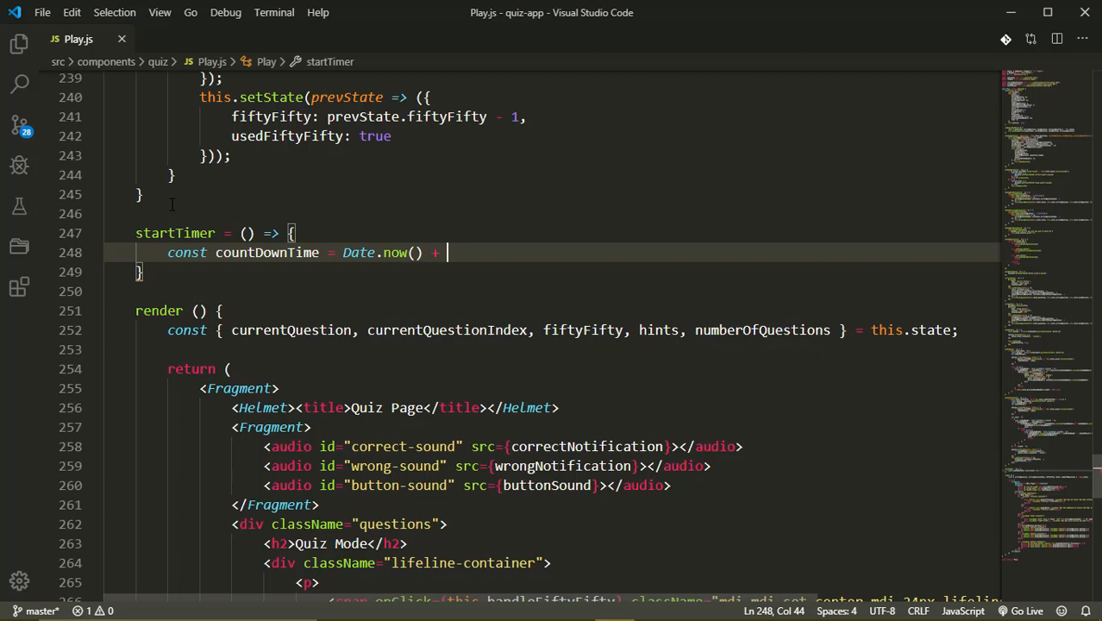
{"action": "type", "text": "30000"}
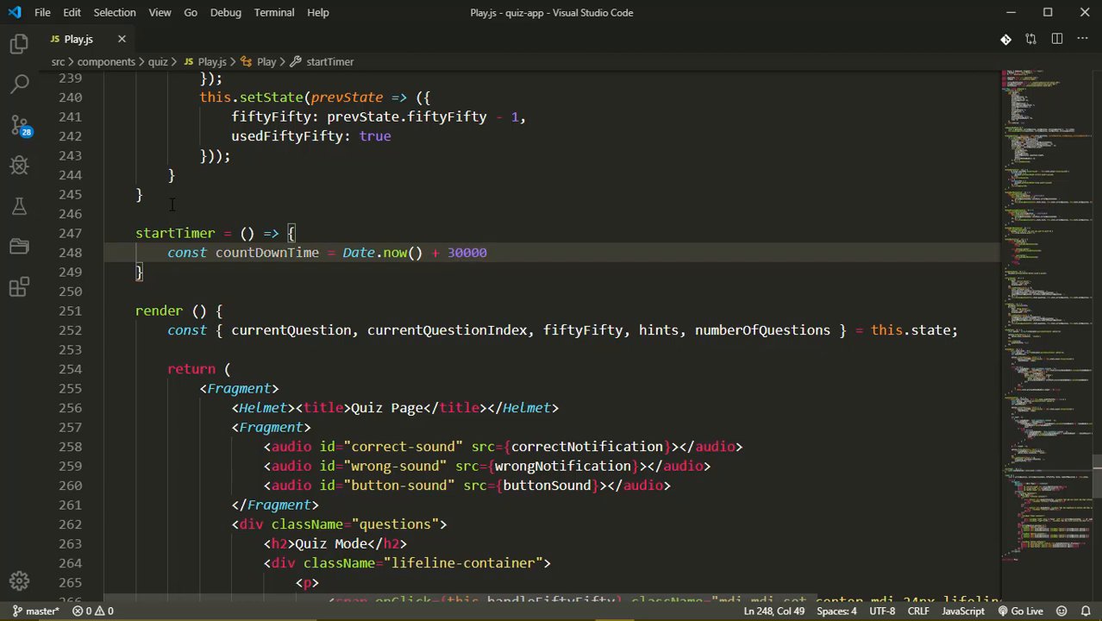
{"action": "type", "text": ";"}
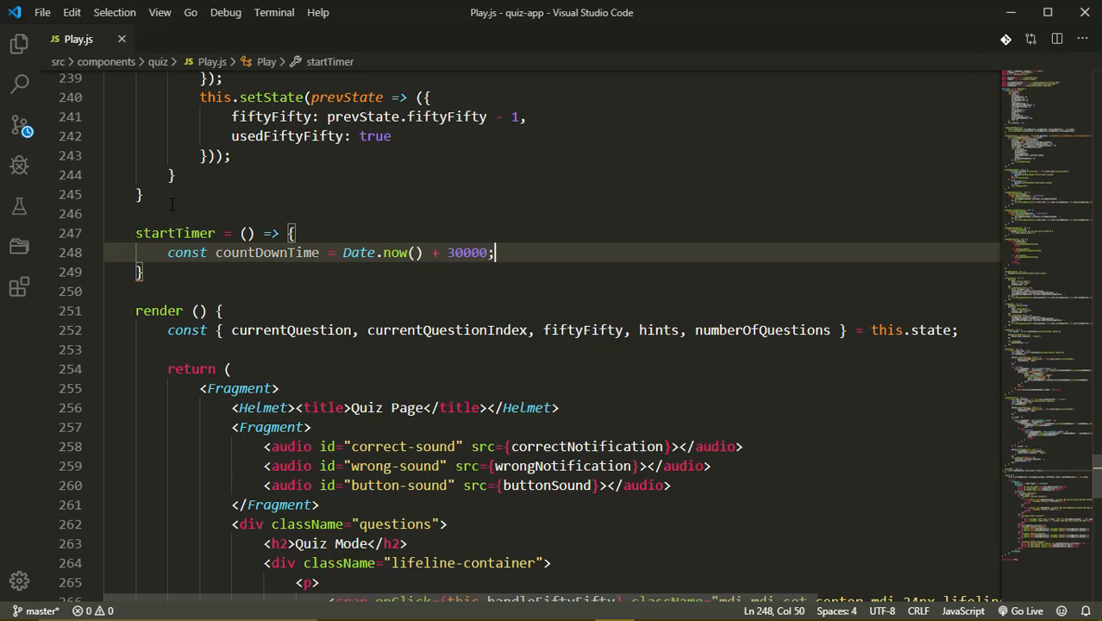
Step: Assign this.interval = setInterval(() => {}, 1000) with an empty callback body
{"action": "type", "text": "this"}
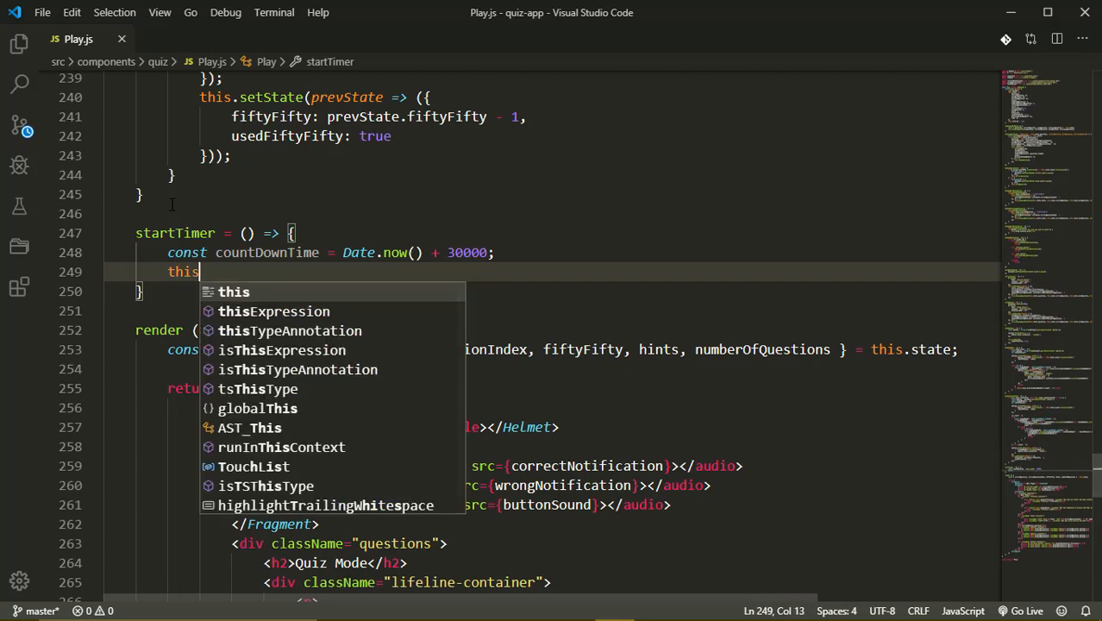
{"action": "type", "text": ".interval ="}
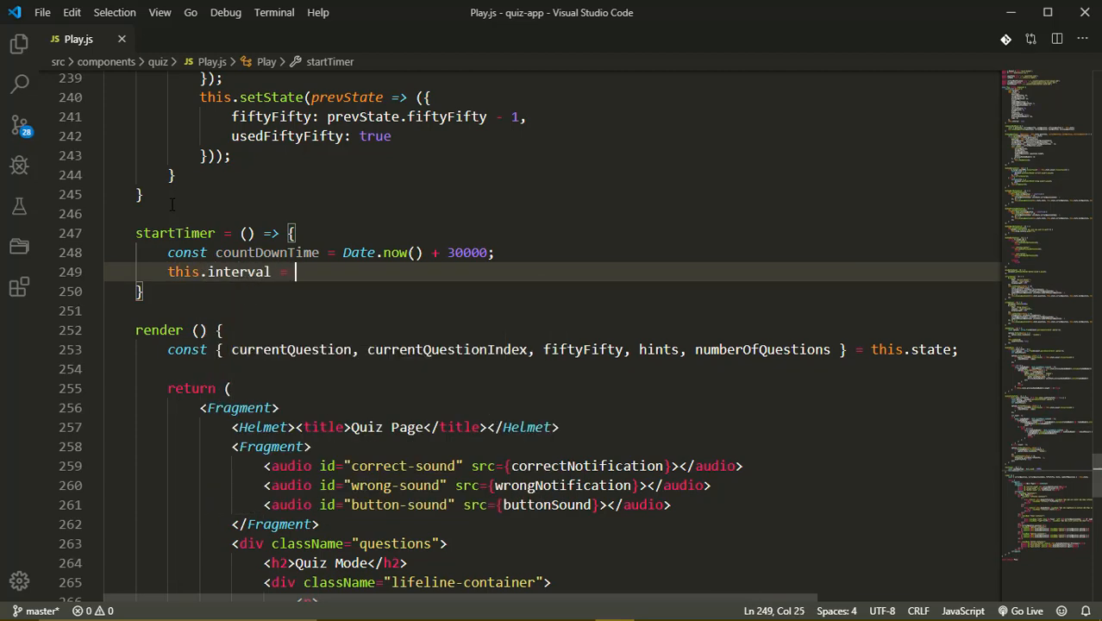
{"action": "type", "text": "setIn"}
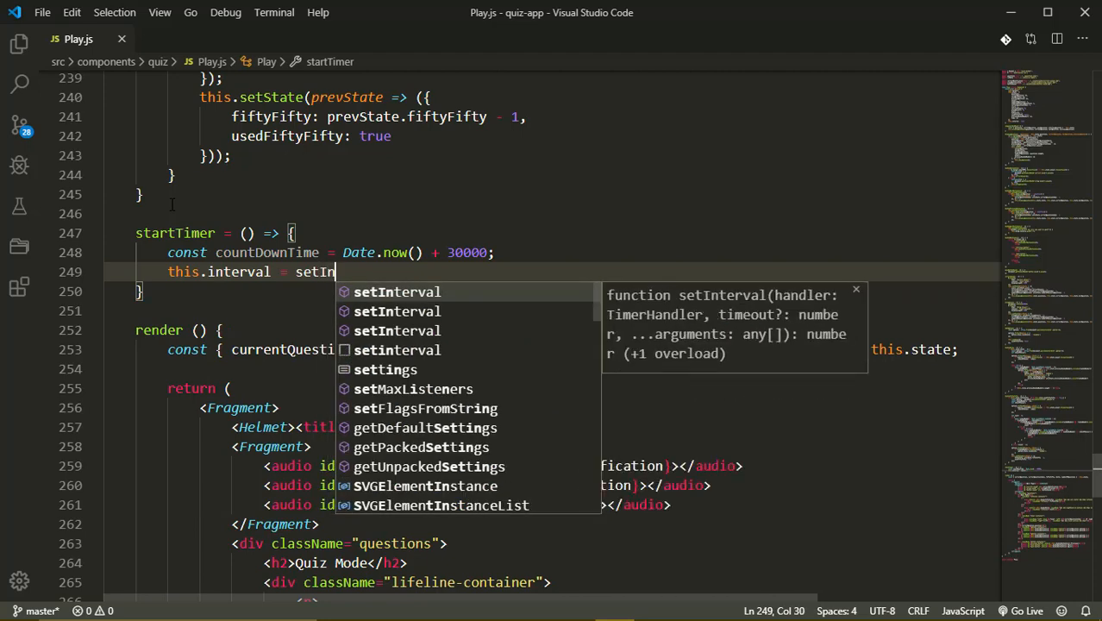
{"action": "type", "text": "terval(() => {});"}
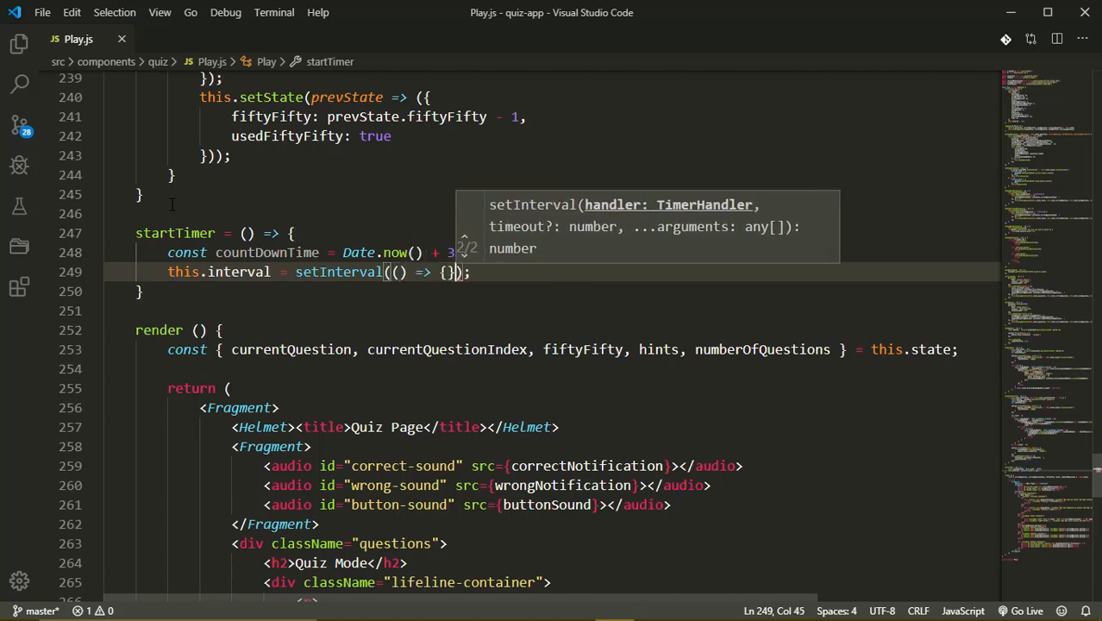
{"action": "type", "text": ","}
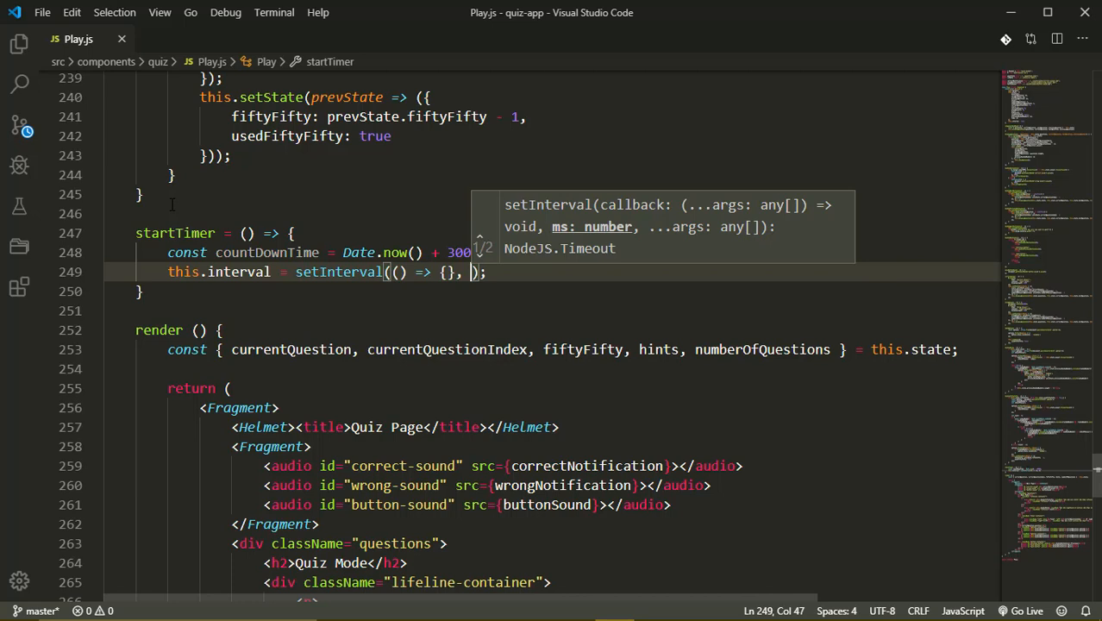
{"action": "type", "text": "1000"}
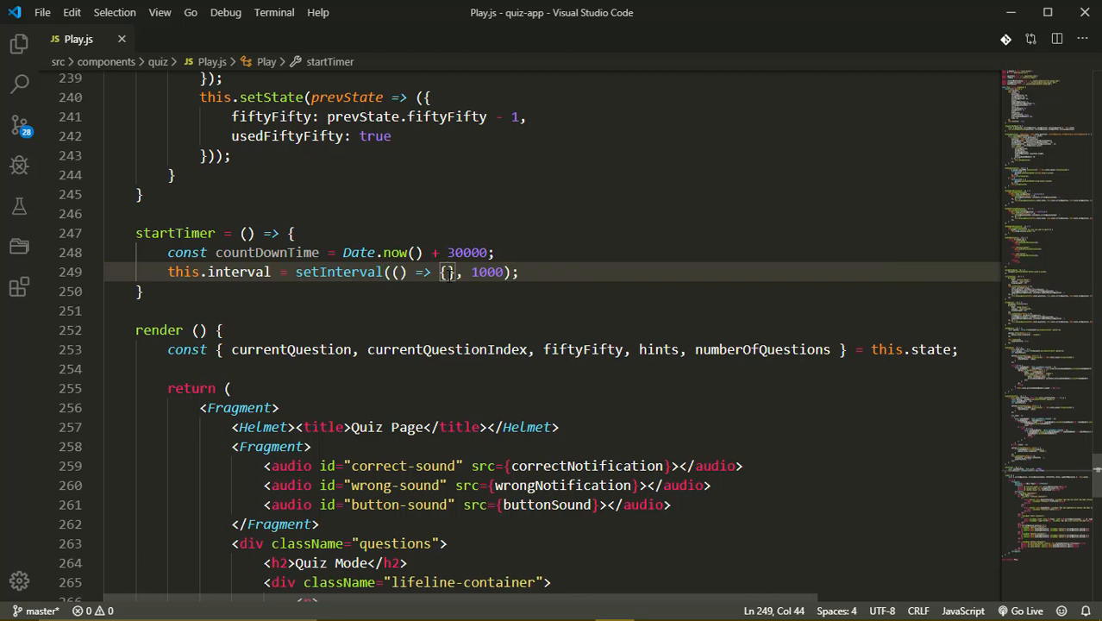
{"action": "key", "text": "Enter"}
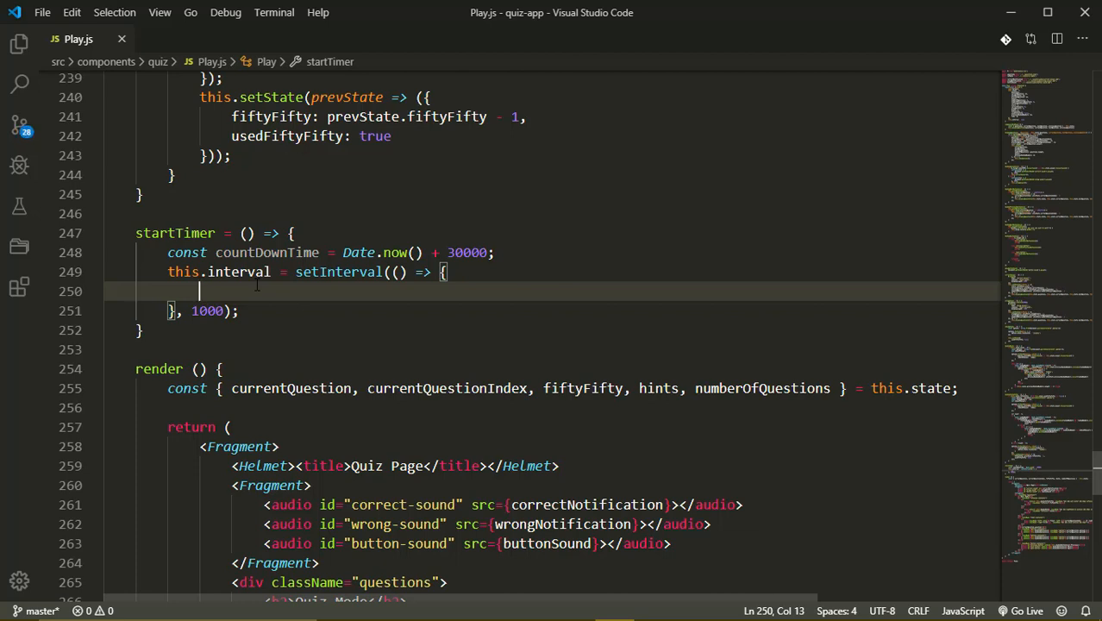
Step: In the callback declare const now = new Date() and const distance = countDownTime - now
{"action": "type", "text": "const now = new Date();"}
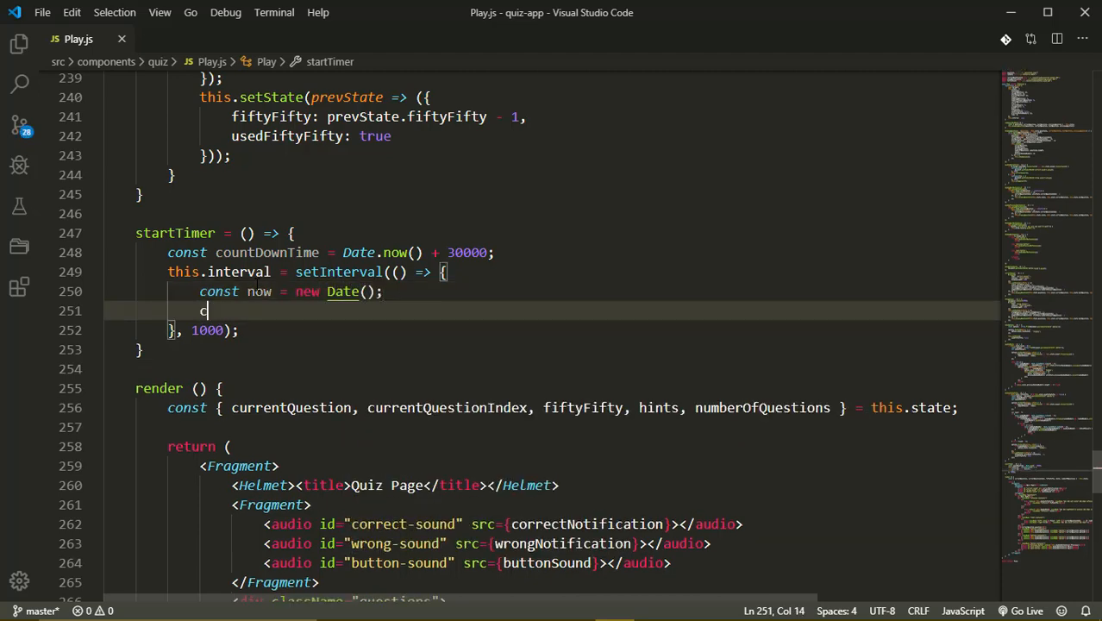
{"action": "type", "text": "onst distan"}
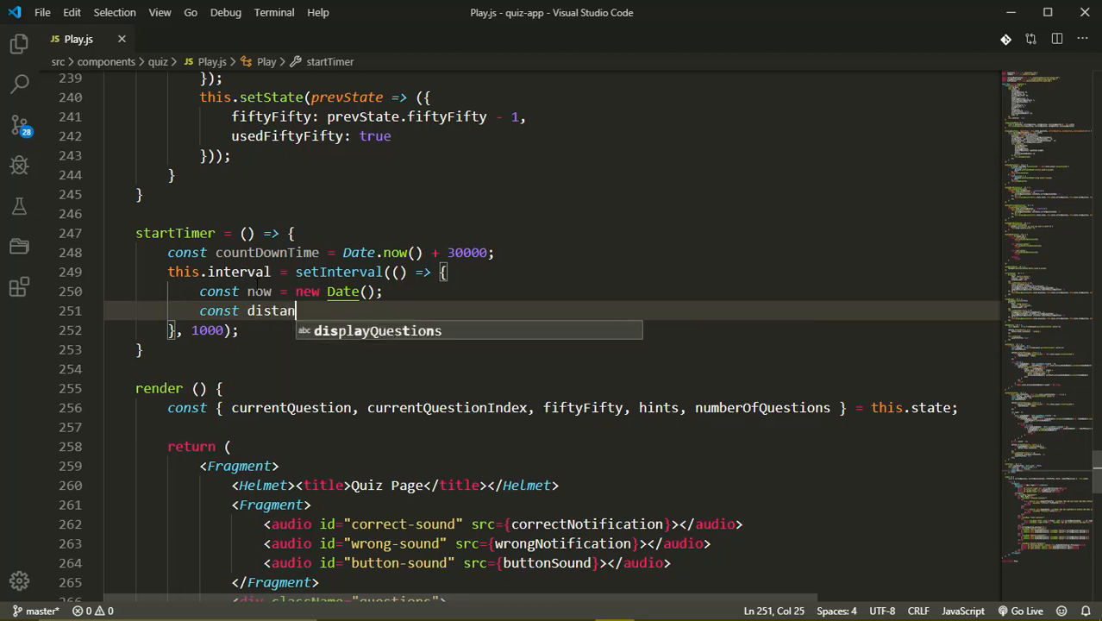
{"action": "type", "text": "ce ="}
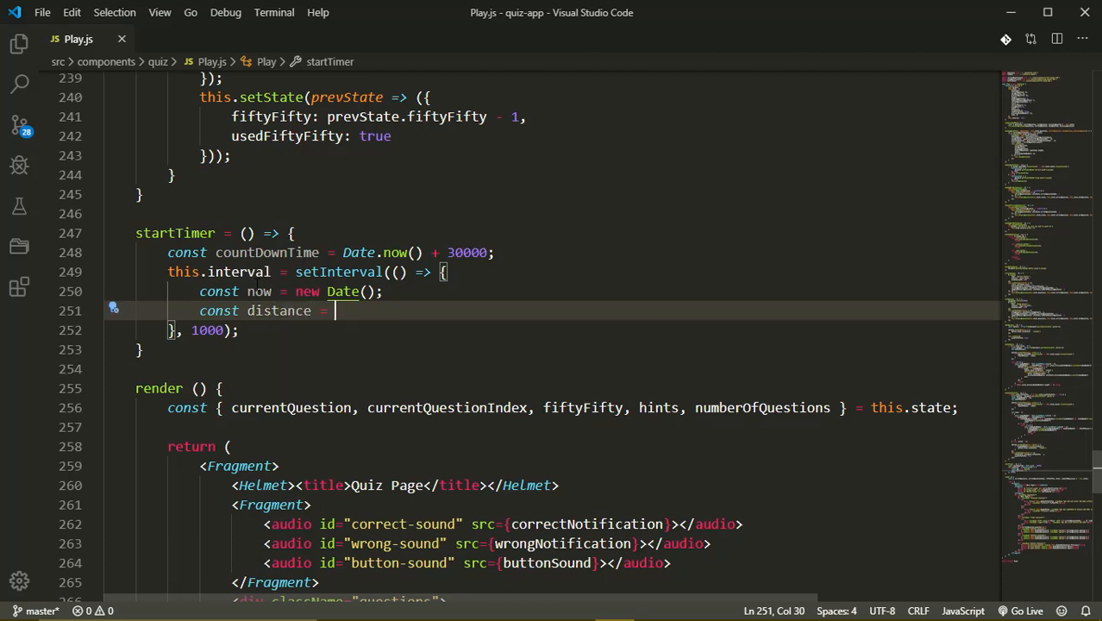
{"action": "type", "text": "c"}
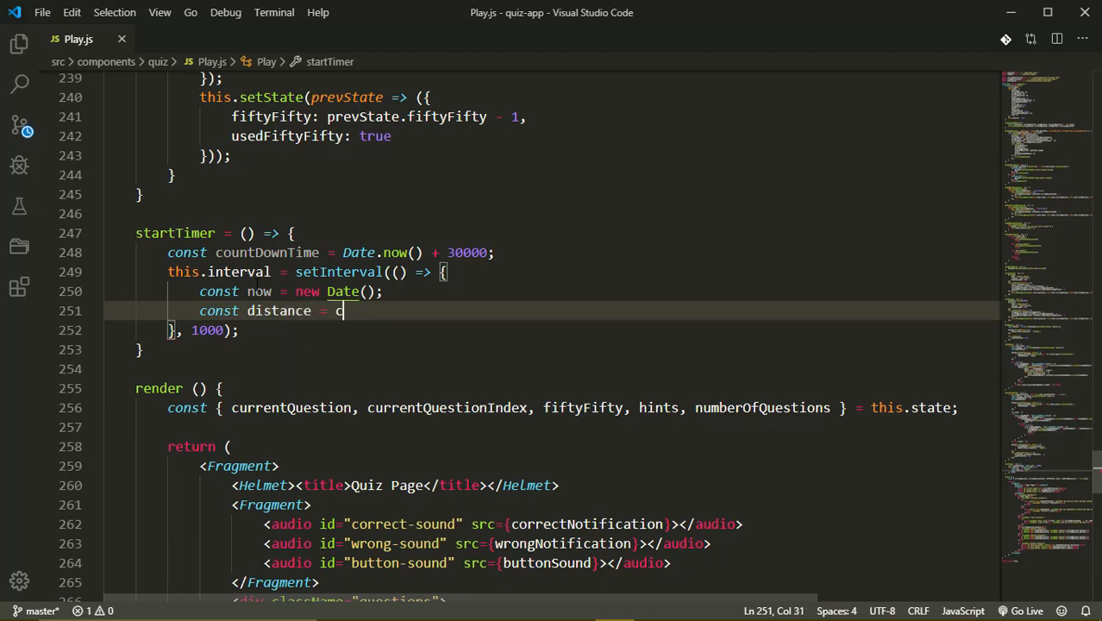
{"action": "type", "text": "ountDown"}
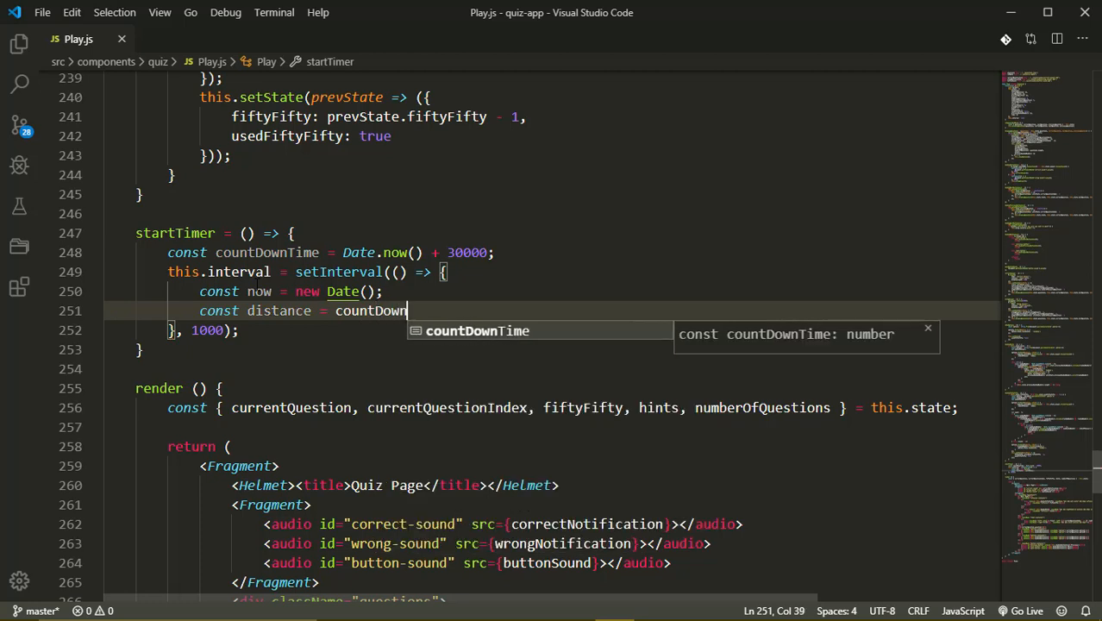
{"action": "type", "text": "TIe"}
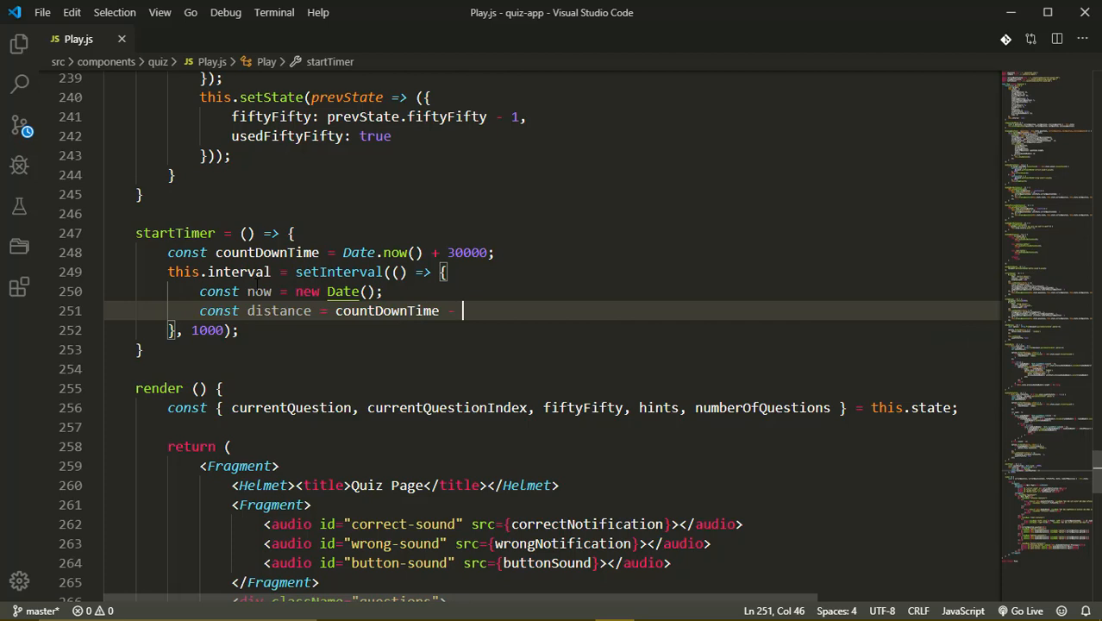
{"action": "type", "text": "now;"}
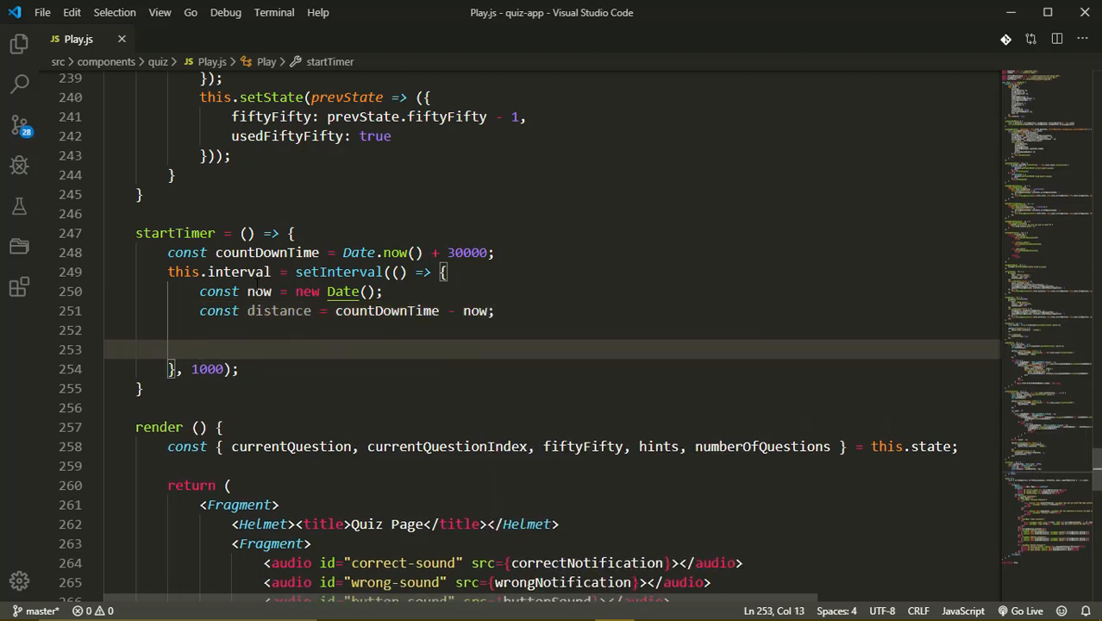
Step: Declare const minutes = distance % (1000 * 60 * 60) / (1000 * 60)
{"action": "type", "text": "const"}
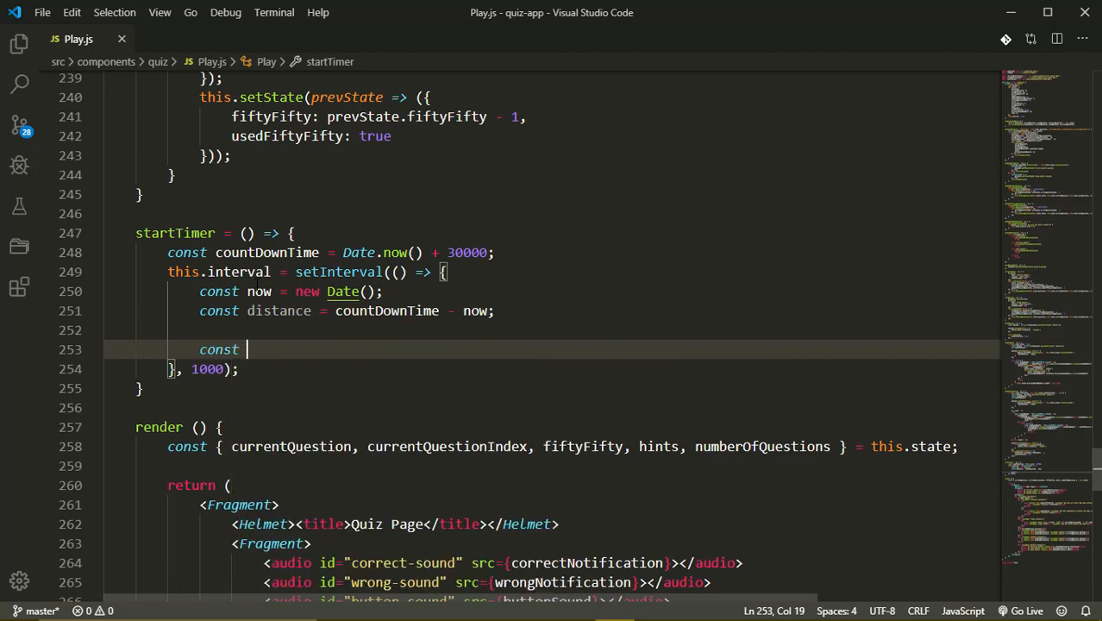
{"action": "type", "text": "minutes ="}
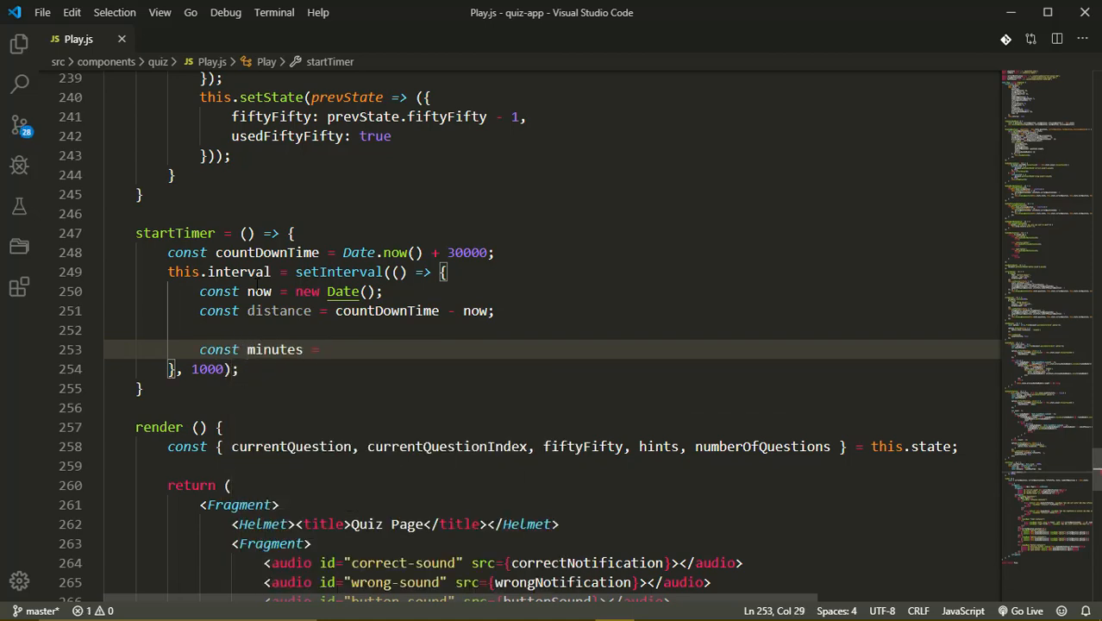
{"action": "type", "text": "distance"}
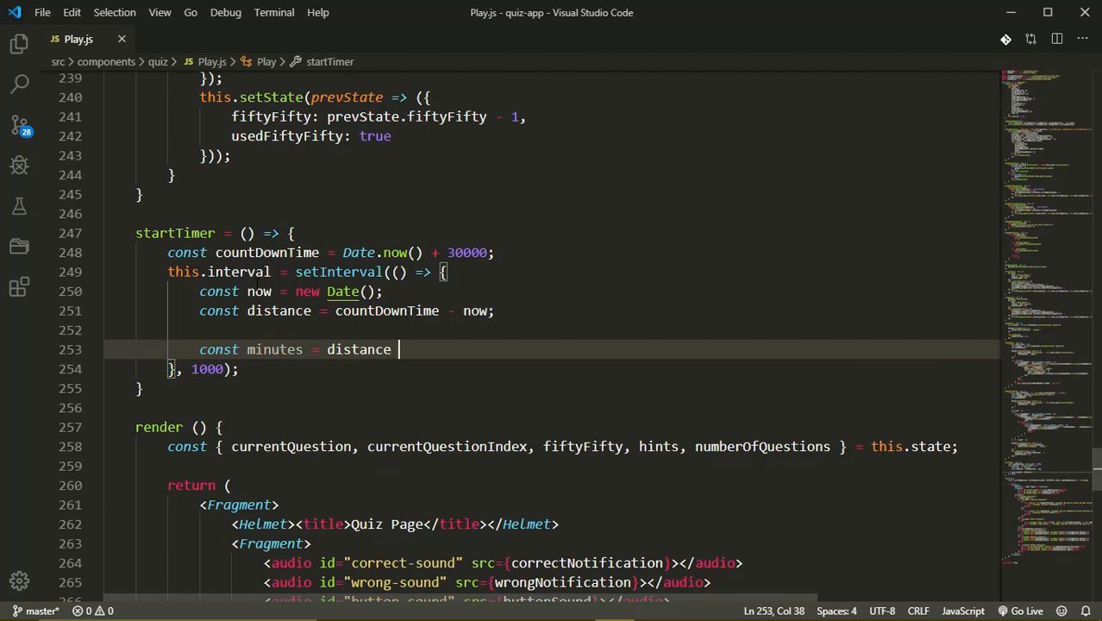
{"action": "type", "text": "%"}
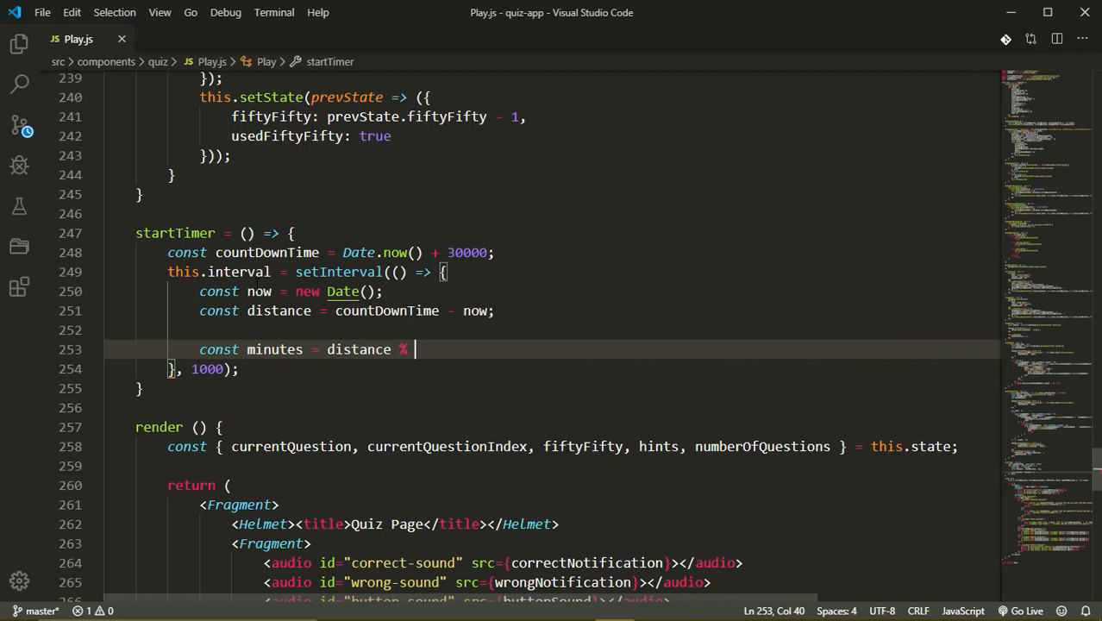
{"action": "type", "text": "(1000 * 60 * 60) /"}
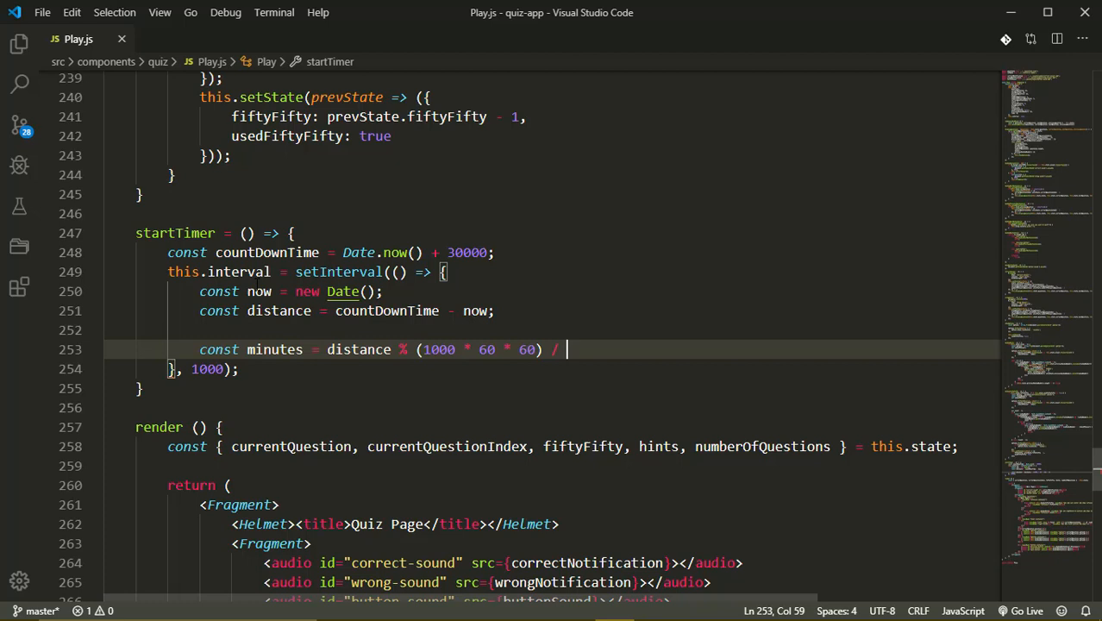
{"action": "type", "text": "("}
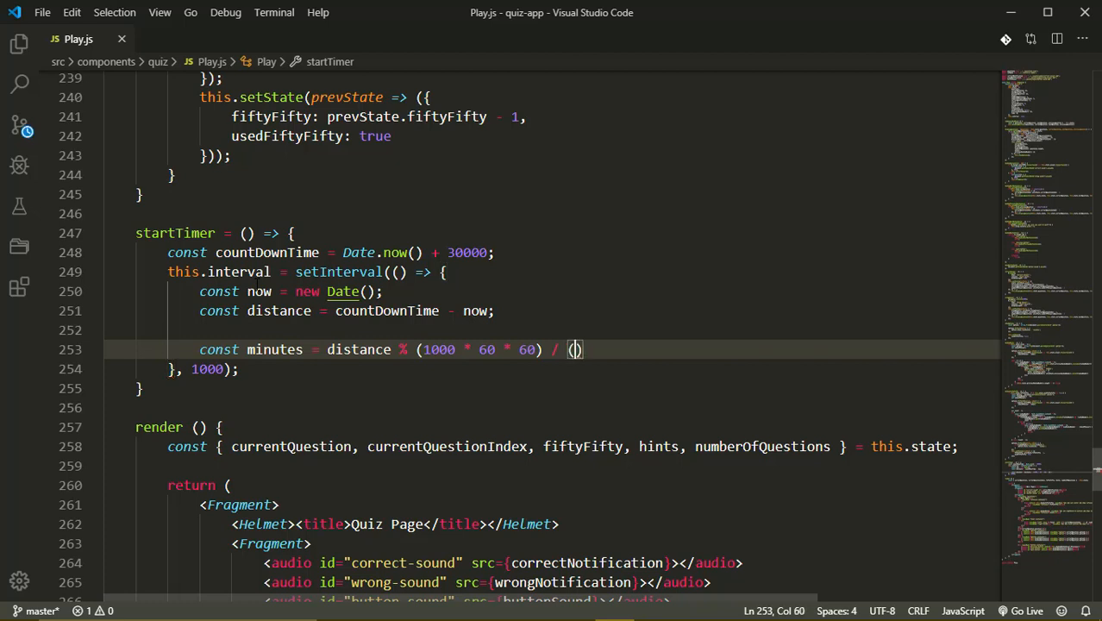
{"action": "type", "text": "1000 * 60"}
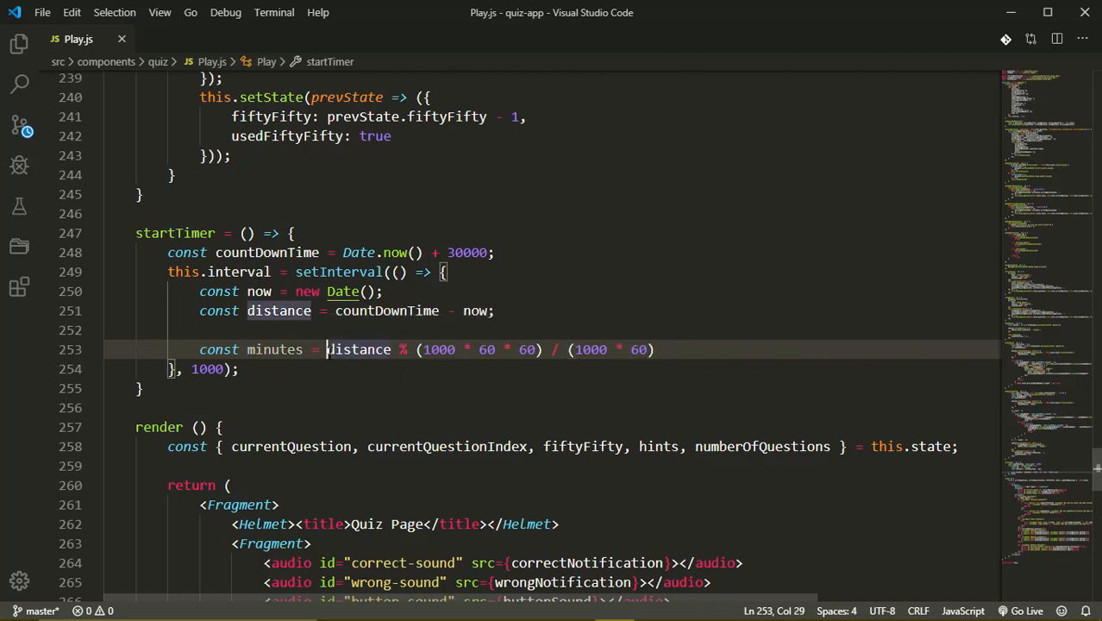
Step: Wrap minutes in Math.floor and compute seconds as Math.floor((distance % (1000 * 60)) / 1000)
{"action": "type", "text": "Math"}
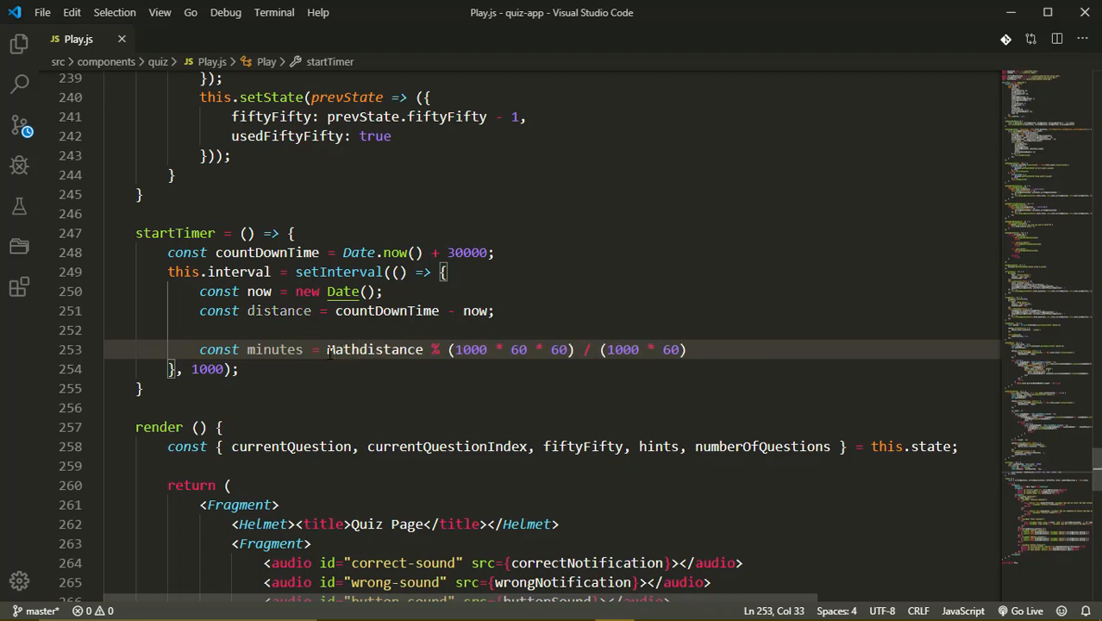
{"action": "type", "text": ".floor(("}
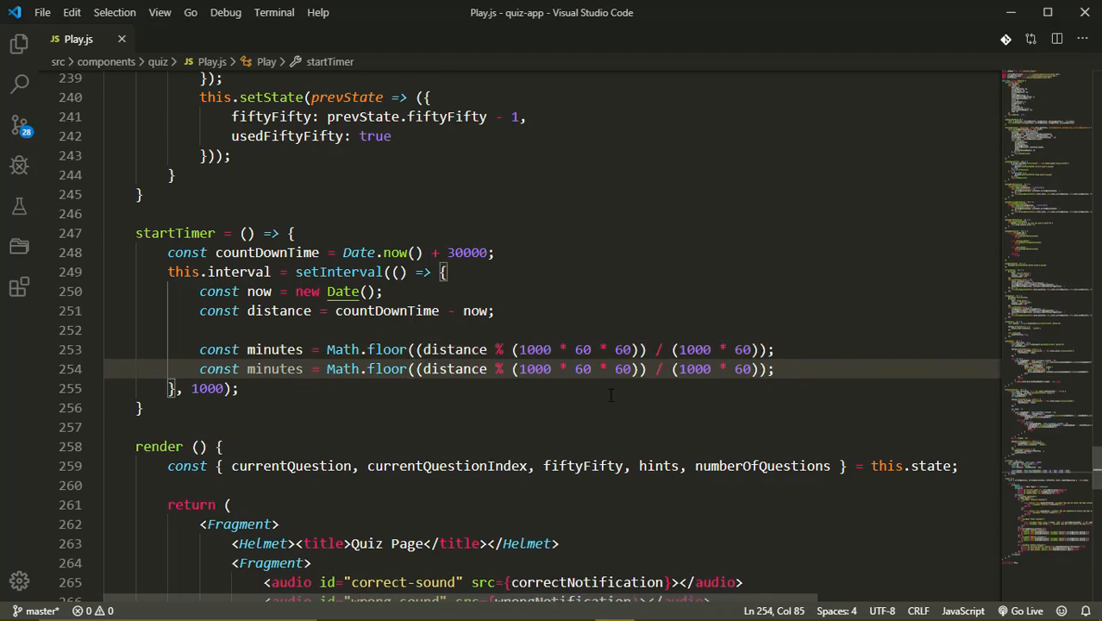
{"action": "type", "text": "second"}
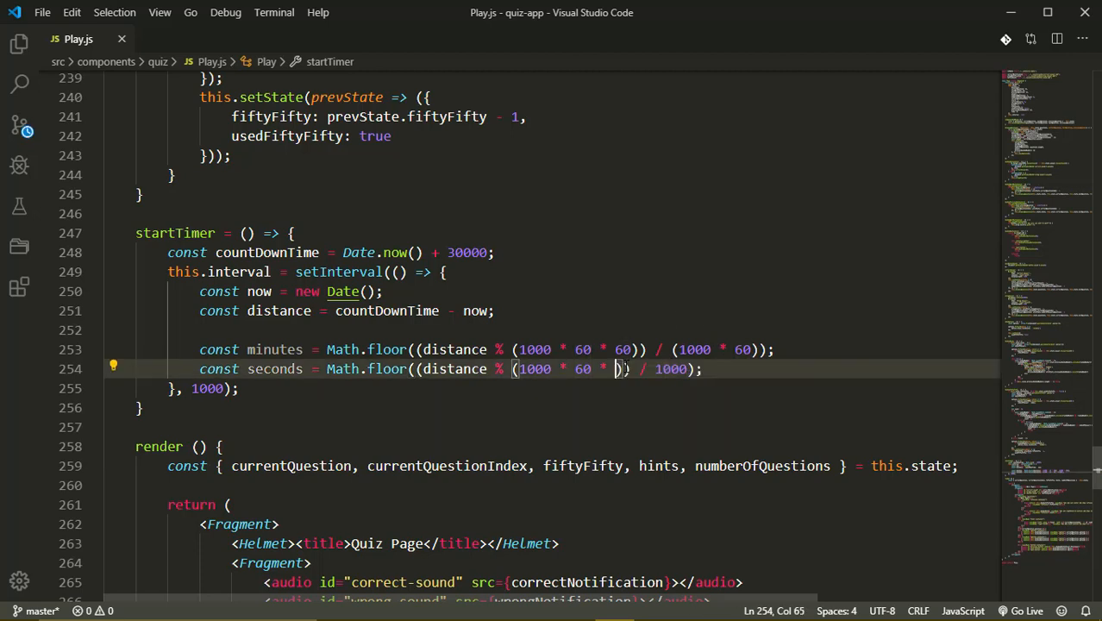
{"action": "key", "text": "Backspace"}
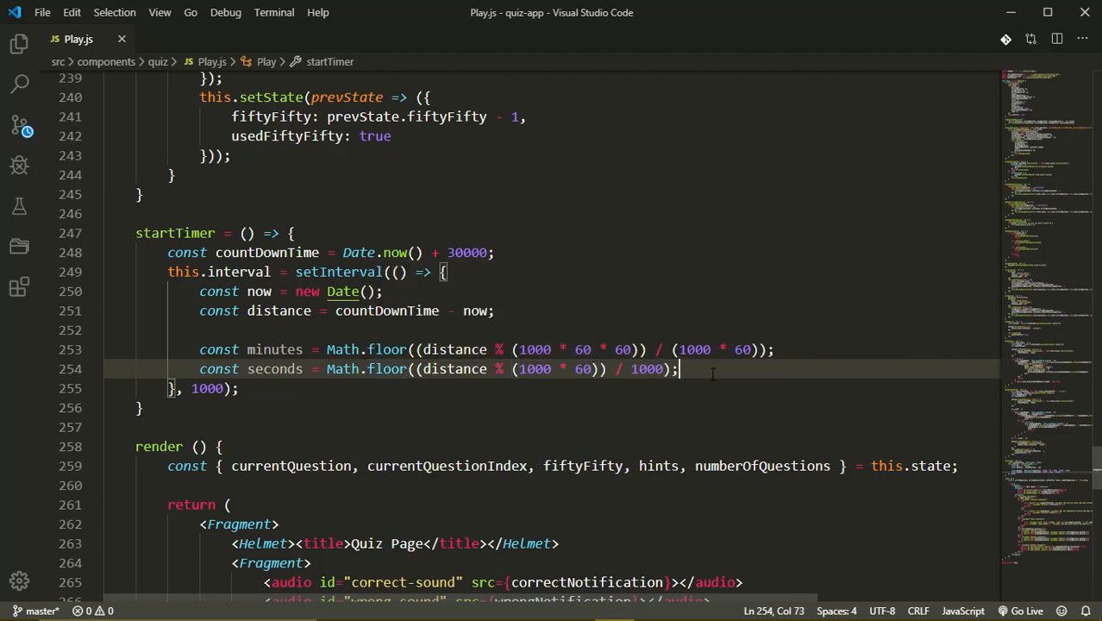
{"action": "key", "text": "Enter"}
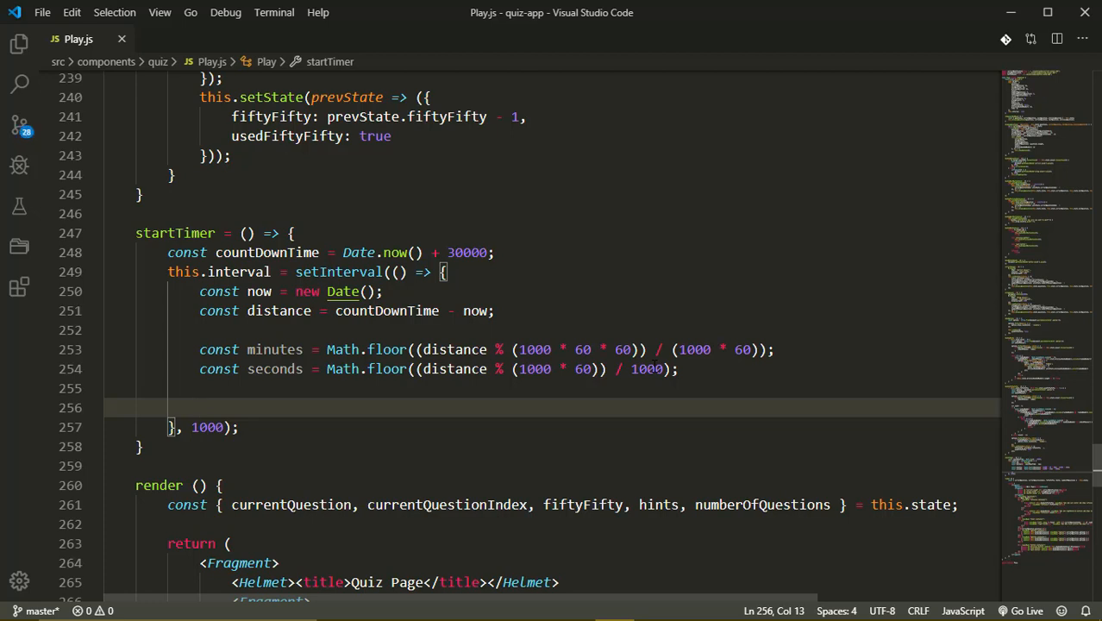
Step: Add an if (distance < 0) block that calls clearInterval(this.interval)
{"action": "type", "text": "if"}
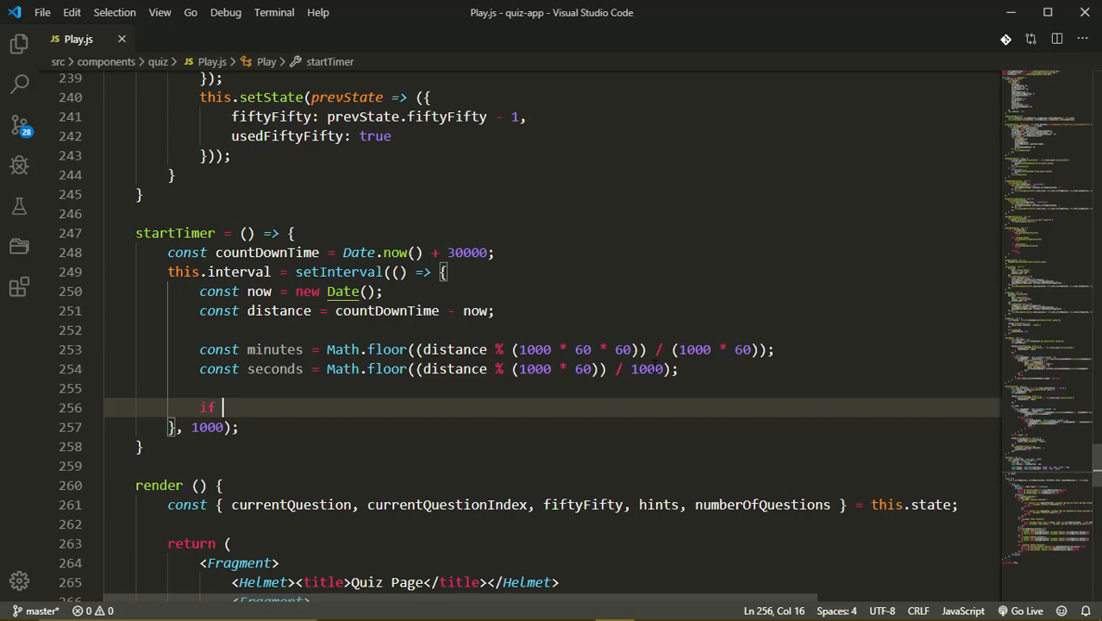
{"action": "type", "text": "(distance <"}
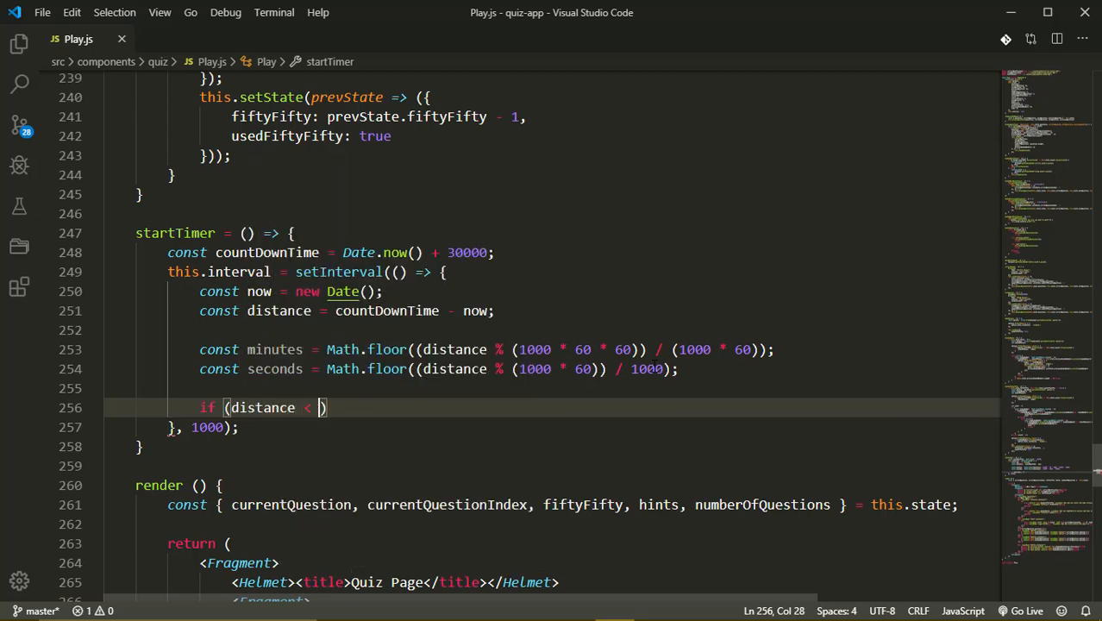
{"action": "type", "text": "0) {"}
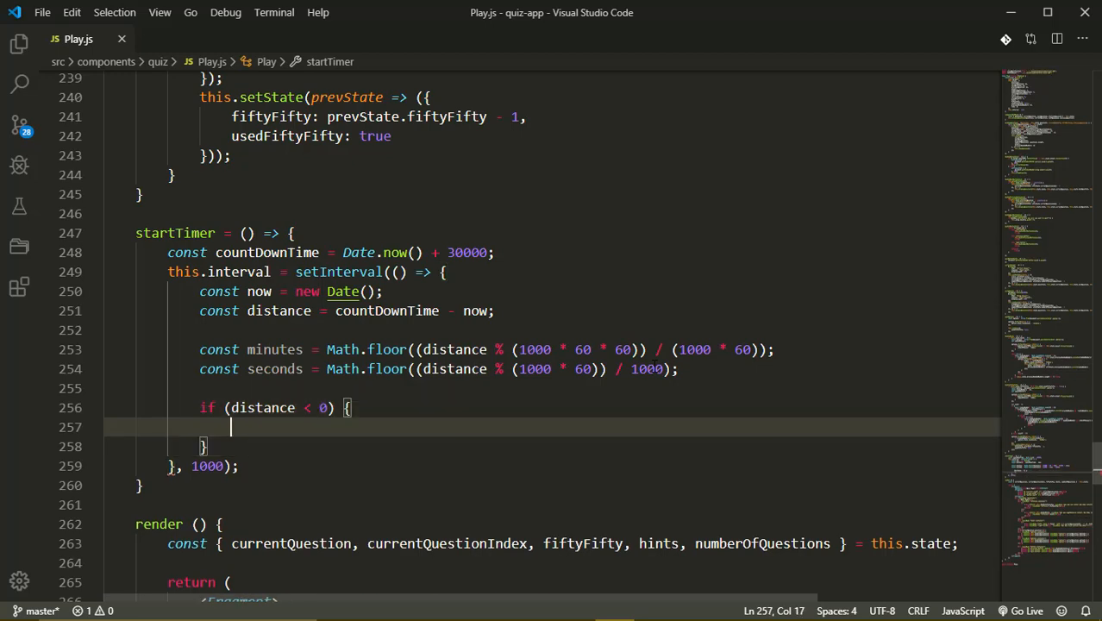
{"action": "type", "text": "clearInterval("}
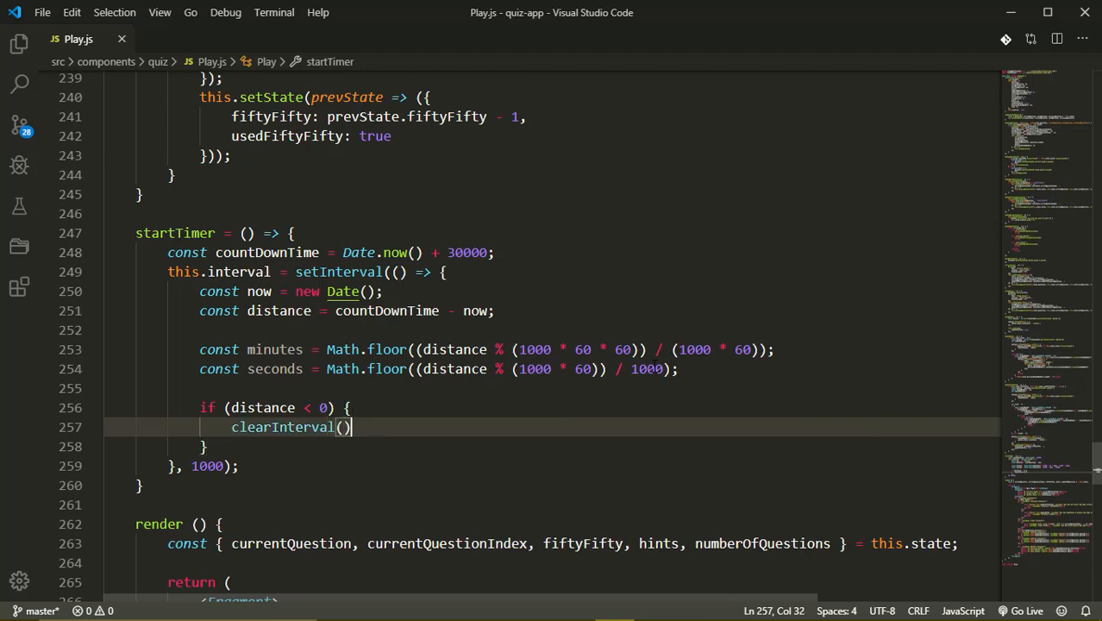
{"action": "type", "text": "this.i"}
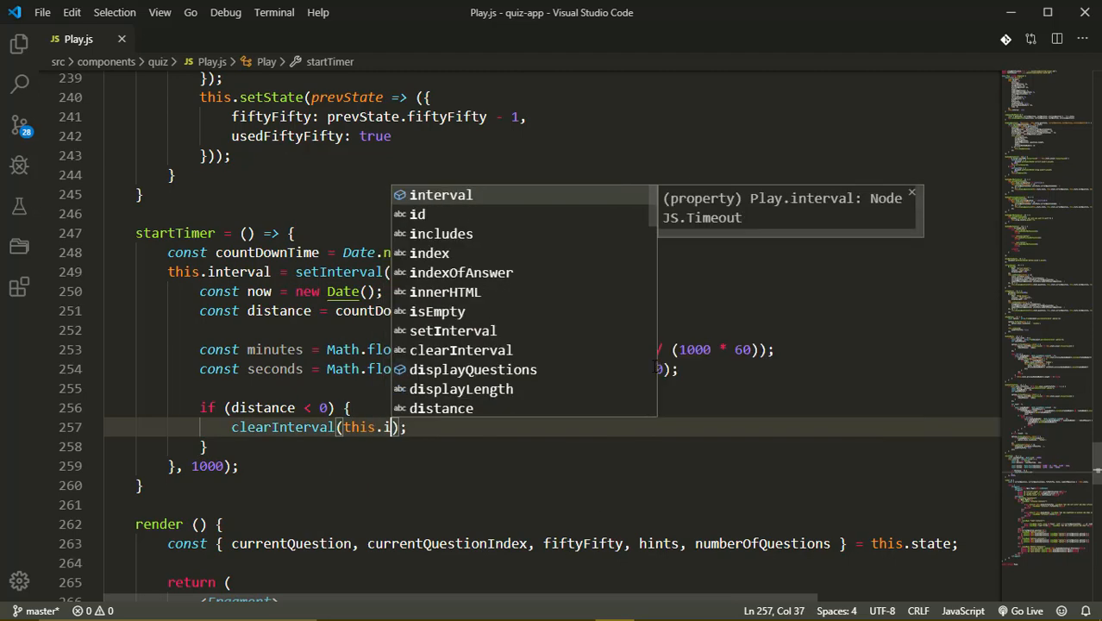
{"action": "type", "text": "nterval"}
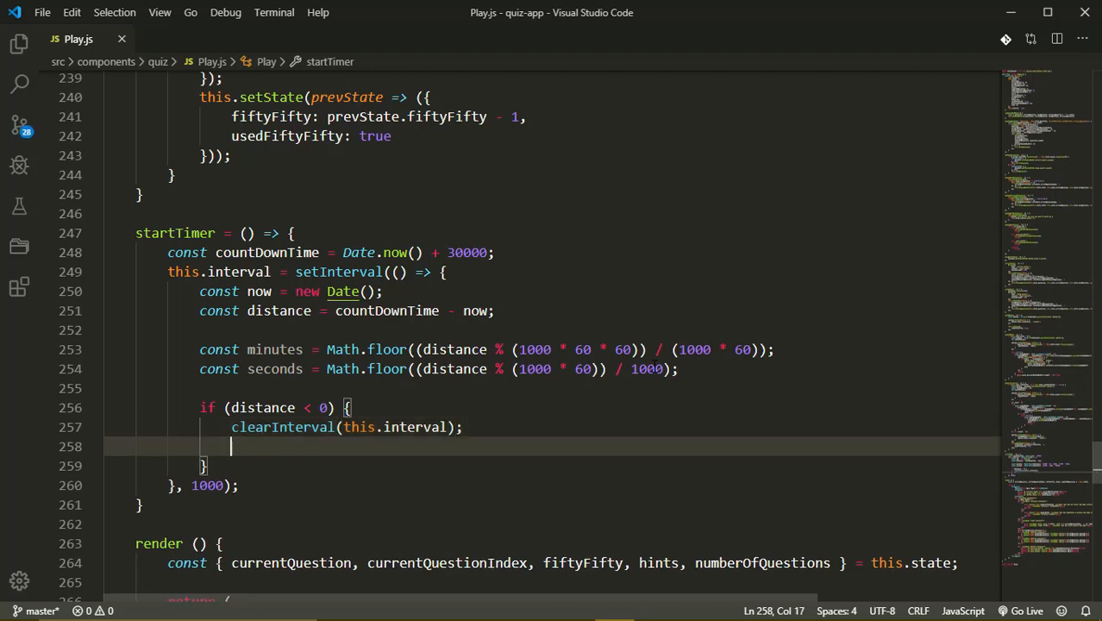
Step: Start an empty this.setState({}) call inside the if block
{"action": "type", "text": "this"}
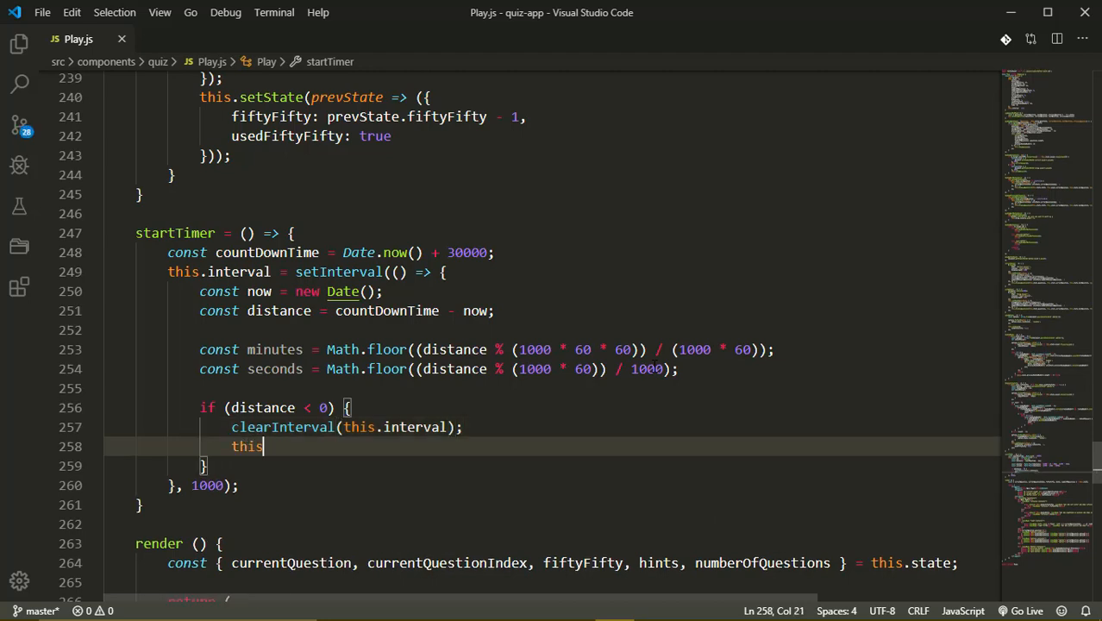
{"action": "type", "text": ".set"}
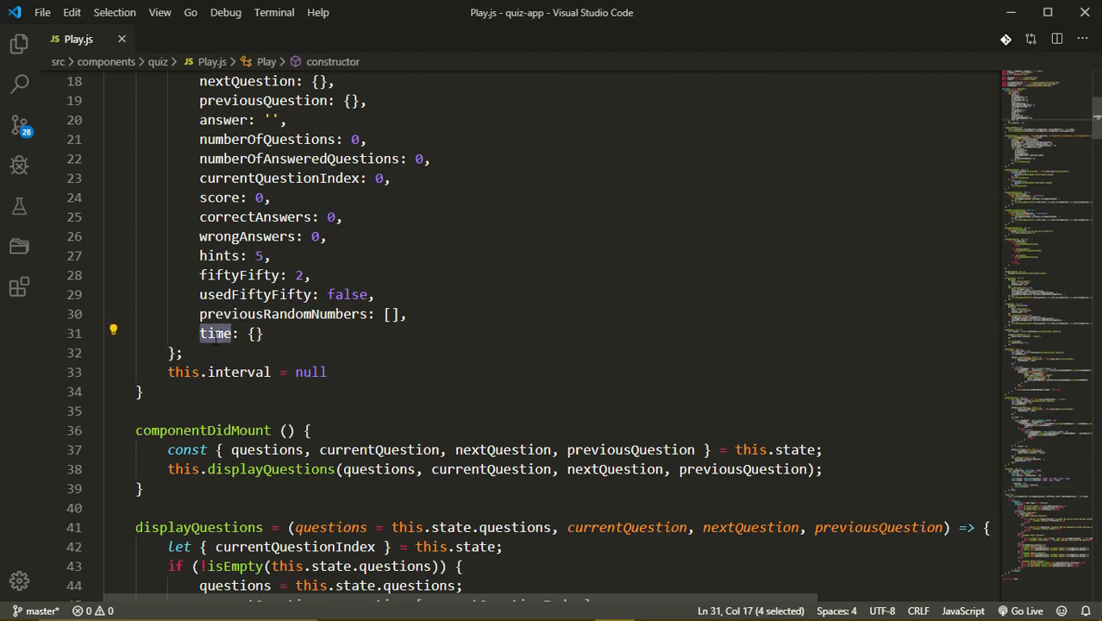
{"action": "scroll", "scroll_direction": "down", "scroll_amount": 3}
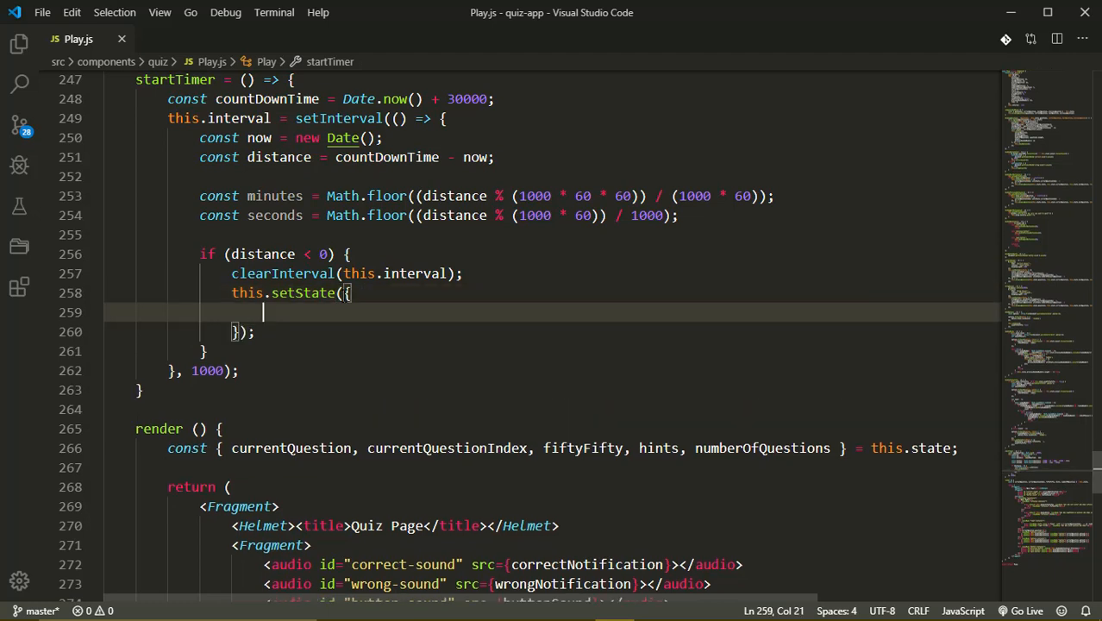
Step: Set time: { minutes: 0, seconds: 0 } in setState with an empty () => {} callback
{"action": "type", "text": "time {"}
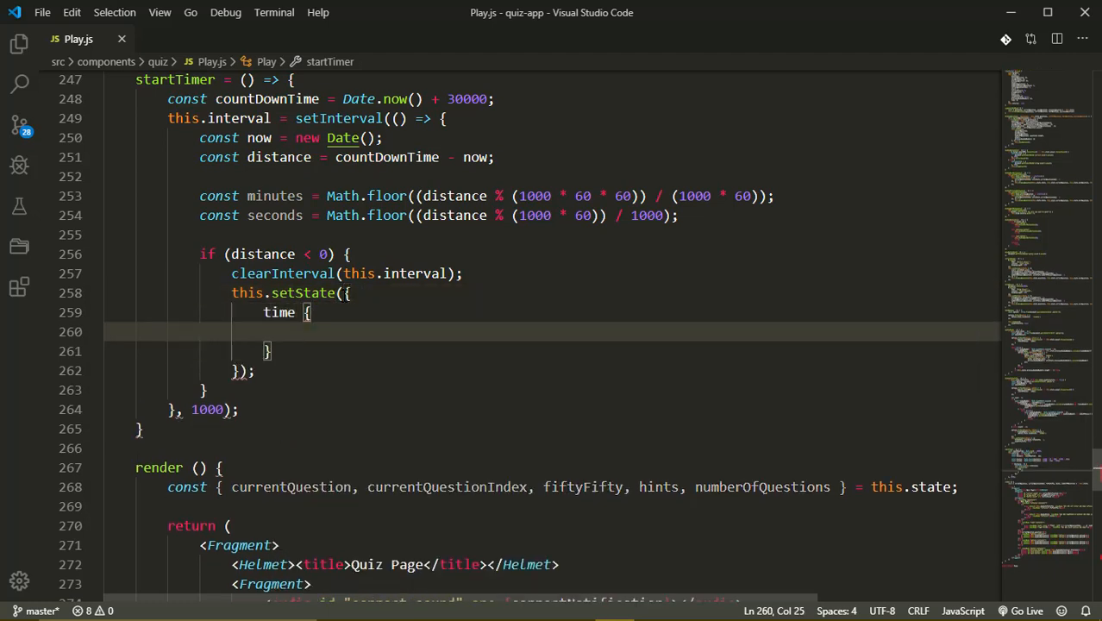
{"action": "type", "text": "minutes"}
{"action": "type", "text": "seconds"}
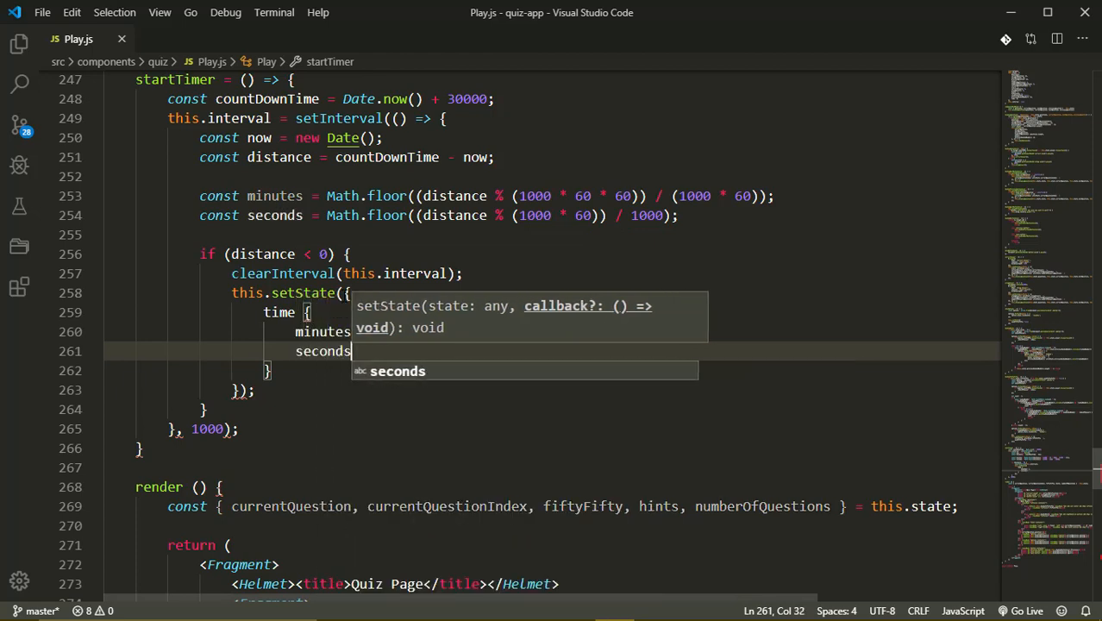
{"action": "type", "text": ": 0"}
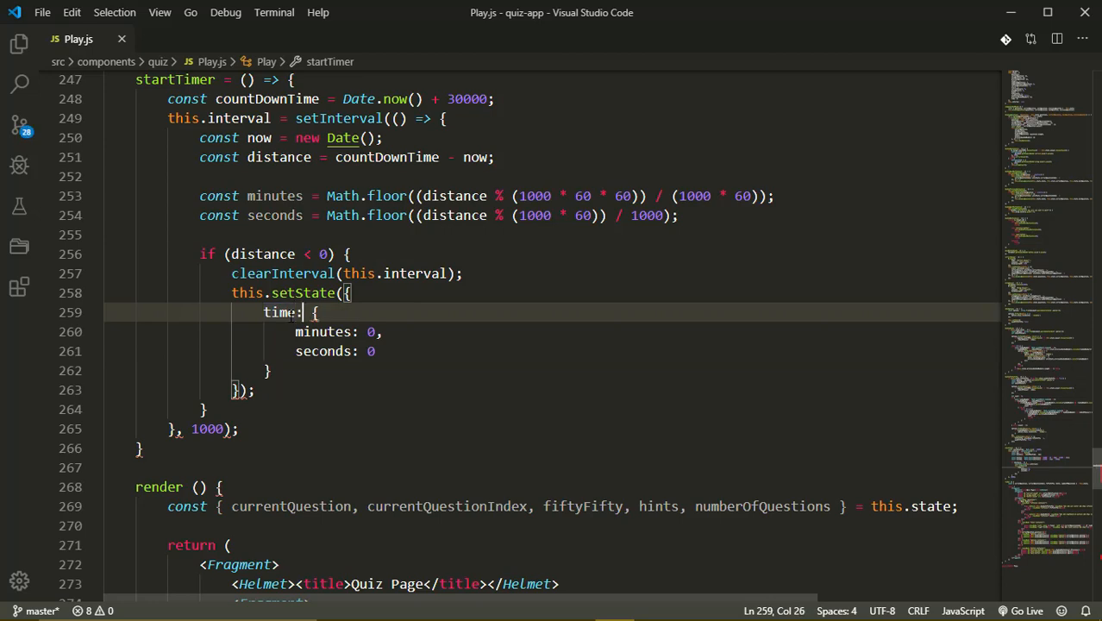
{"action": "scroll", "scroll_direction": "down", "scroll_amount": 3}
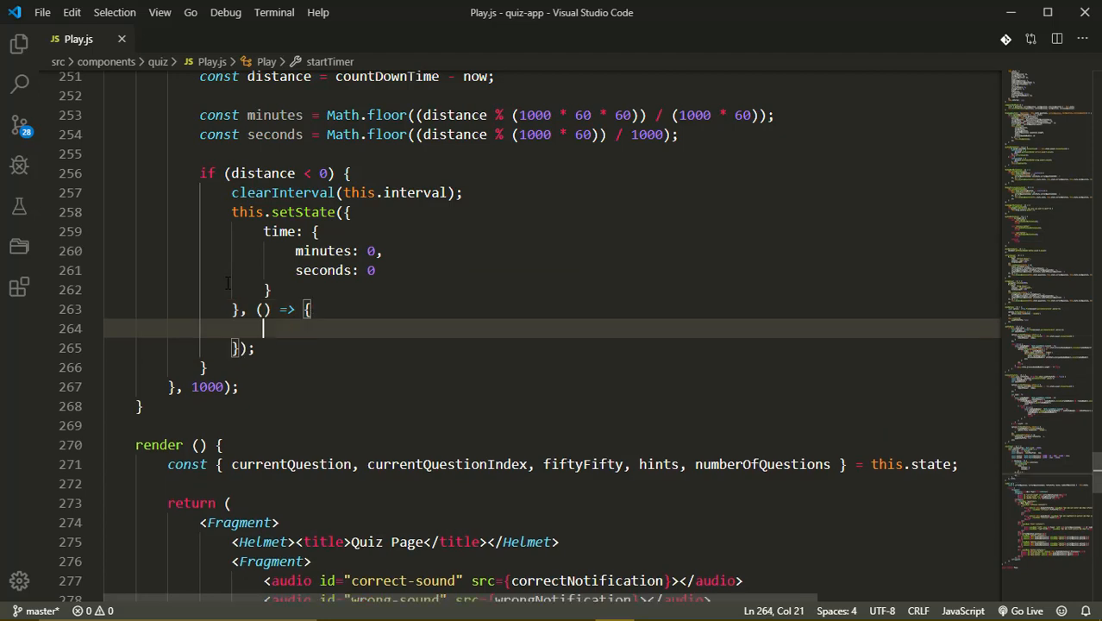
Step: In the setState callback, alert 'Quiz has ended!' when the countdown finishes
{"action": "type", "text": "alert()"}
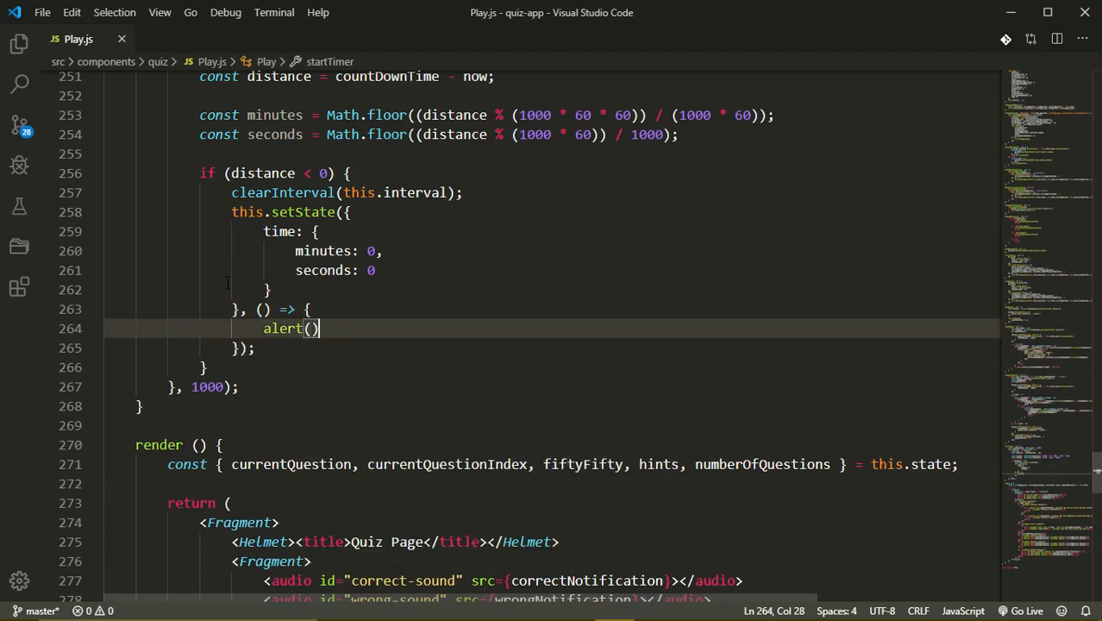
{"action": "type", "text": "''"}
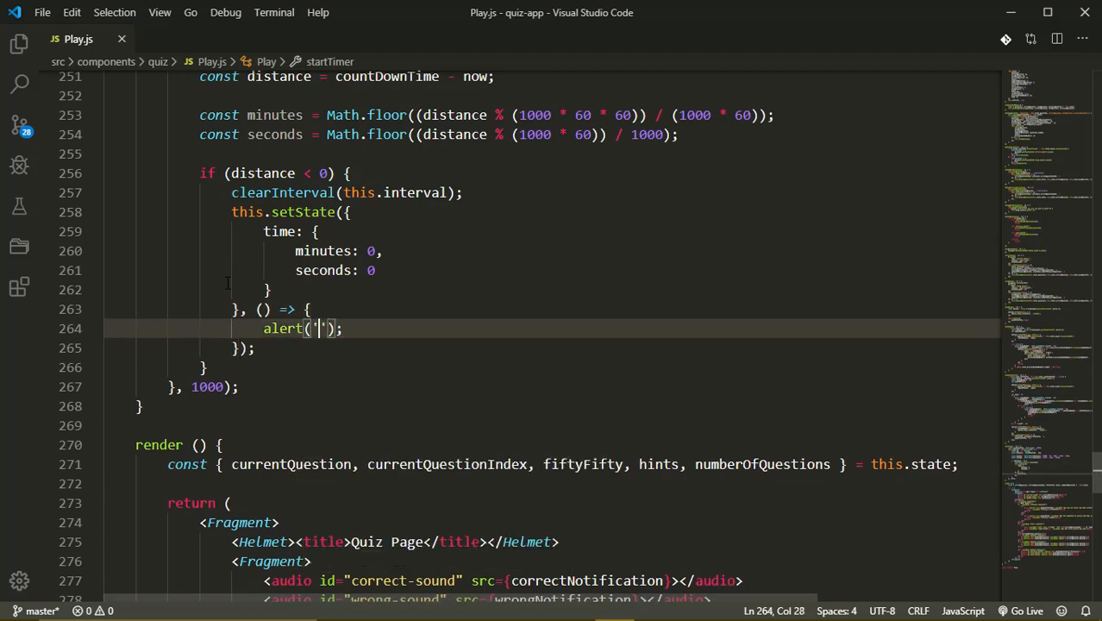
{"action": "type", "text": "Quiz has ended!"}
{"action": "type", "text": "t"}
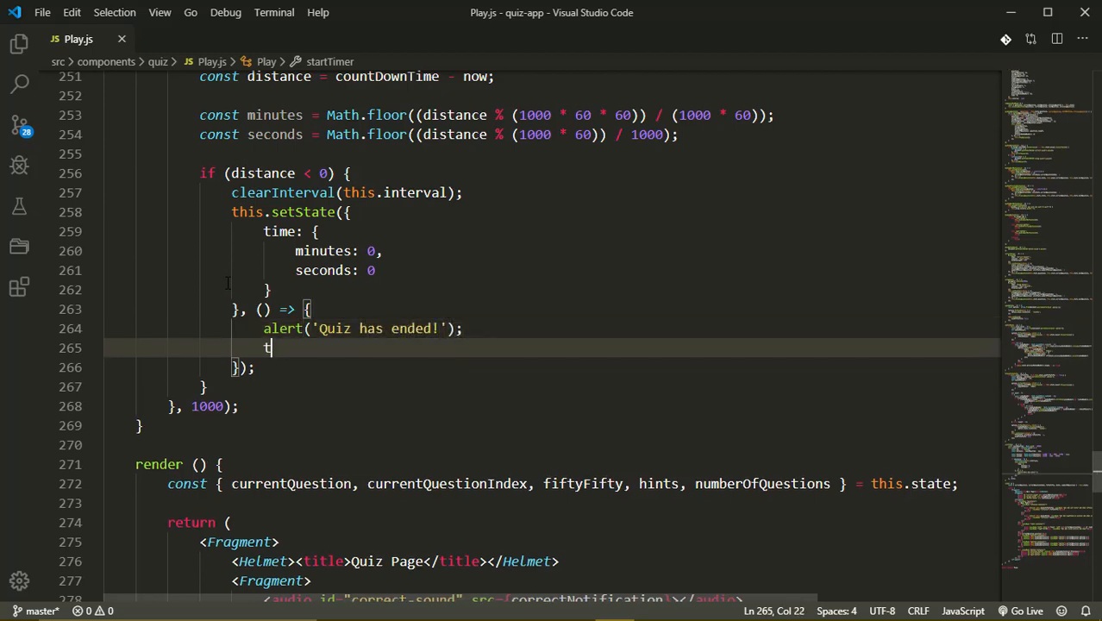
Step: Redirect home with this.props.history.push('/') and begin an else branch after the if block
{"action": "type", "text": "his.props"}
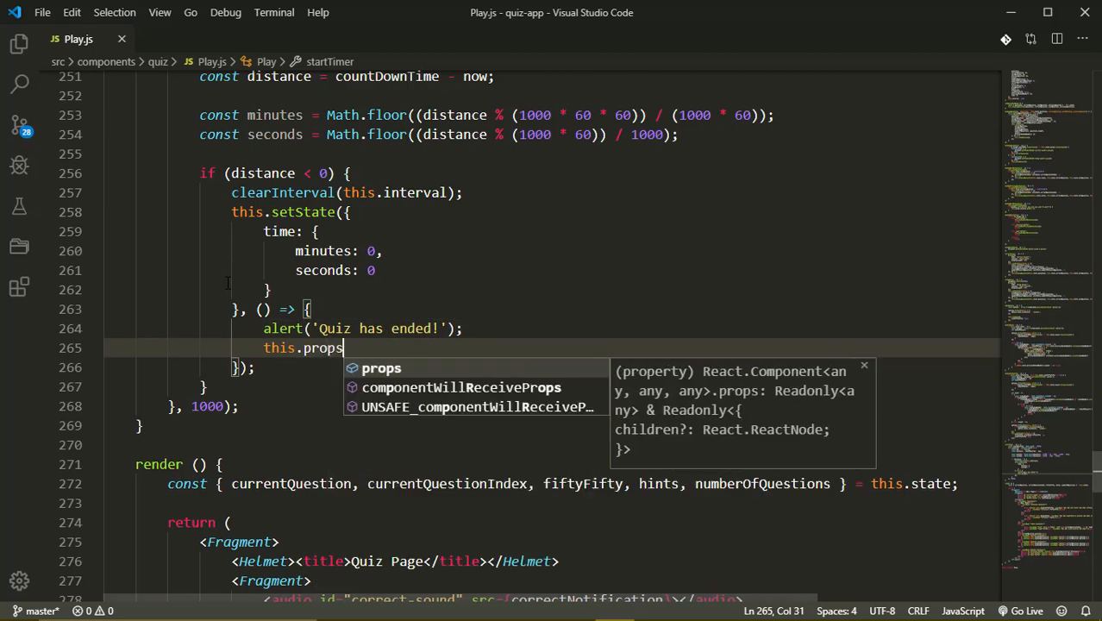
{"action": "type", "text": ".history.p"}
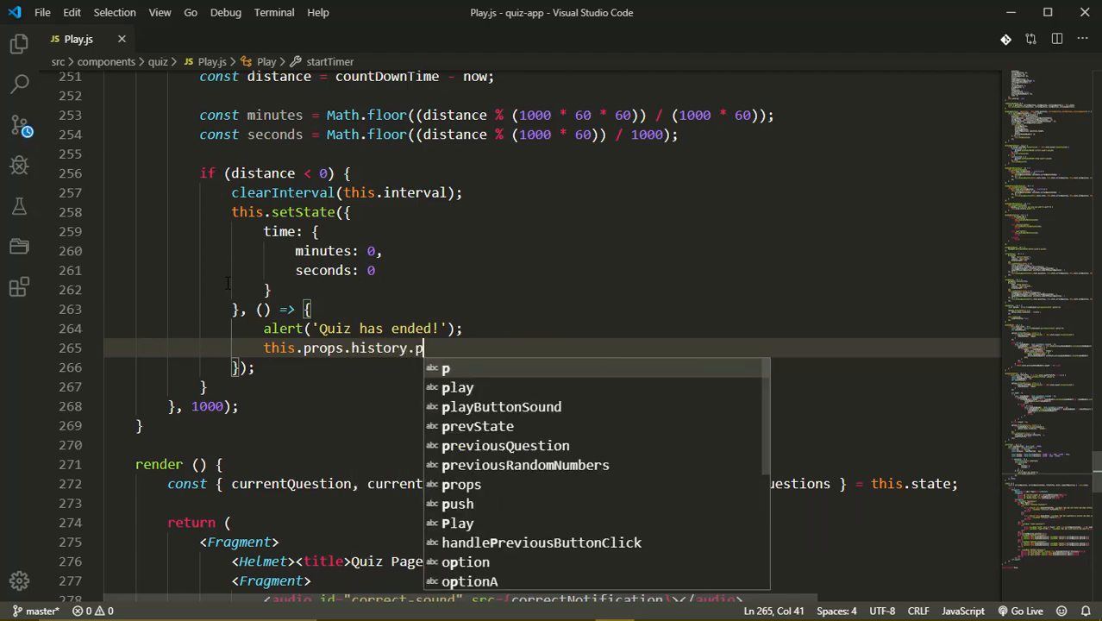
{"action": "type", "text": "ush();"}
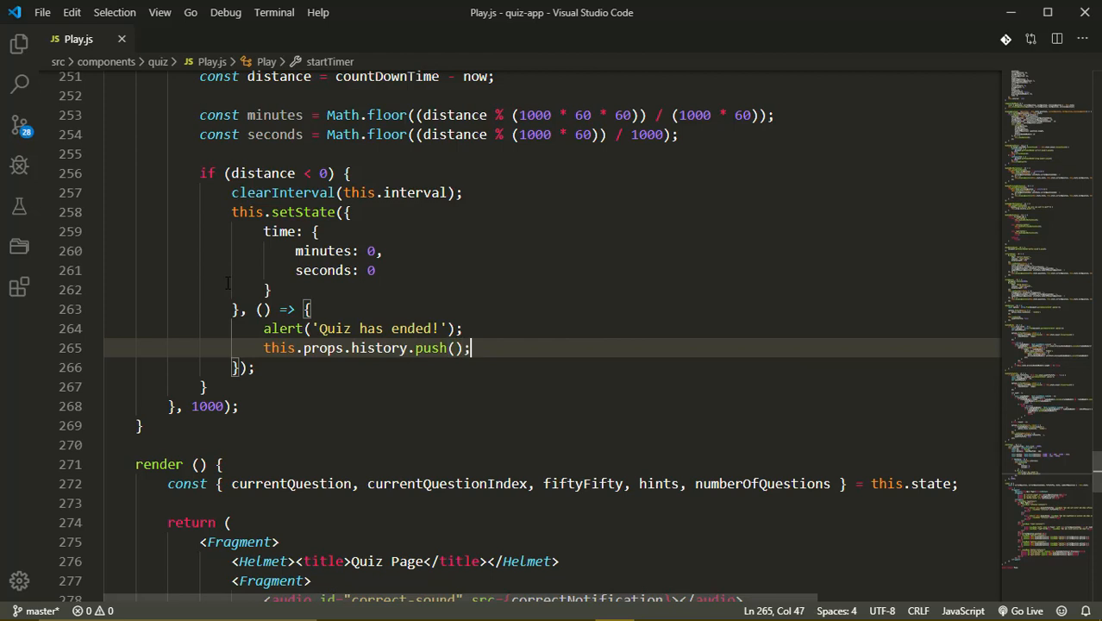
{"action": "type", "text": "'/'"}
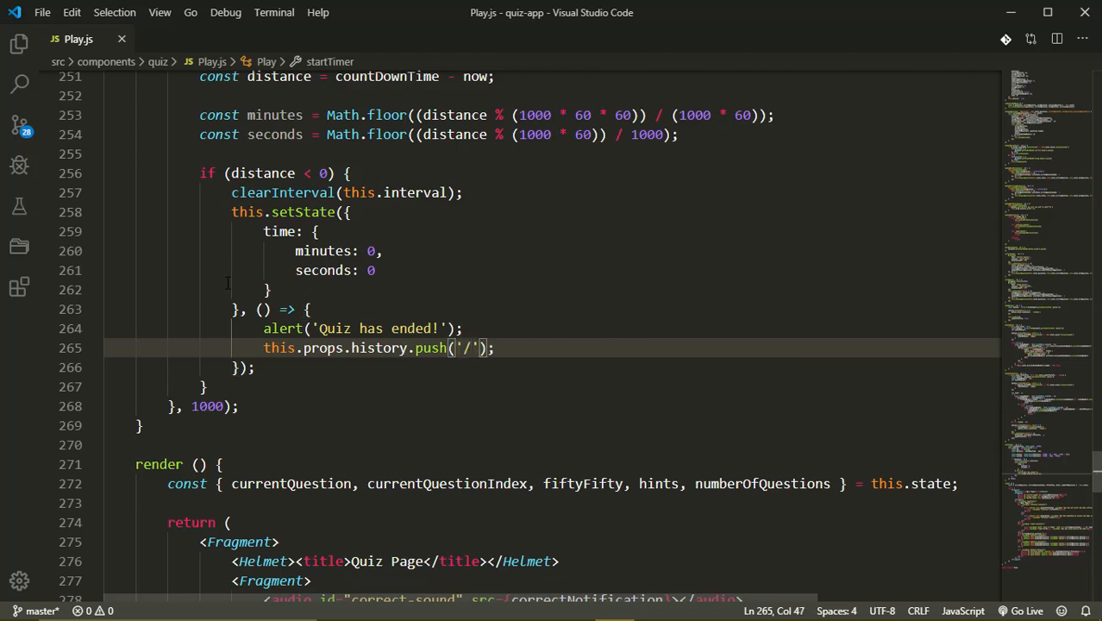
{"action": "left_click", "coordinate": [348, 172]}
{"action": "type", "text": " else {"}
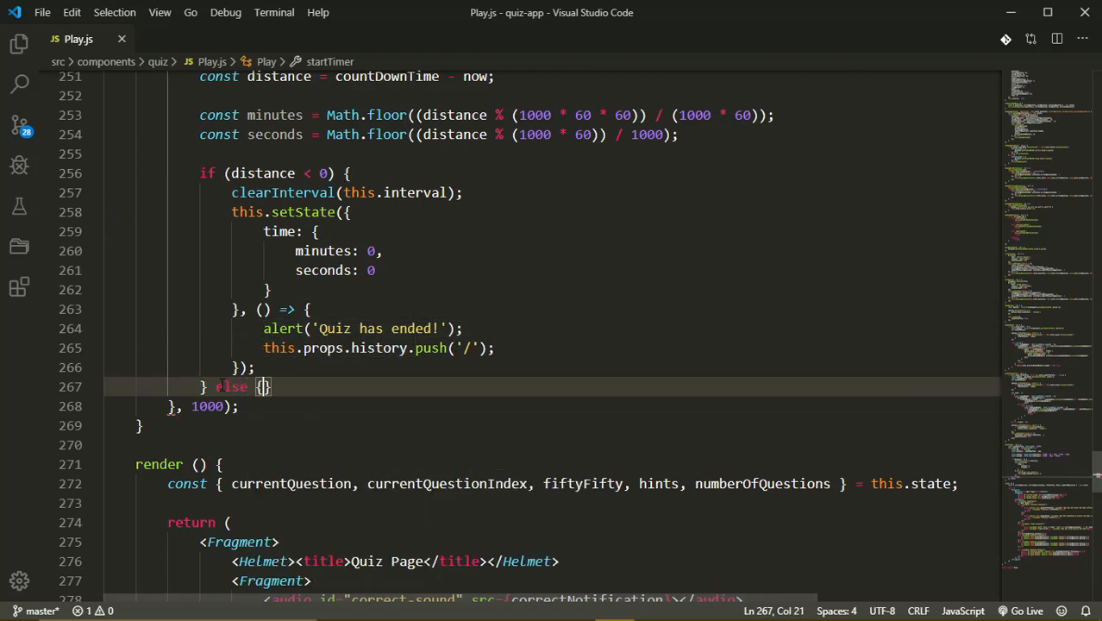
Step: In the else branch, call this.setState({ time: { minutes, seconds } }) to update the countdown
{"action": "key", "text": "Enter"}
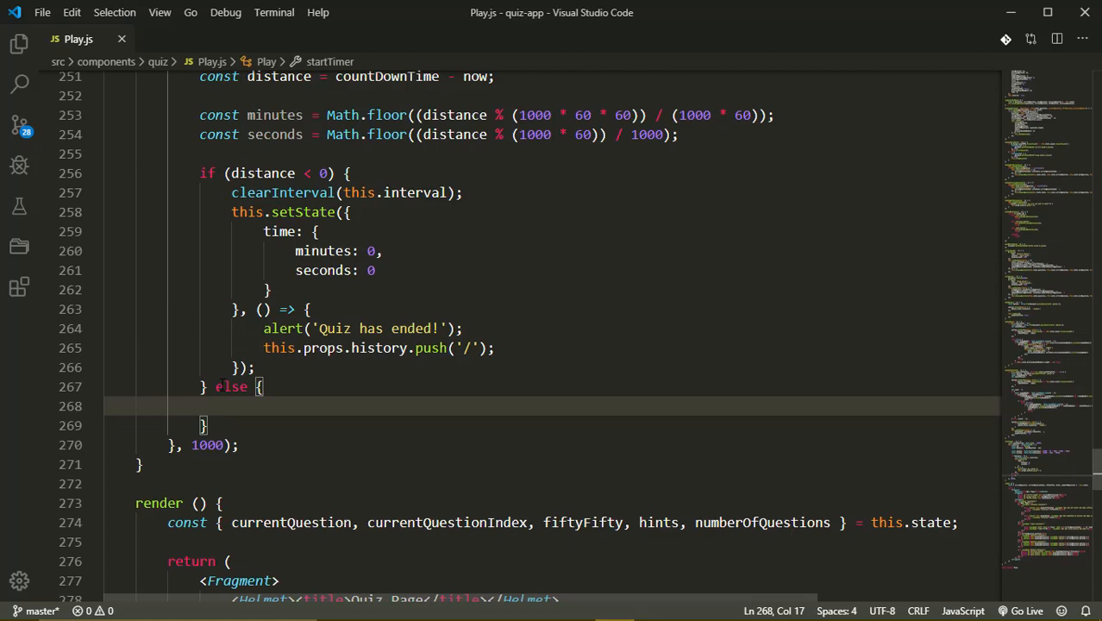
{"action": "type", "text": "this"}
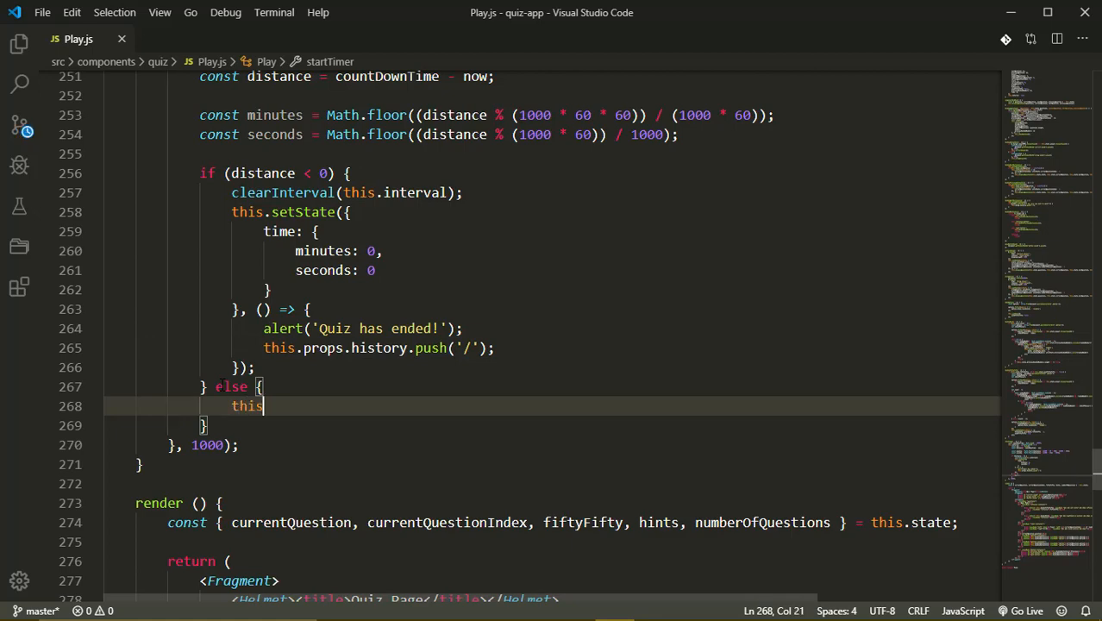
{"action": "type", "text": ".setState();"}
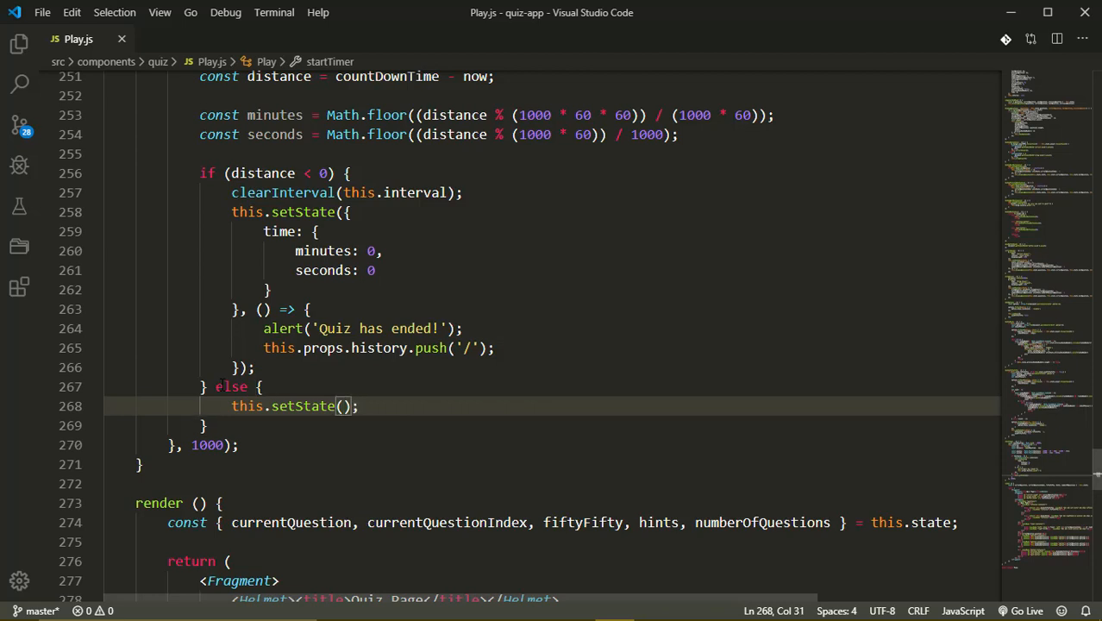
{"action": "type", "text": "{"}
{"action": "type", "text": "seco"}
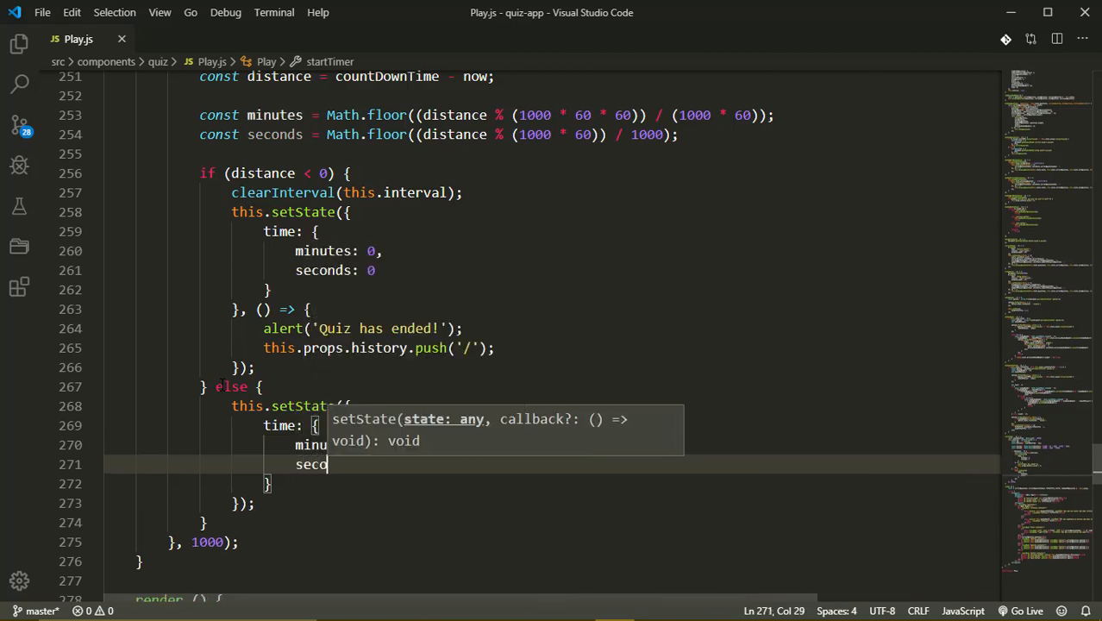
{"action": "type", "text": "nds"}
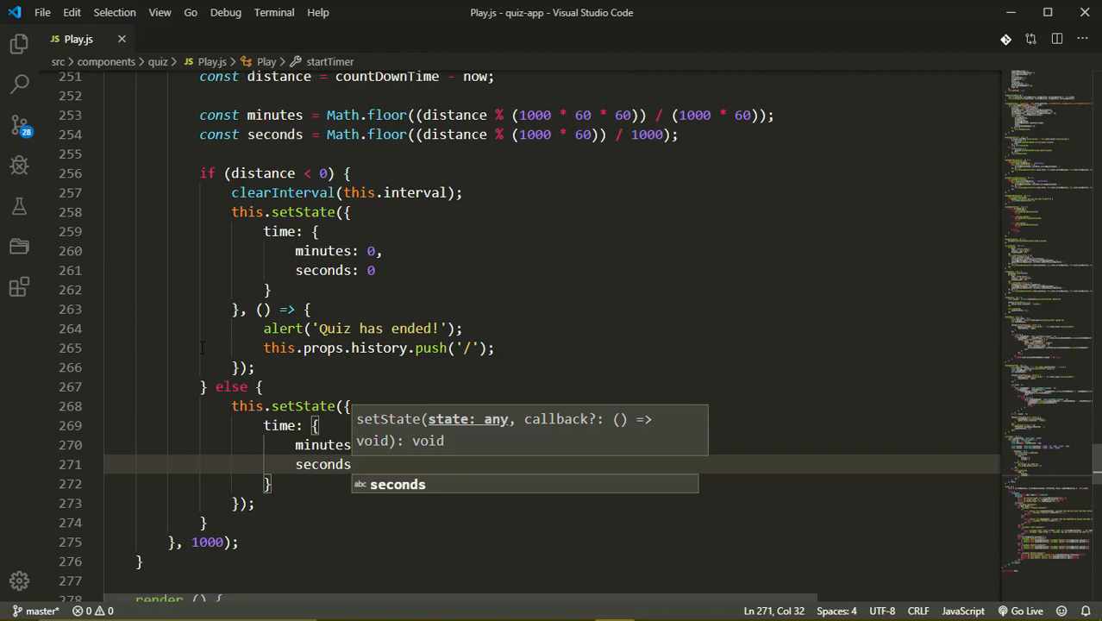
{"action": "scroll", "scroll_direction": "down", "scroll_amount": 3}
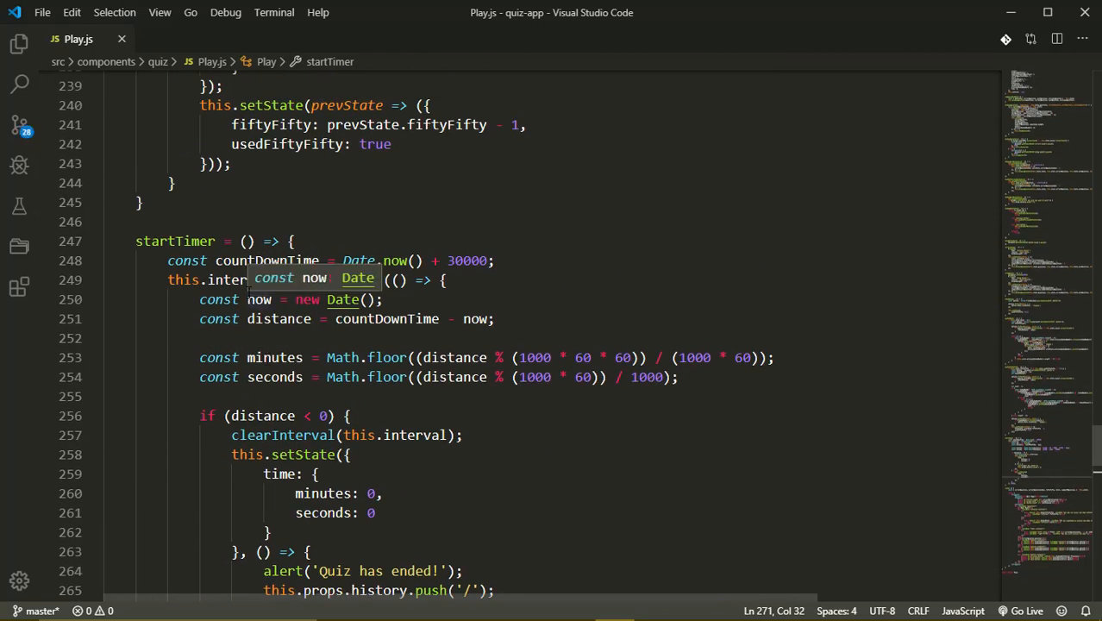
Step: Add this.startTimer(); in componentDidMount right after the displayQuestions call
{"action": "scroll", "scroll_direction": "up", "scroll_amount": 3}
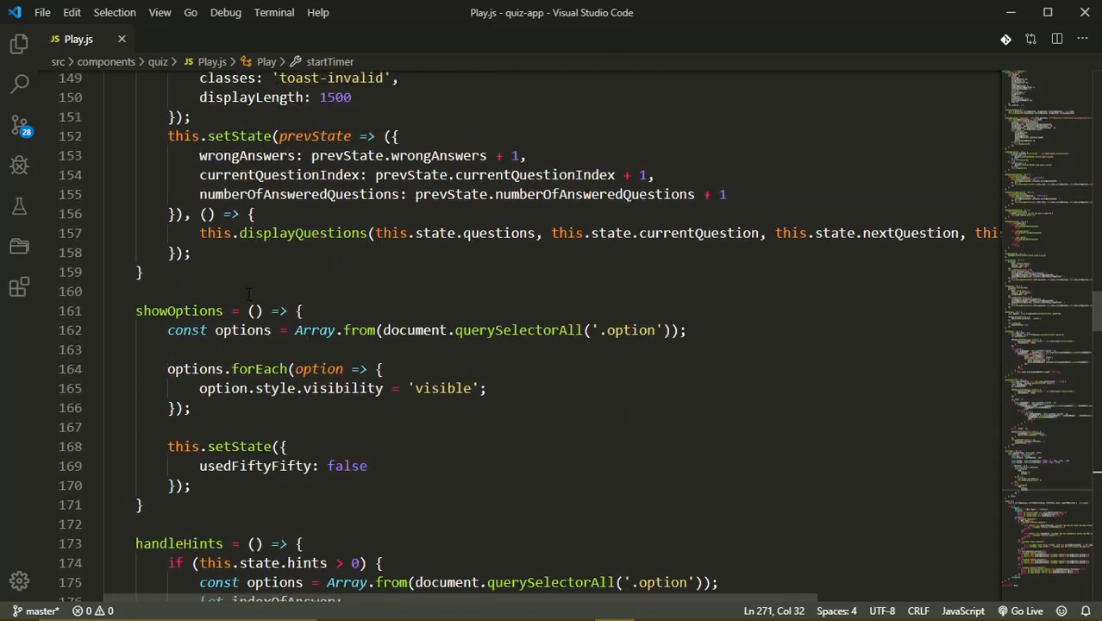
{"action": "scroll", "scroll_direction": "up", "scroll_amount": 3}
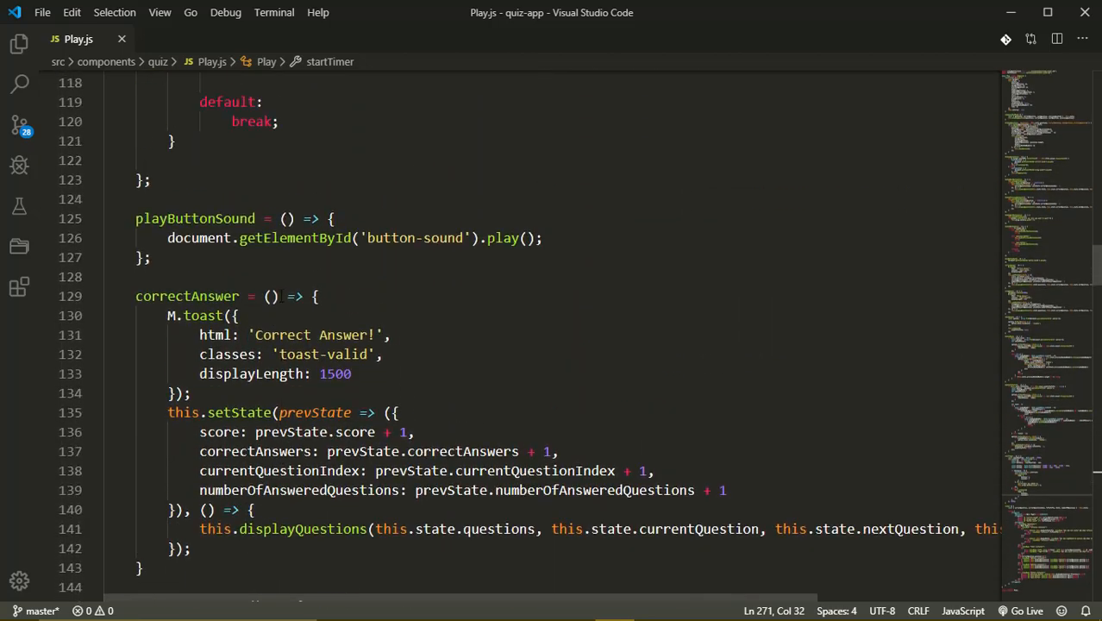
{"action": "scroll", "scroll_direction": "up", "scroll_amount": 3}
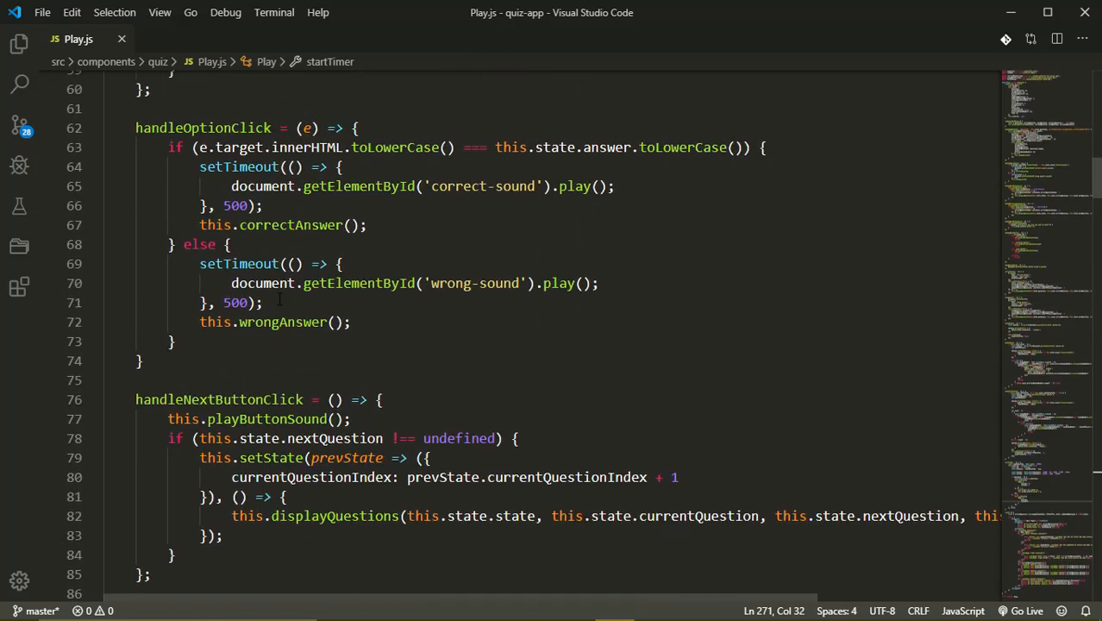
{"action": "scroll", "scroll_direction": "up", "scroll_amount": 3}
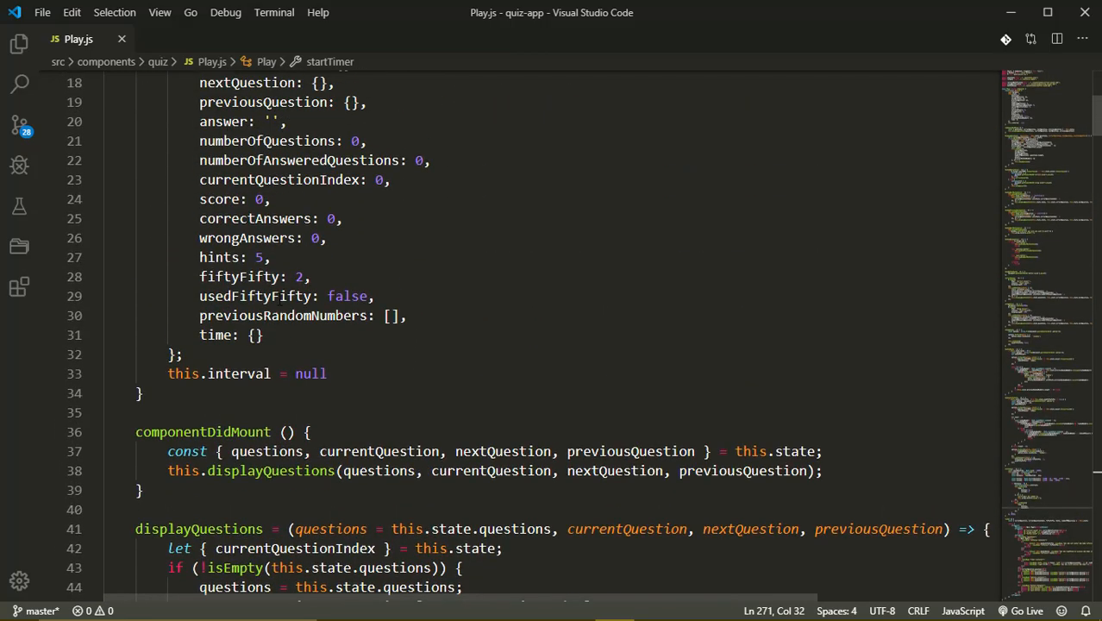
{"action": "left_click", "coordinate": [825, 471]}
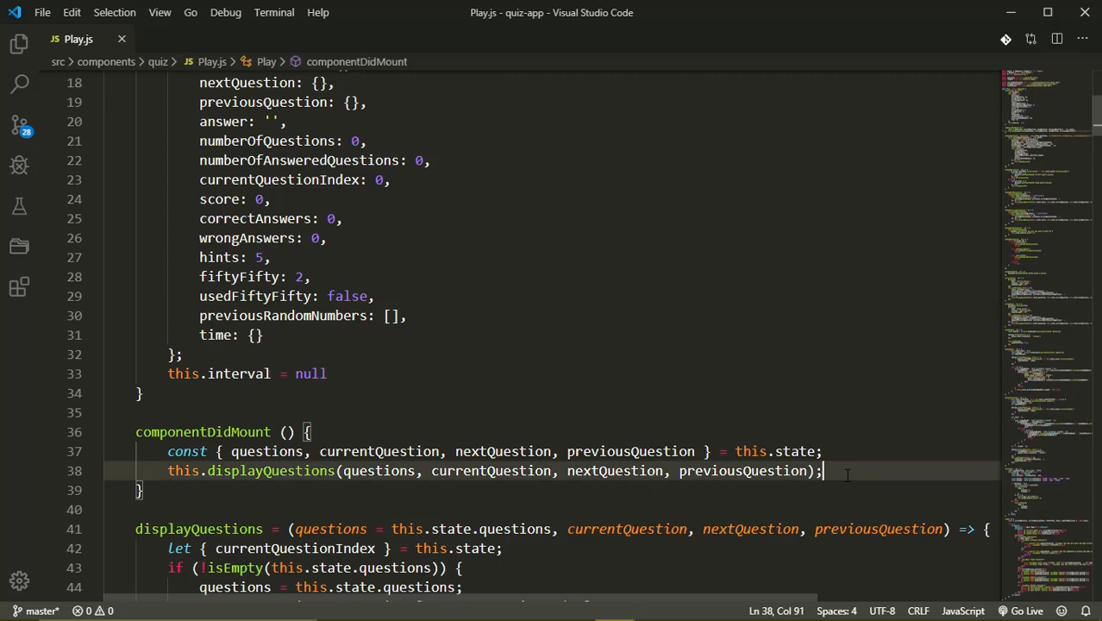
{"action": "type", "text": "this."}
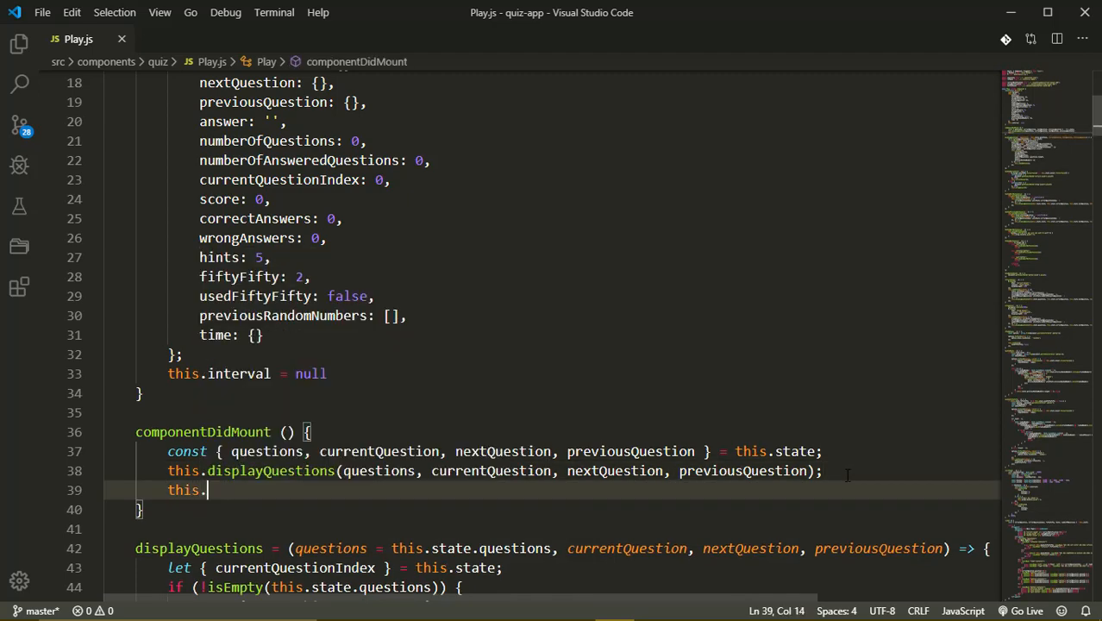
{"action": "type", "text": "startTimer"}
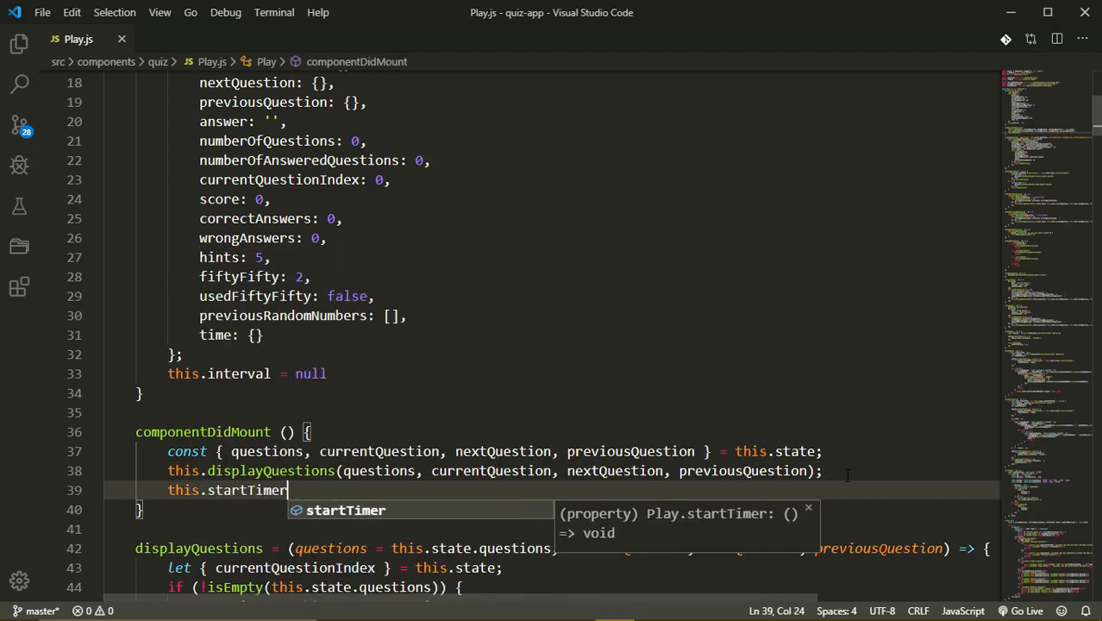
{"action": "type", "text": "();"}
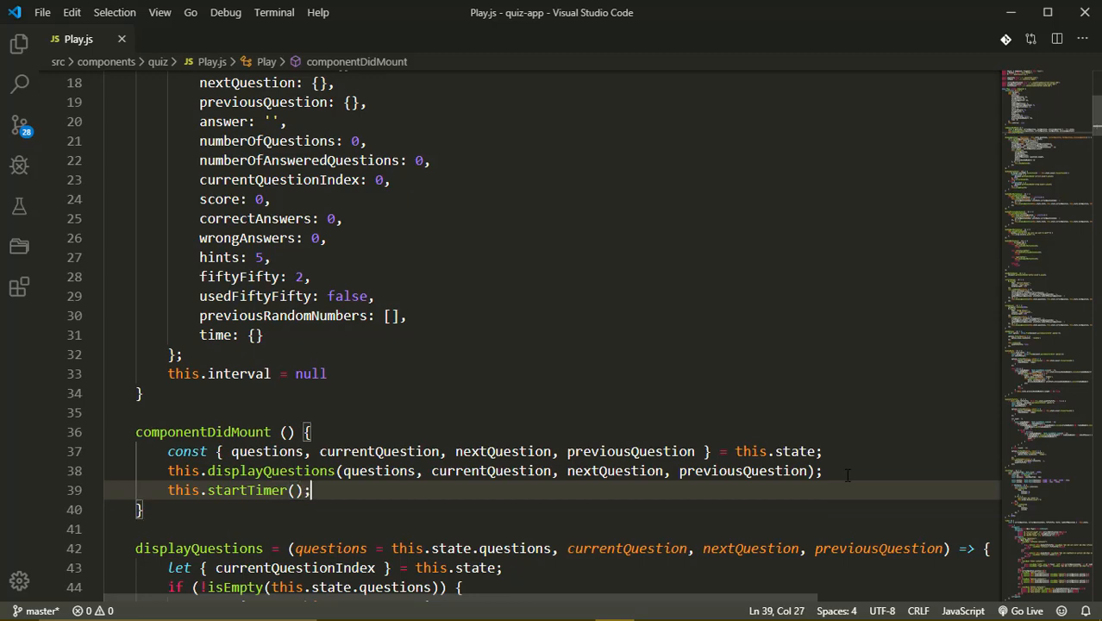
{"action": "scroll", "scroll_direction": "down", "scroll_amount": 3}
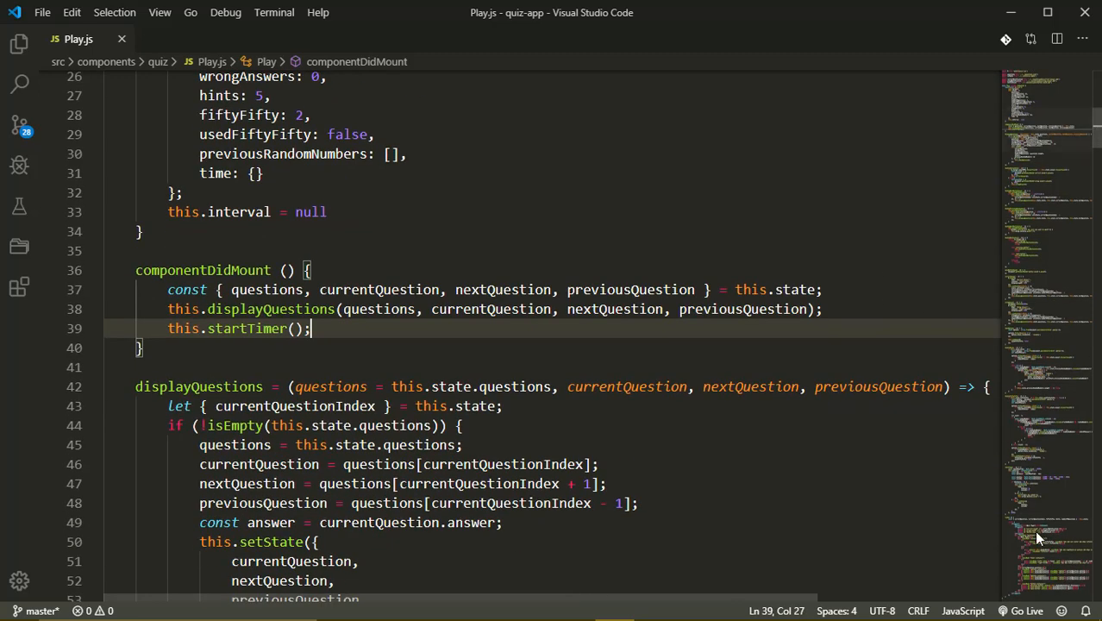
{"action": "scroll", "scroll_direction": "down", "scroll_amount": 3}
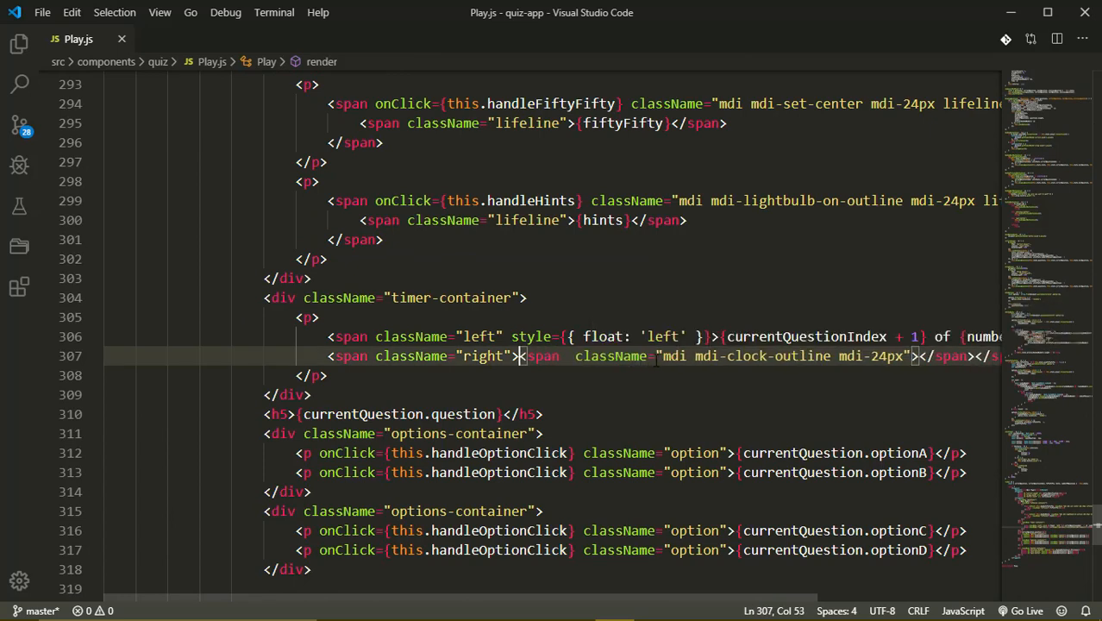
Step: Show {time.minutes}:{time.seconds} in the timer-container's right span before the clock icon
{"action": "type", "text": "["}
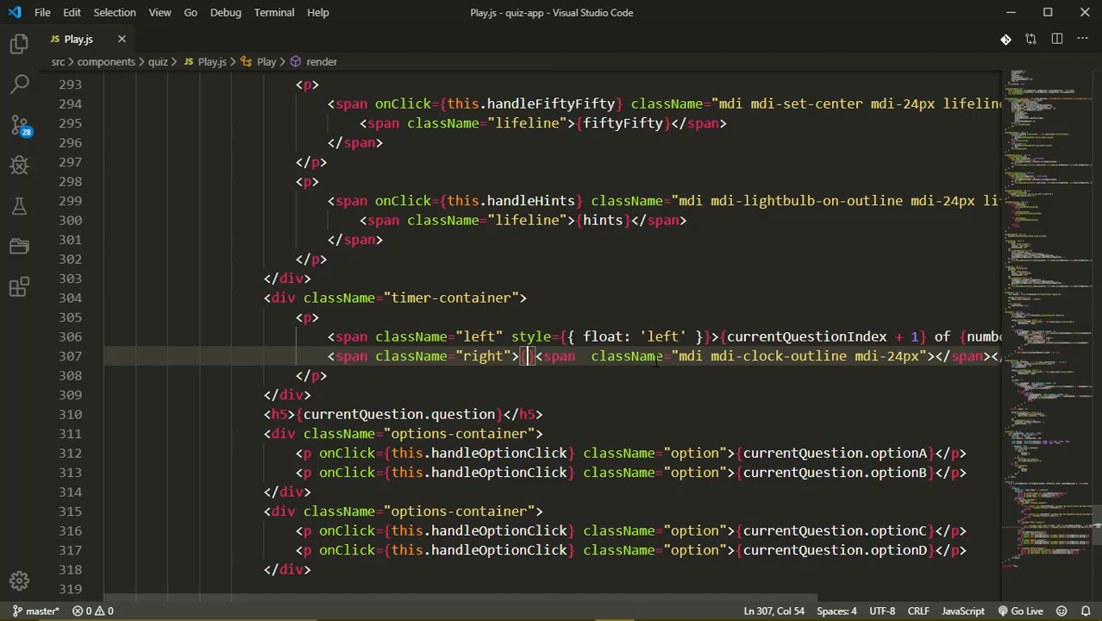
{"action": "type", "text": "time.m"}
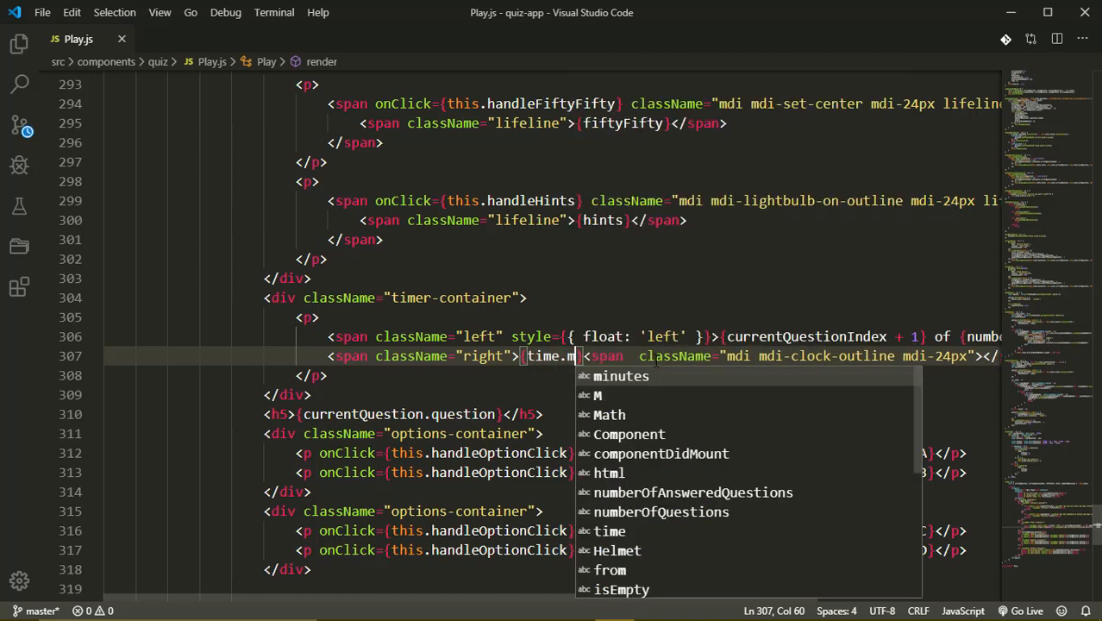
{"action": "key", "text": "Tab"}
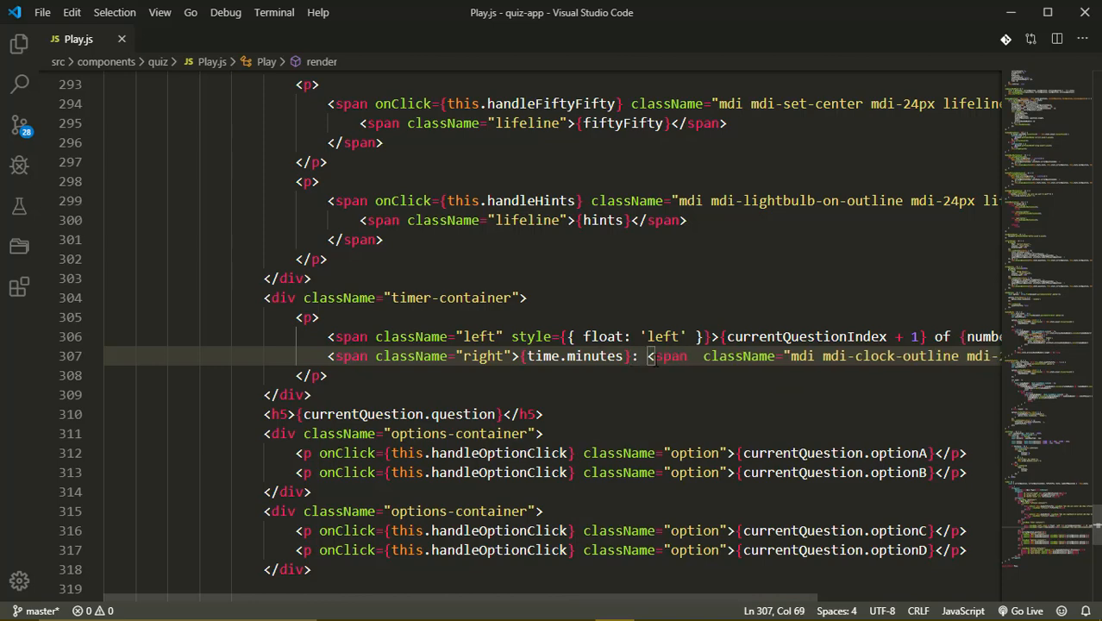
{"action": "type", "text": "time"}
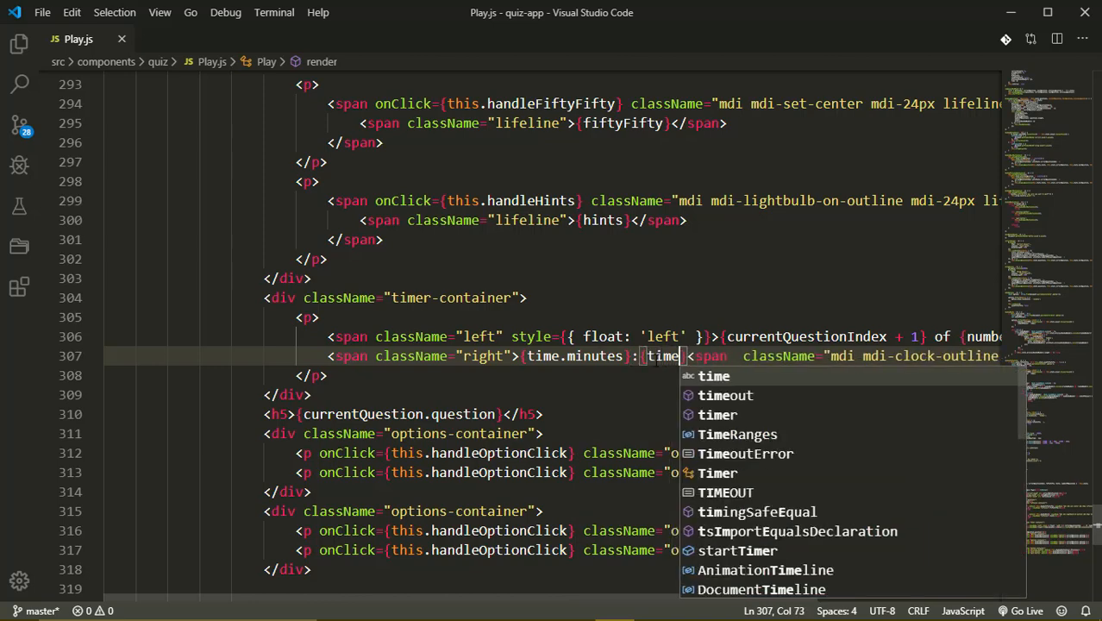
{"action": "type", "text": "seconds"}
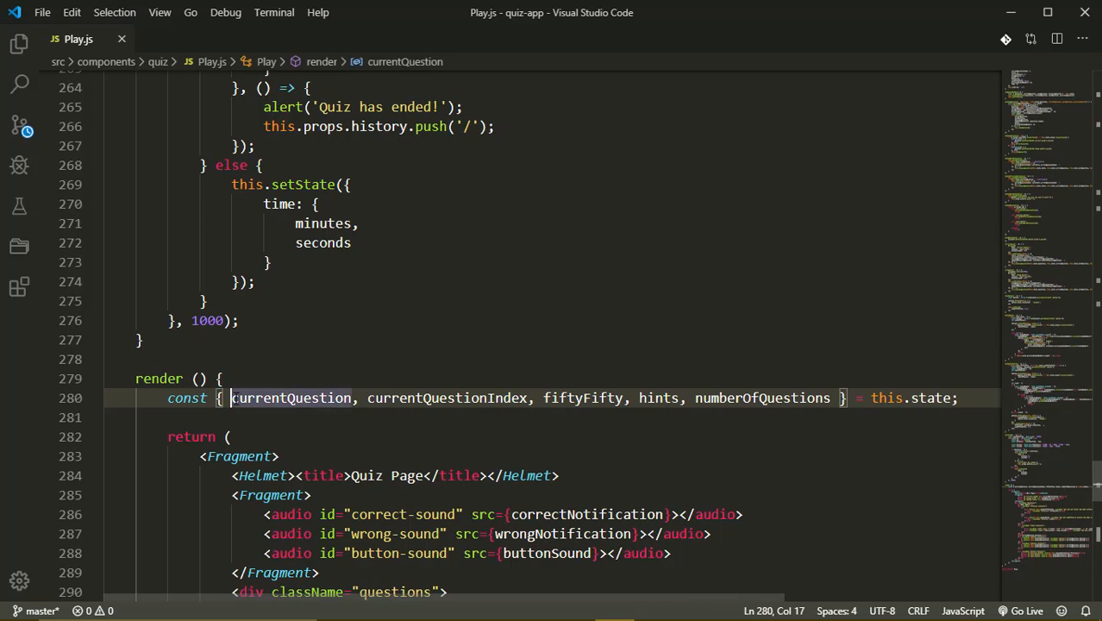
Step: Split render's this.state destructuring onto separate lines and add time to it
{"action": "key", "text": "Enter"}
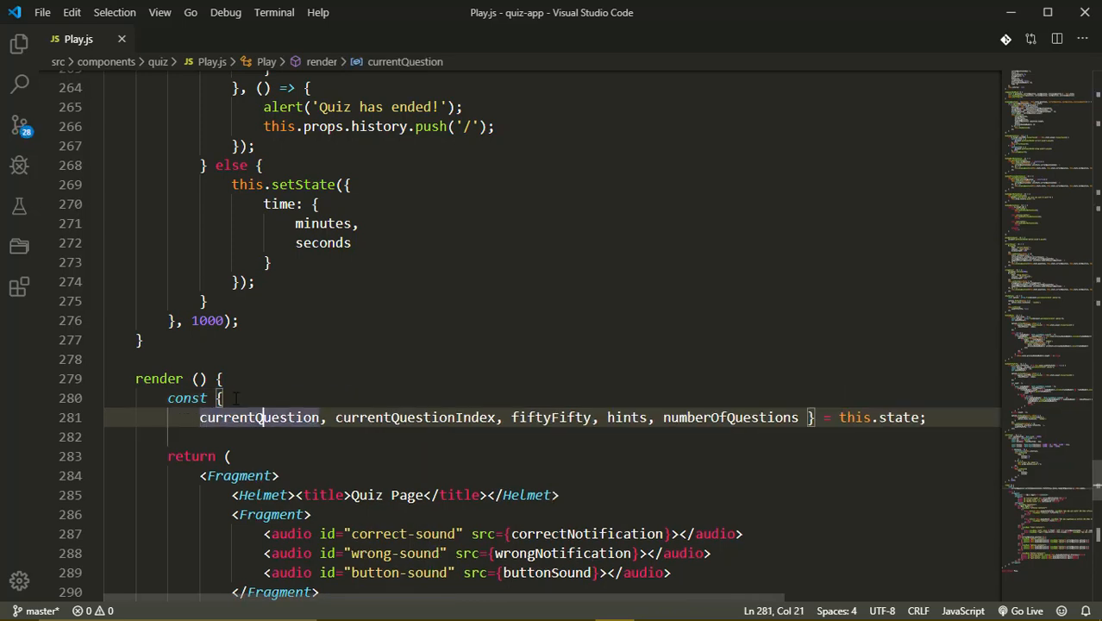
{"action": "key", "text": "Enter"}
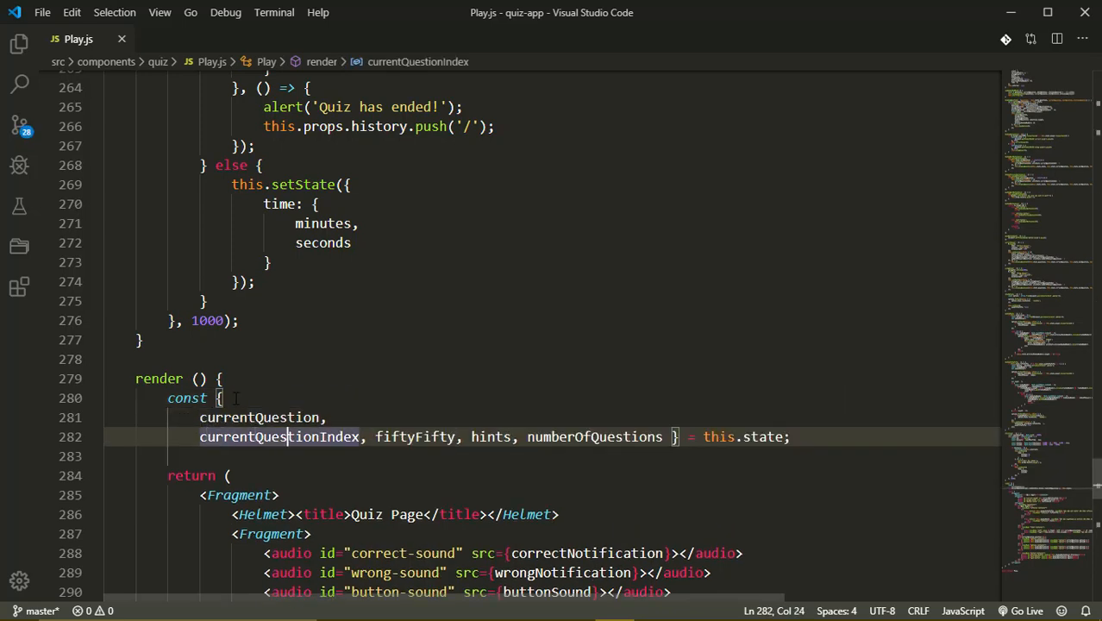
{"action": "key", "text": "Enter"}
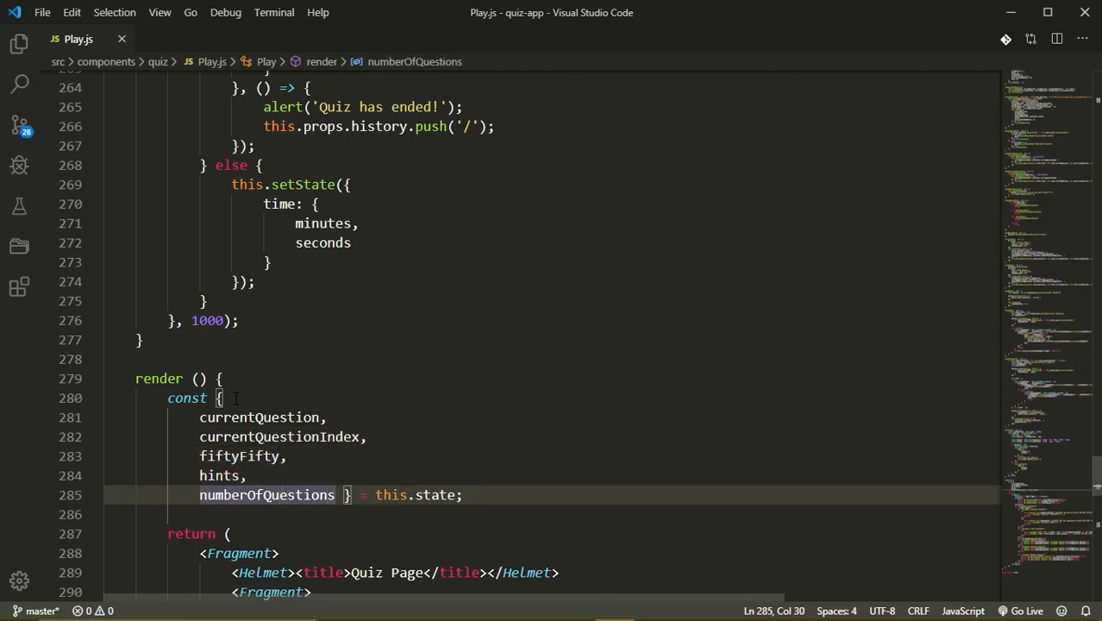
{"action": "type", "text": "time"}
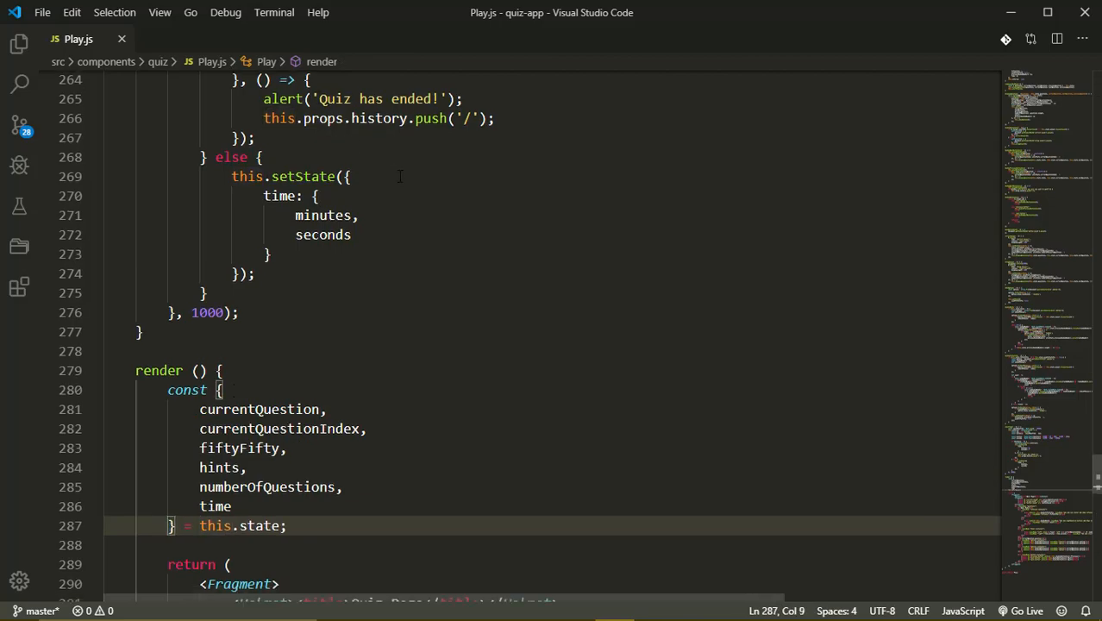
{"action": "scroll", "scroll_direction": "up", "scroll_amount": 3}
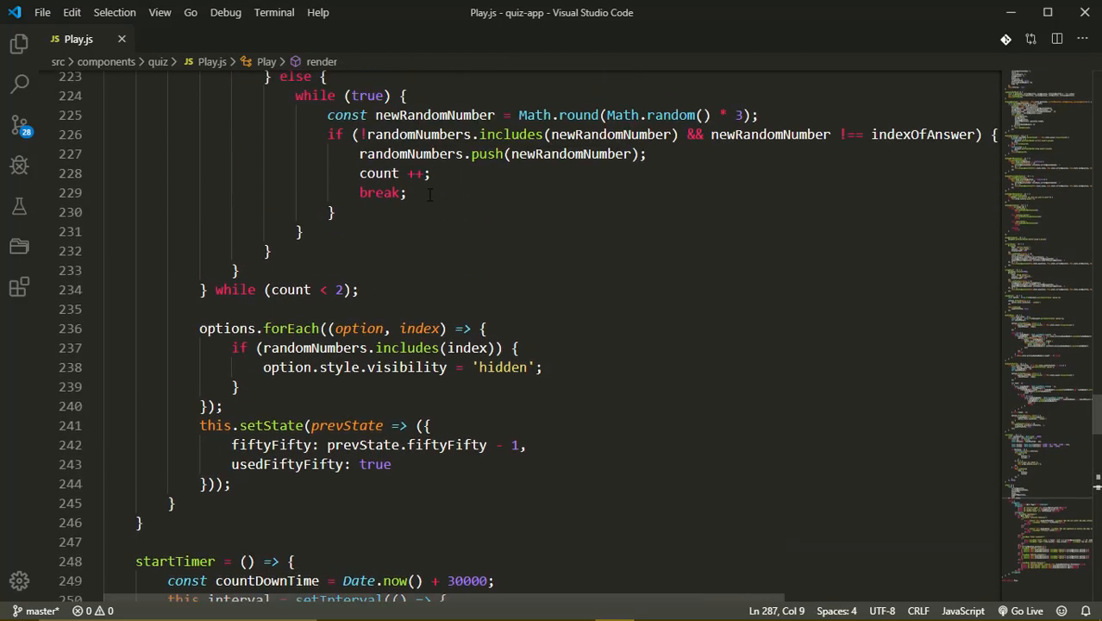
{"action": "scroll", "scroll_direction": "down", "scroll_amount": 3}
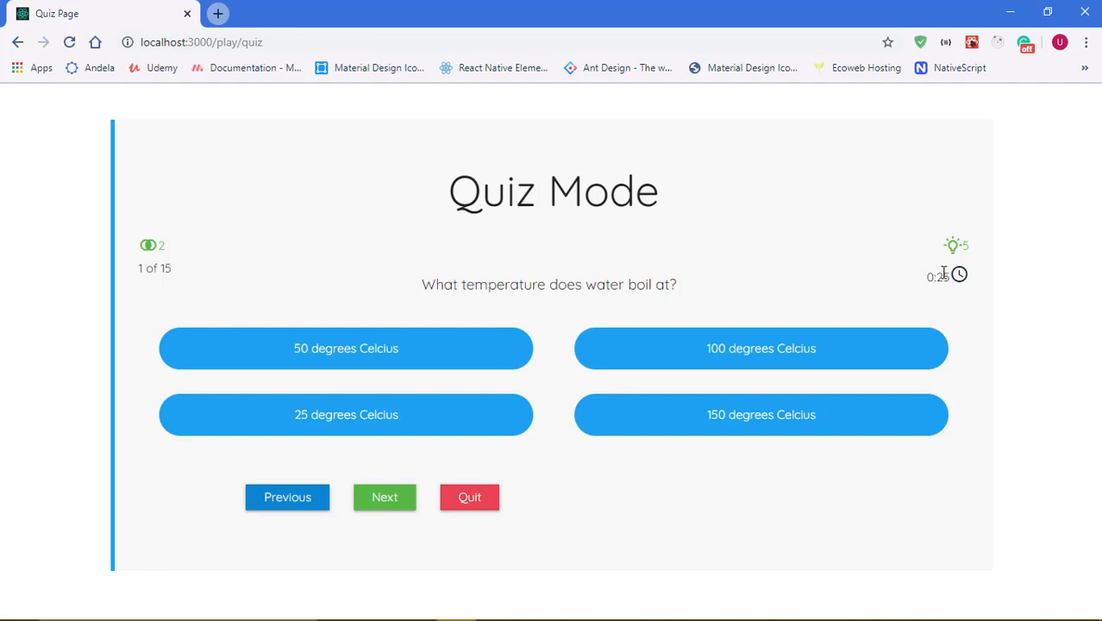
{"action": "mouse_move", "coordinate": [638, 255]}
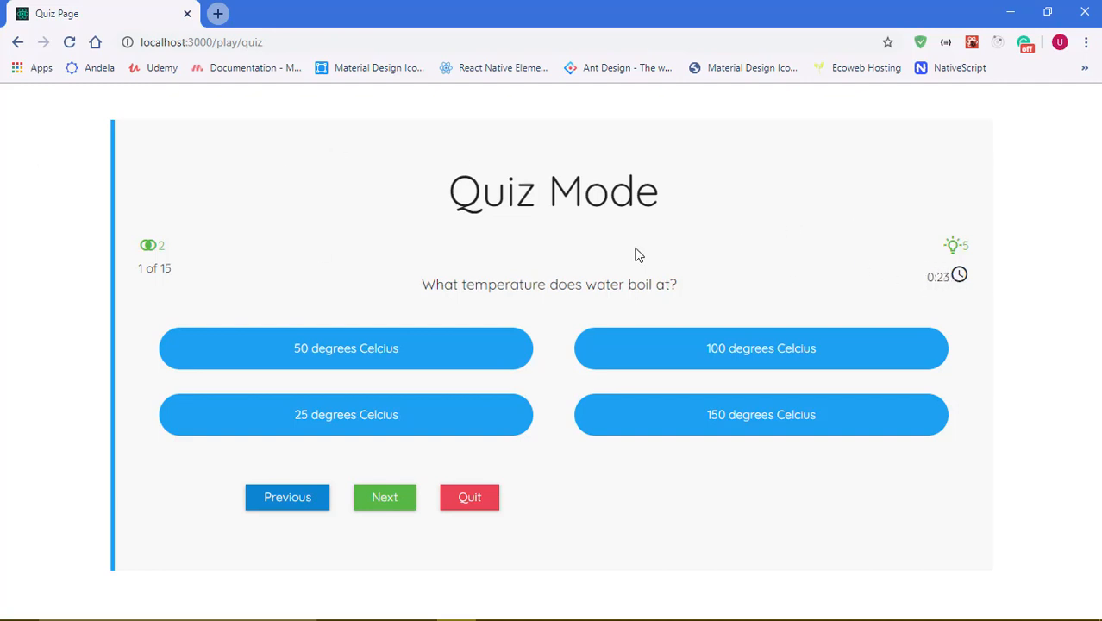
{"action": "mouse_move", "coordinate": [310, 269]}
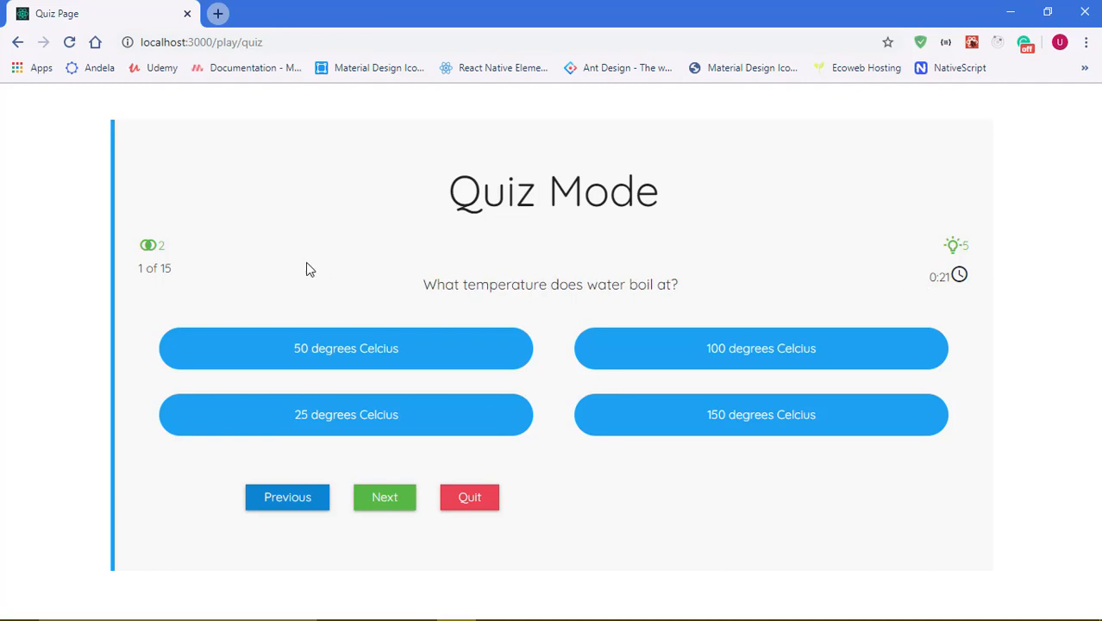
{"action": "mouse_move", "coordinate": [689, 324]}
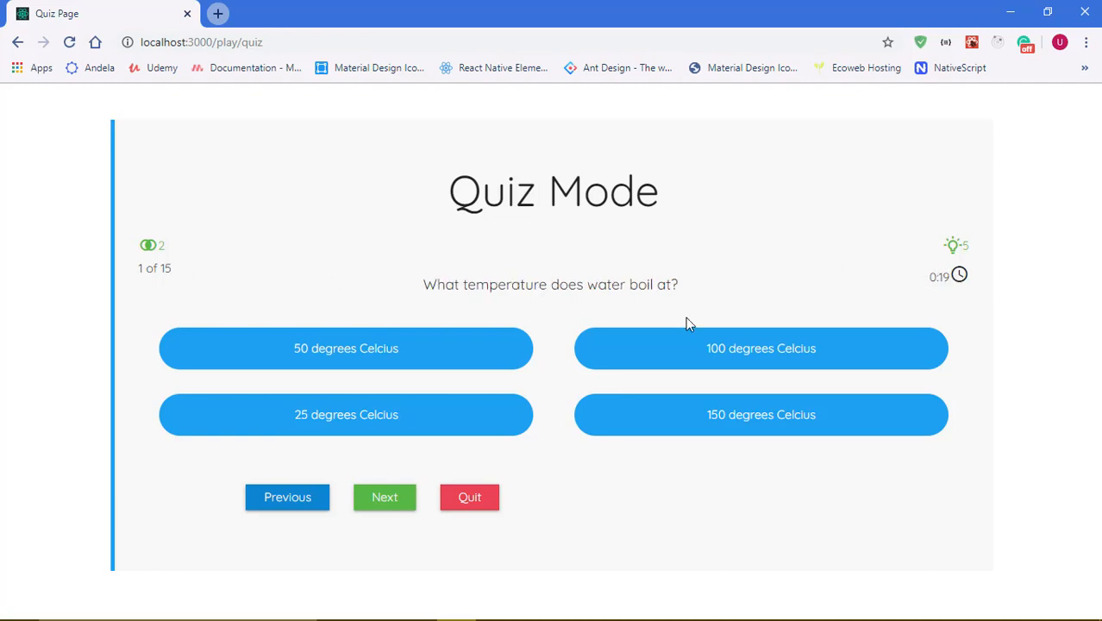
Step: Answer a question while the timer runs out, then dismiss the 'Quiz has ended!' alert to return home
{"action": "left_click", "coordinate": [760, 348]}
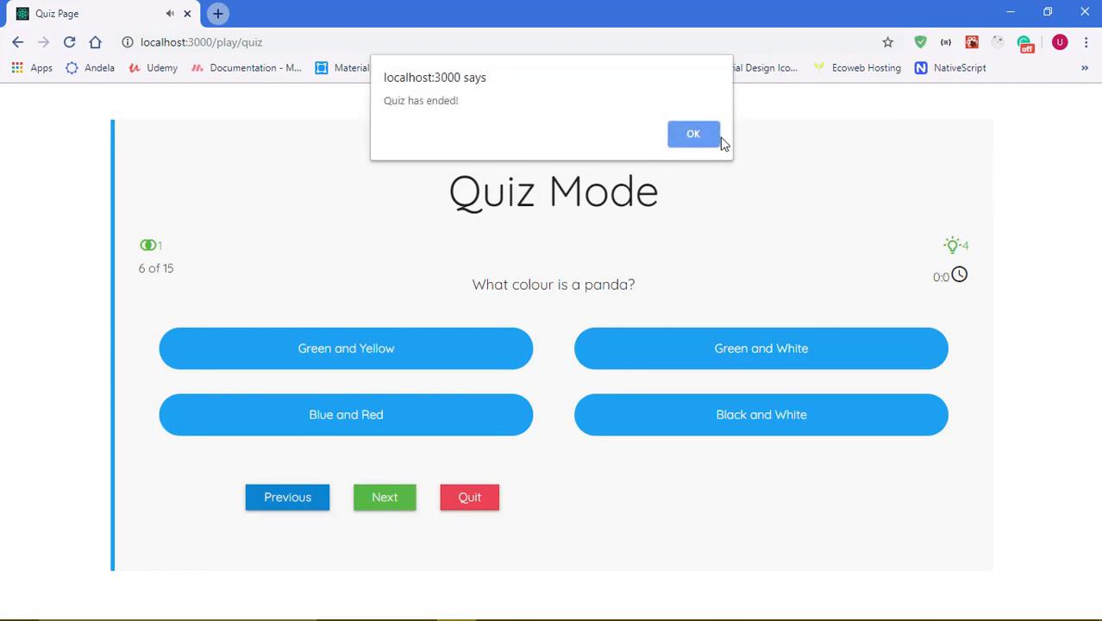
{"action": "left_click", "coordinate": [694, 134]}
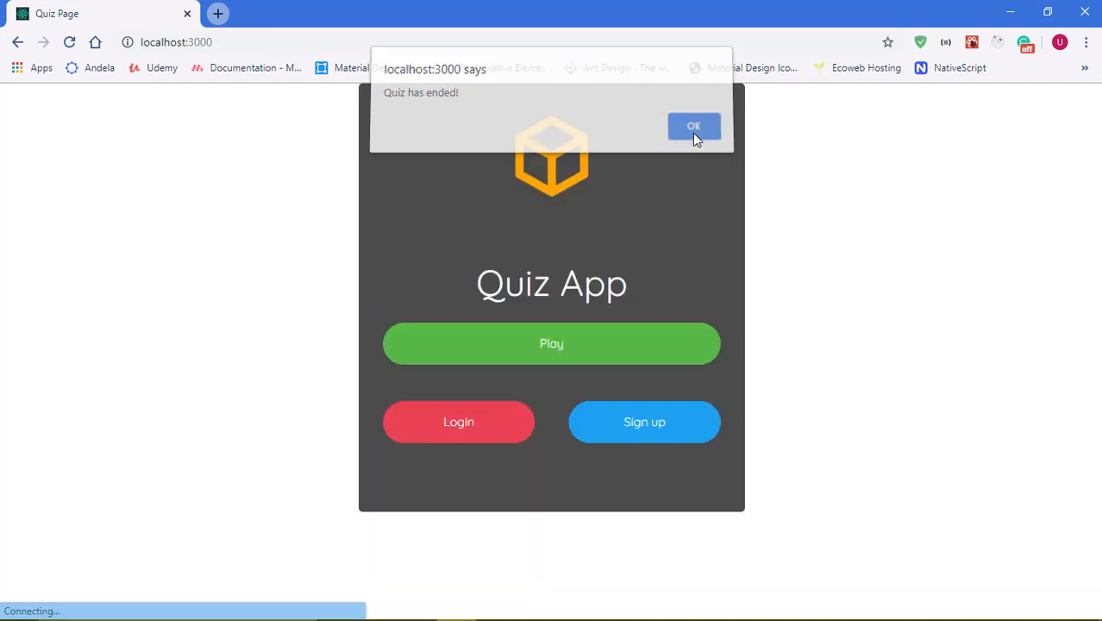
{"action": "left_click", "coordinate": [694, 126]}
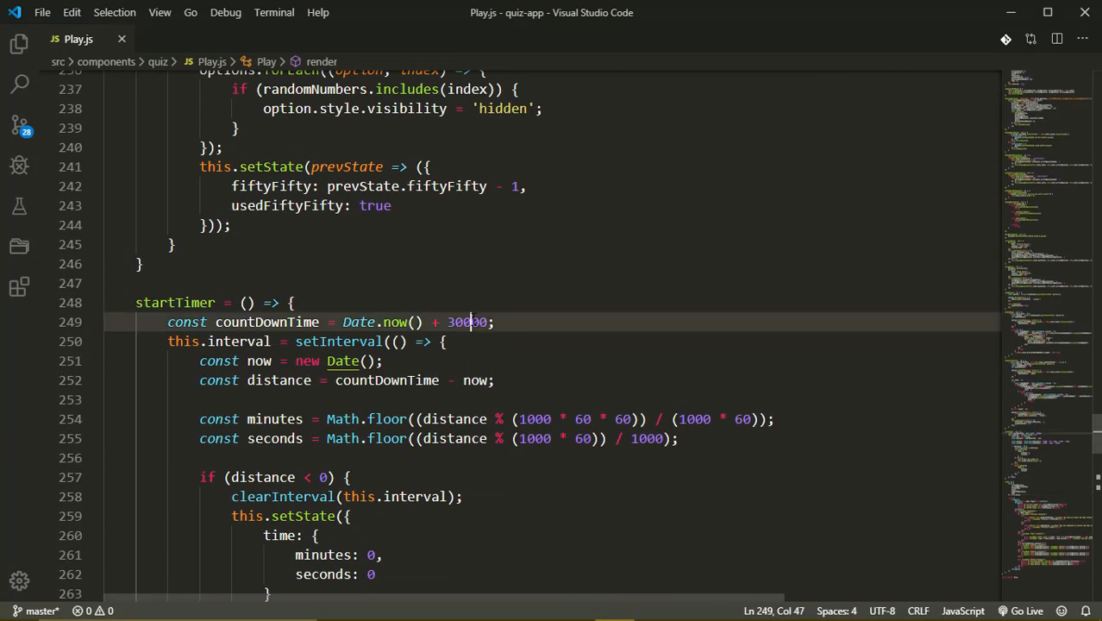
Step: Change startTimer's countdown from 30000 to 180000 ms for a three-minute quiz
{"action": "type", "text": "18"}
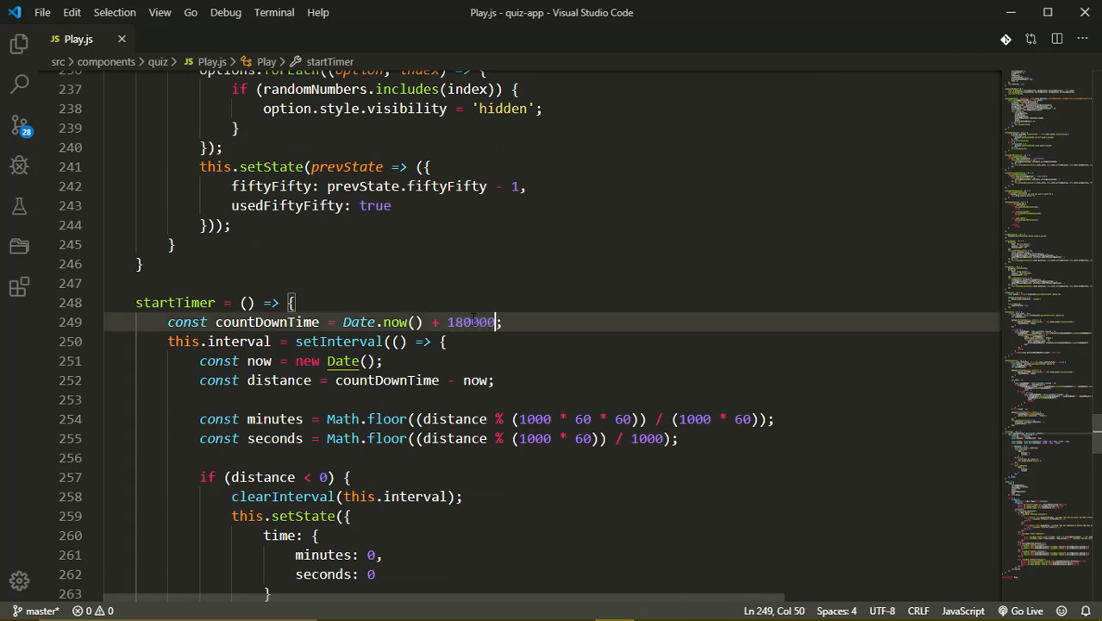
{"action": "scroll", "scroll_direction": "down", "scroll_amount": 3}
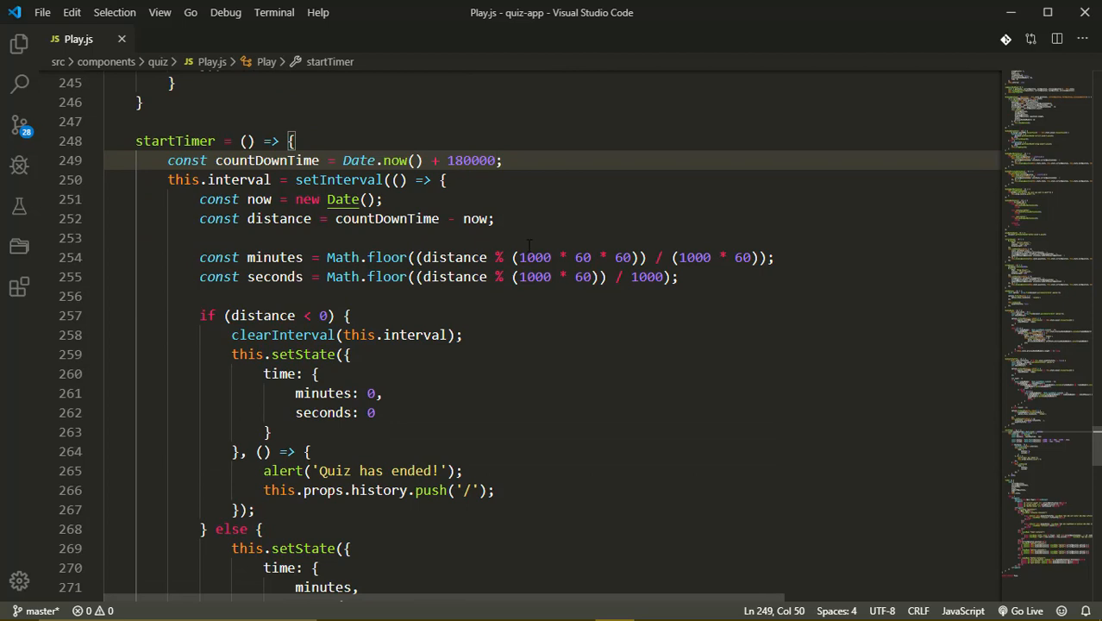